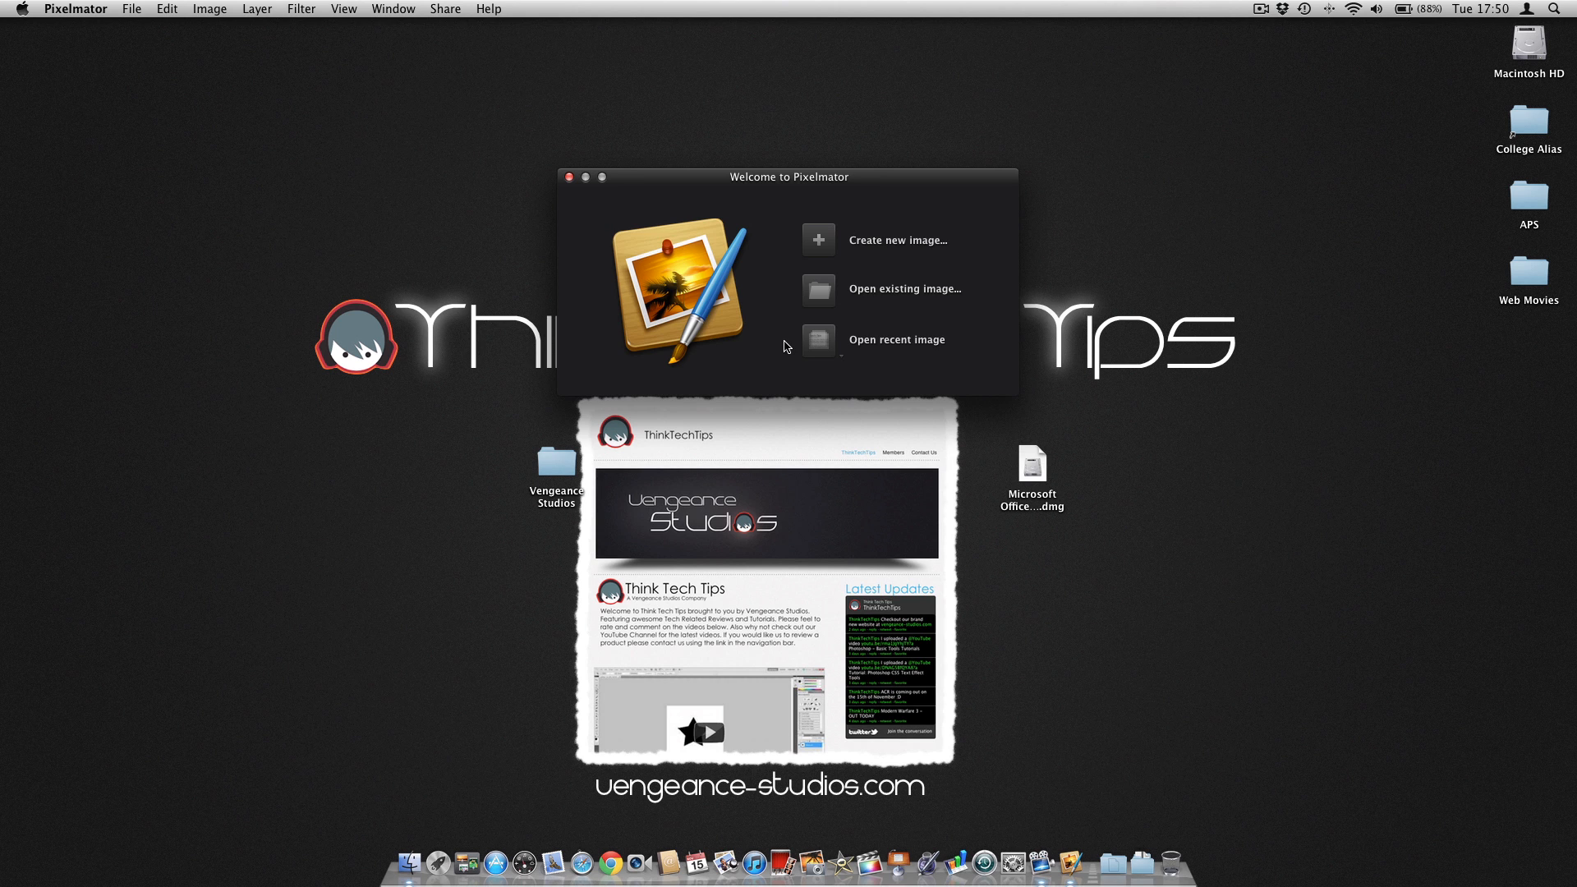
mouse_move(778, 342)
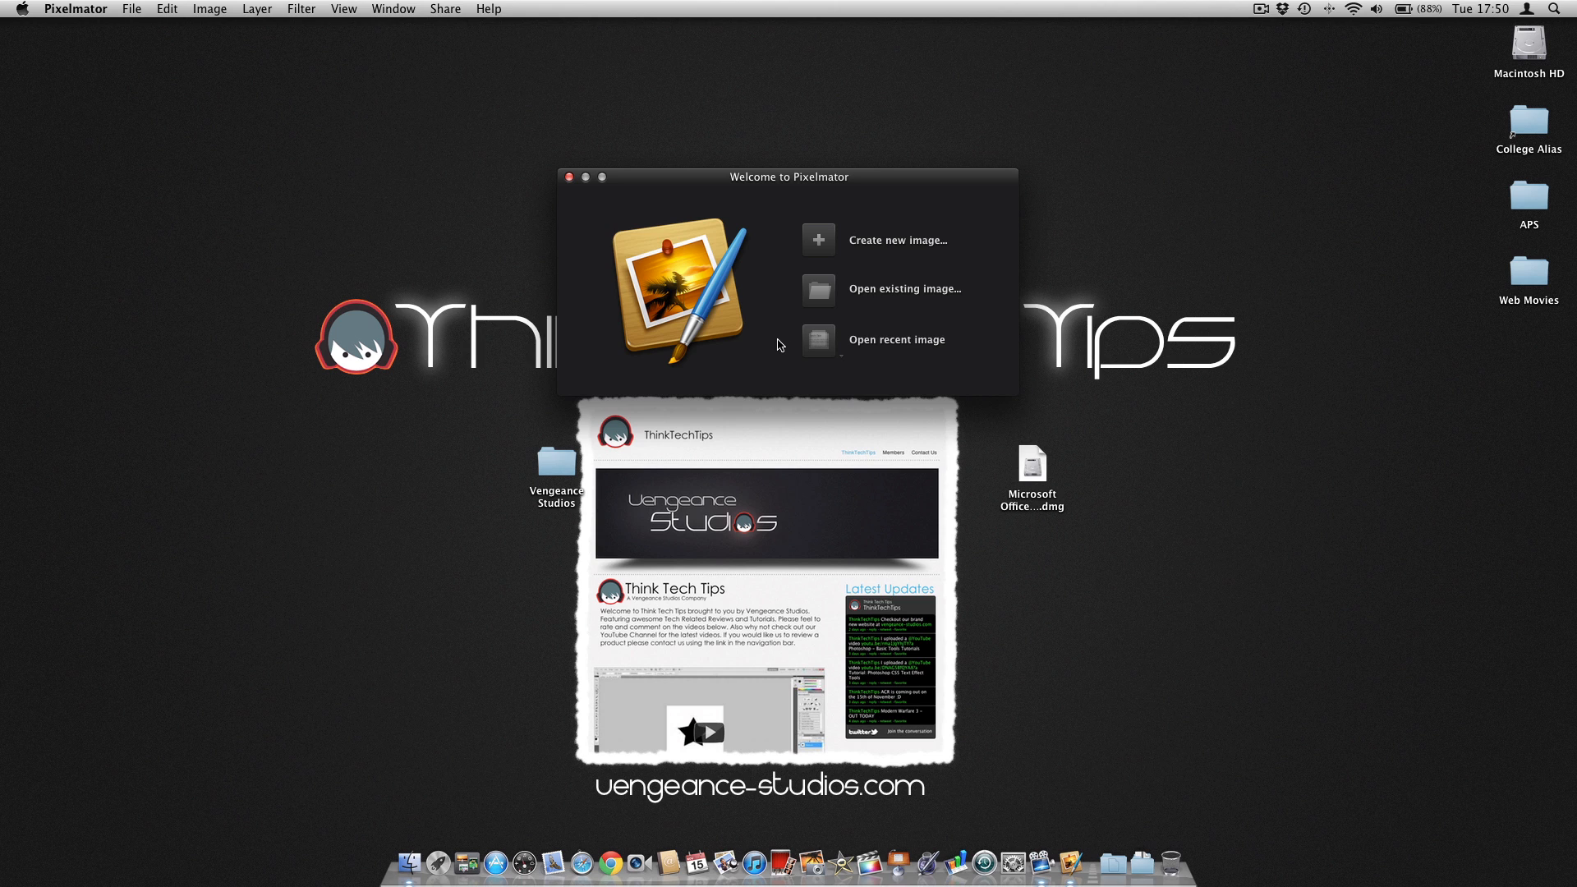
mouse_move(818, 245)
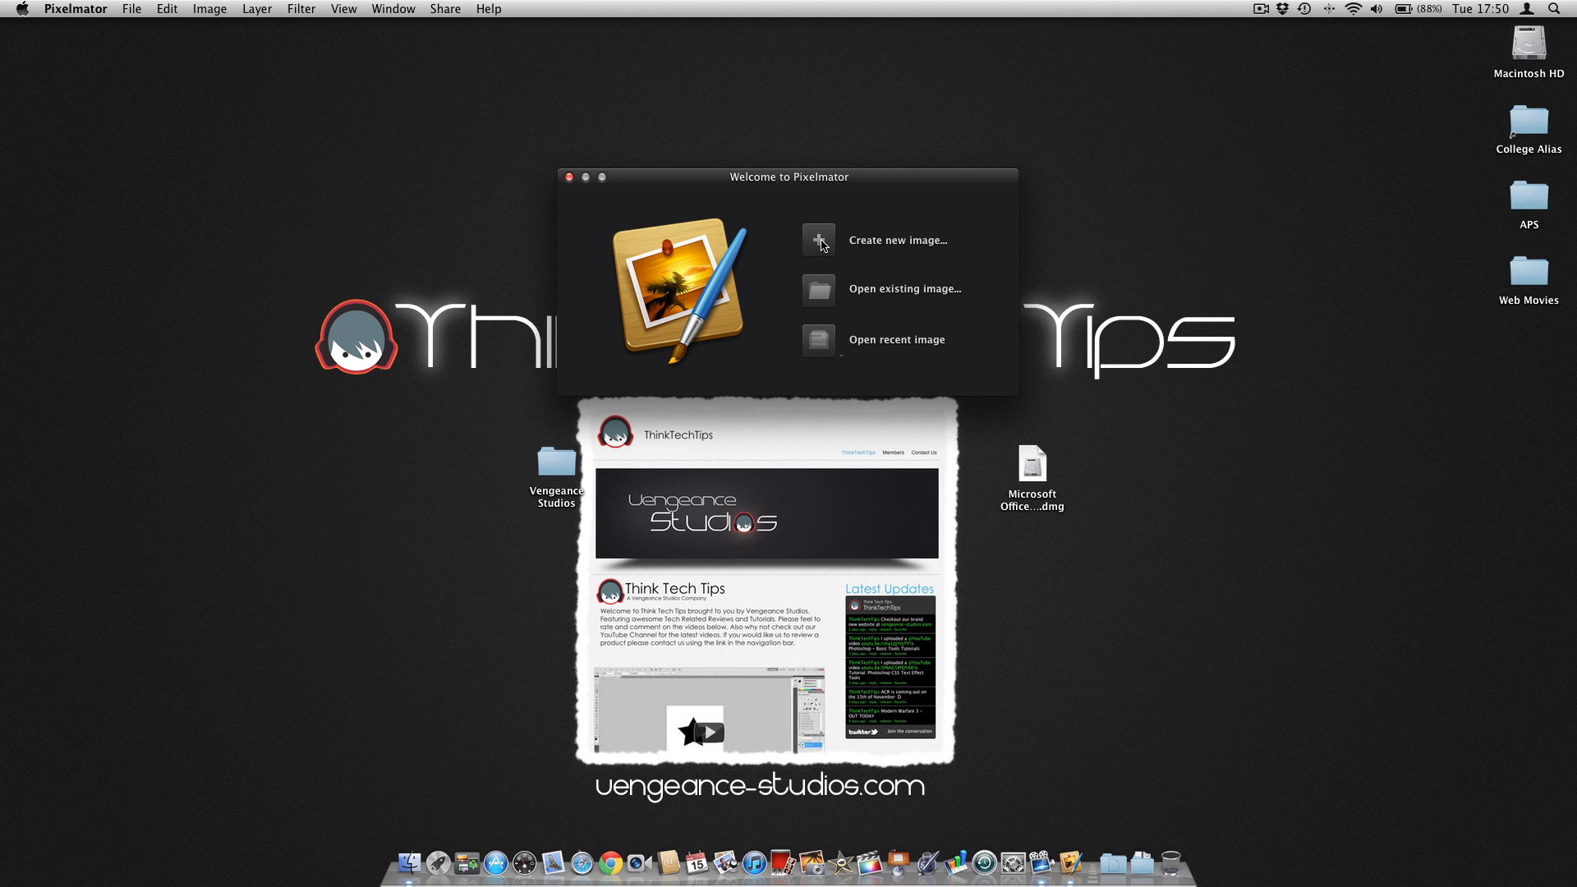
mouse_move(825, 251)
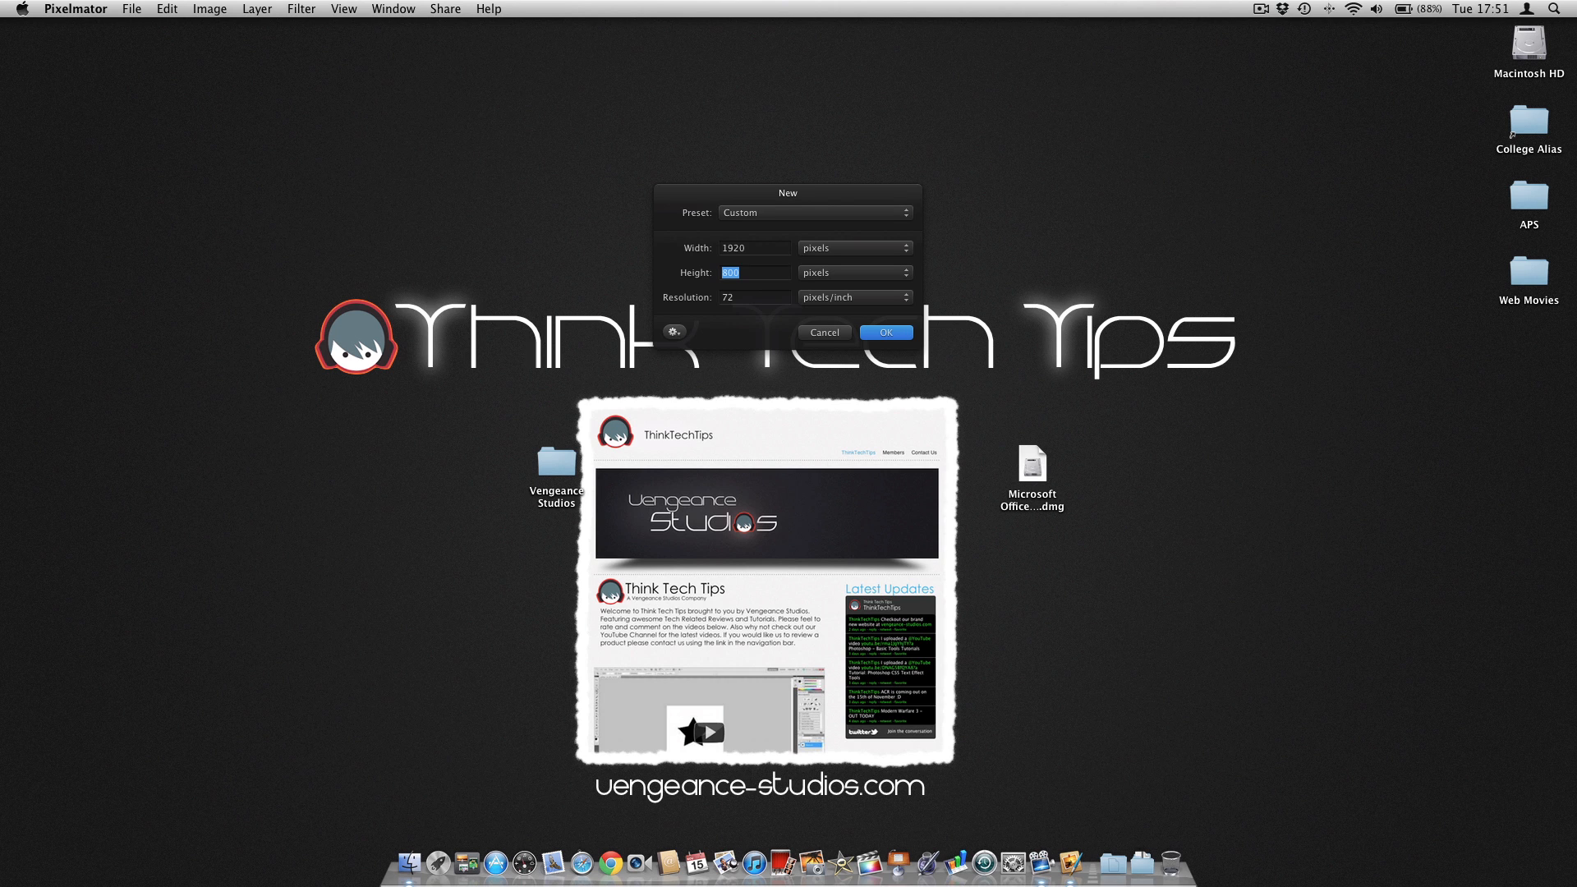
Create a blank image 1920 wide by 1080 tall with the adjusted resolution
text(1080)
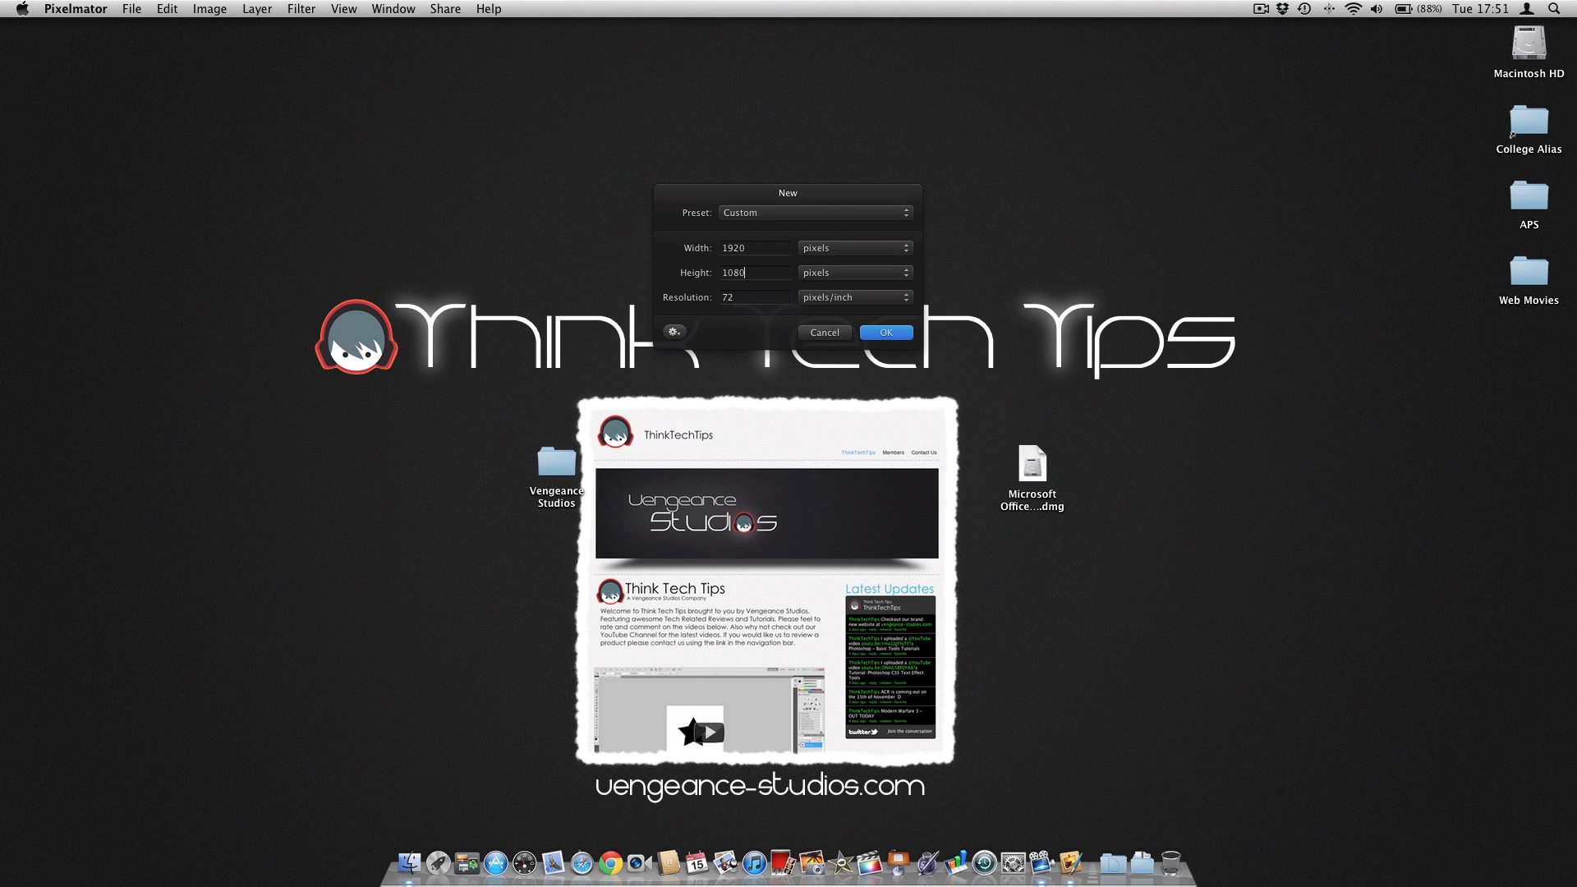
click(749, 296)
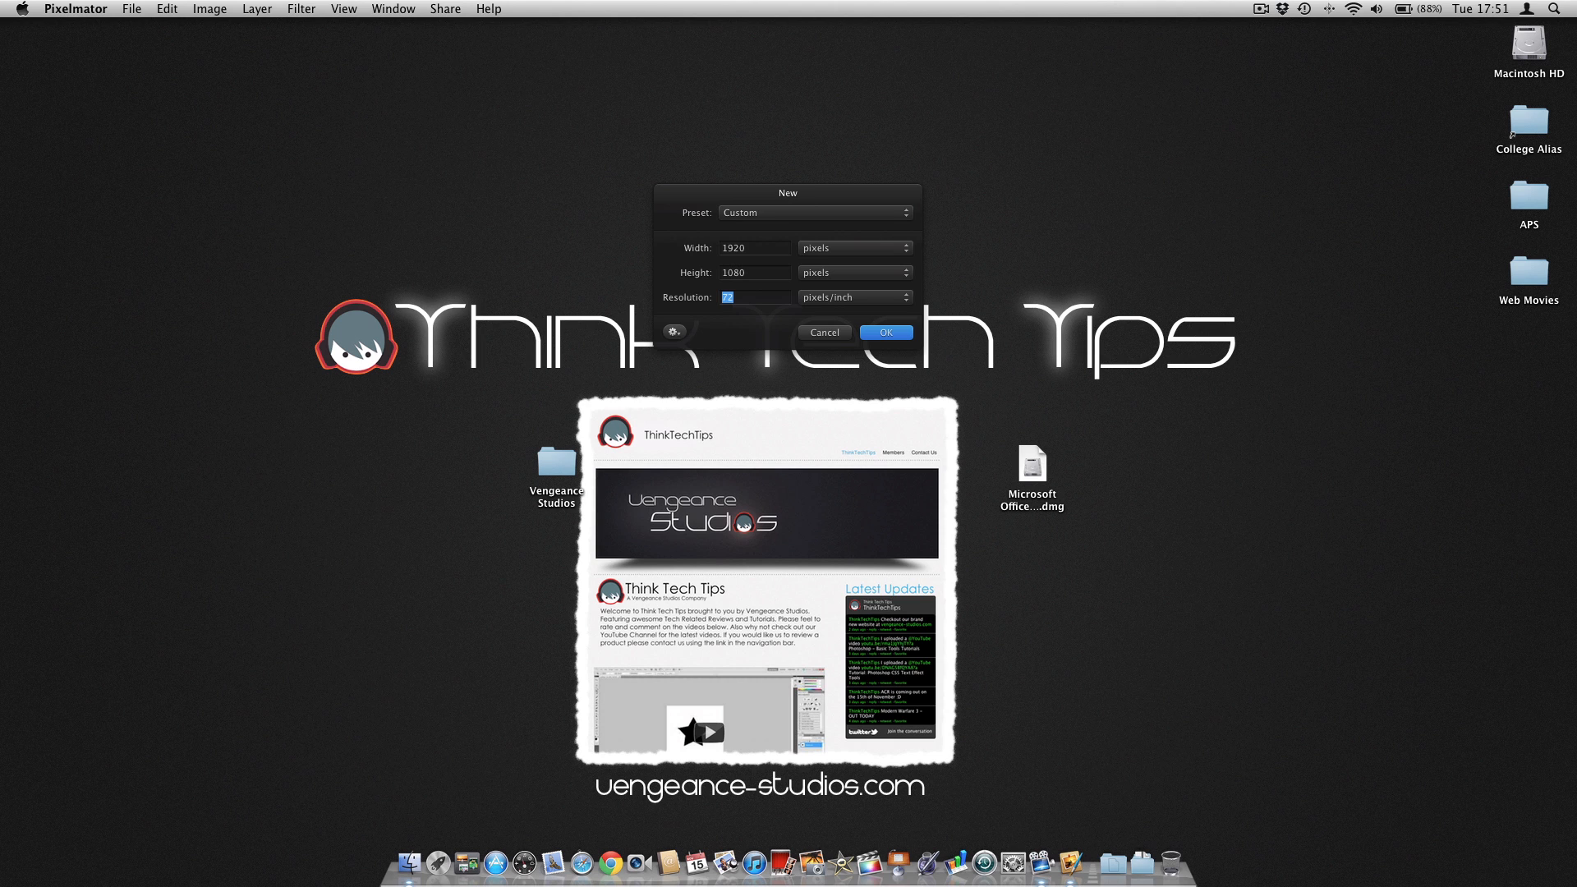
text(1)
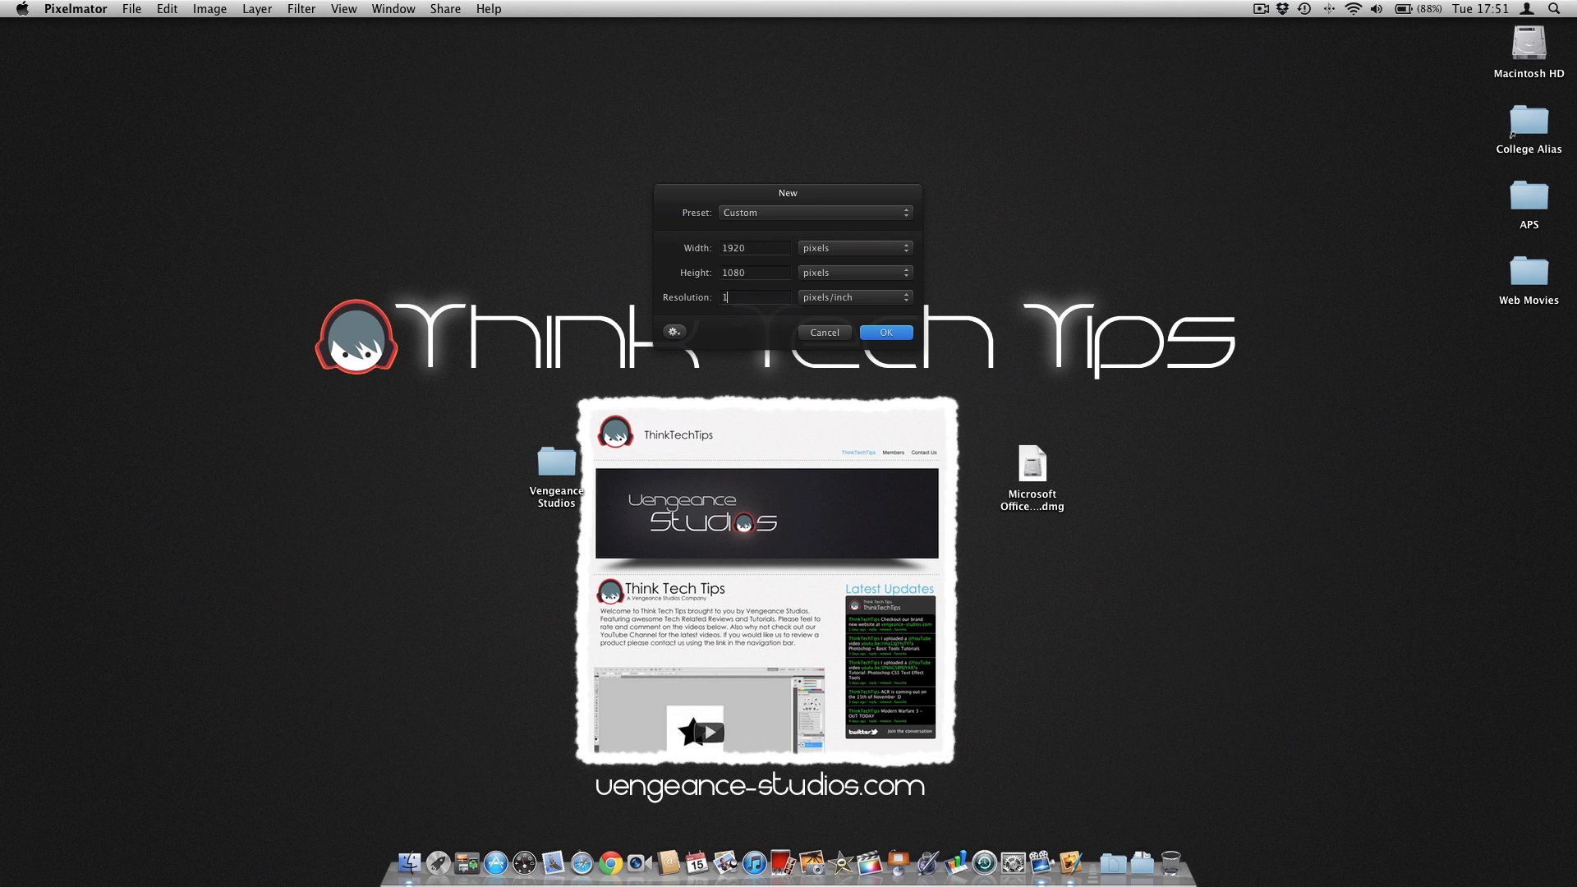
click(886, 332)
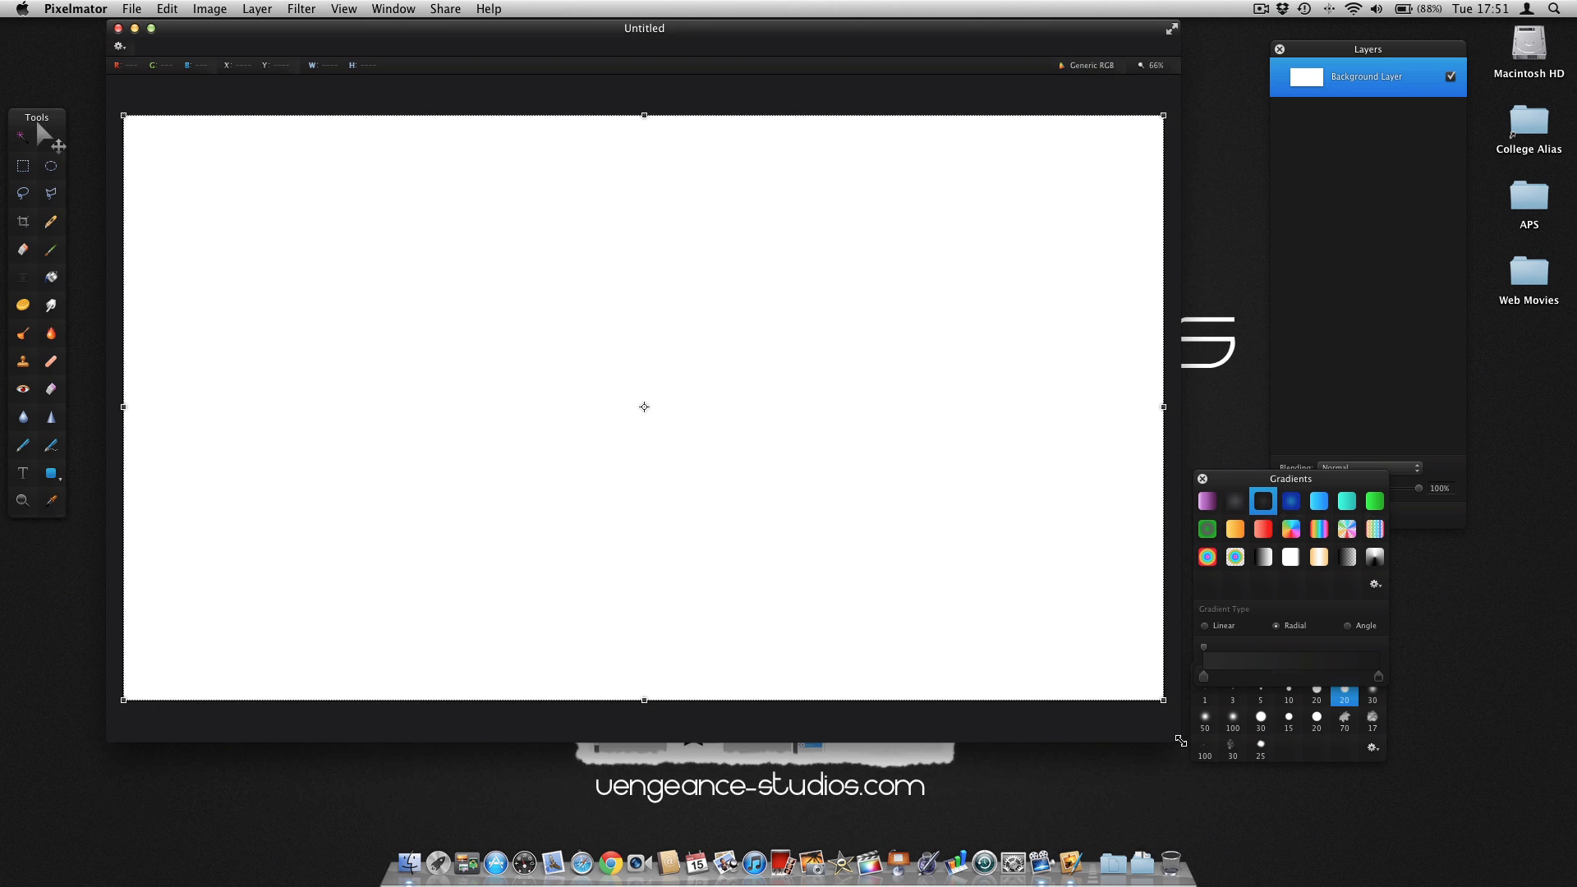
mouse_move(478, 596)
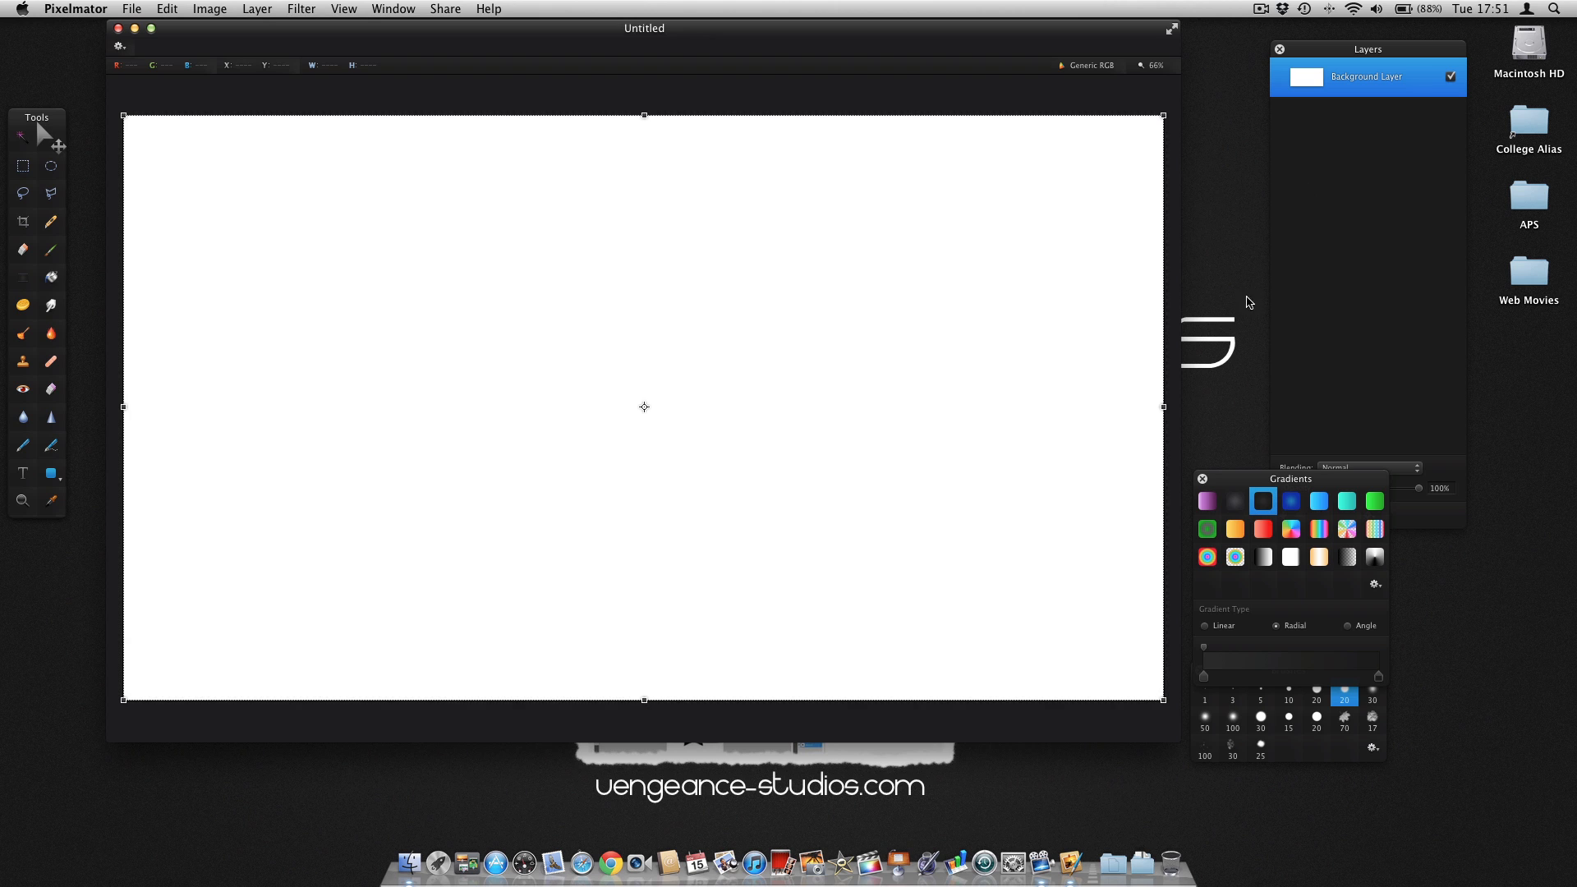
Move the Gradients palette aside and start the Defocus filter on the blank image
drag(1290, 478, 1333, 570)
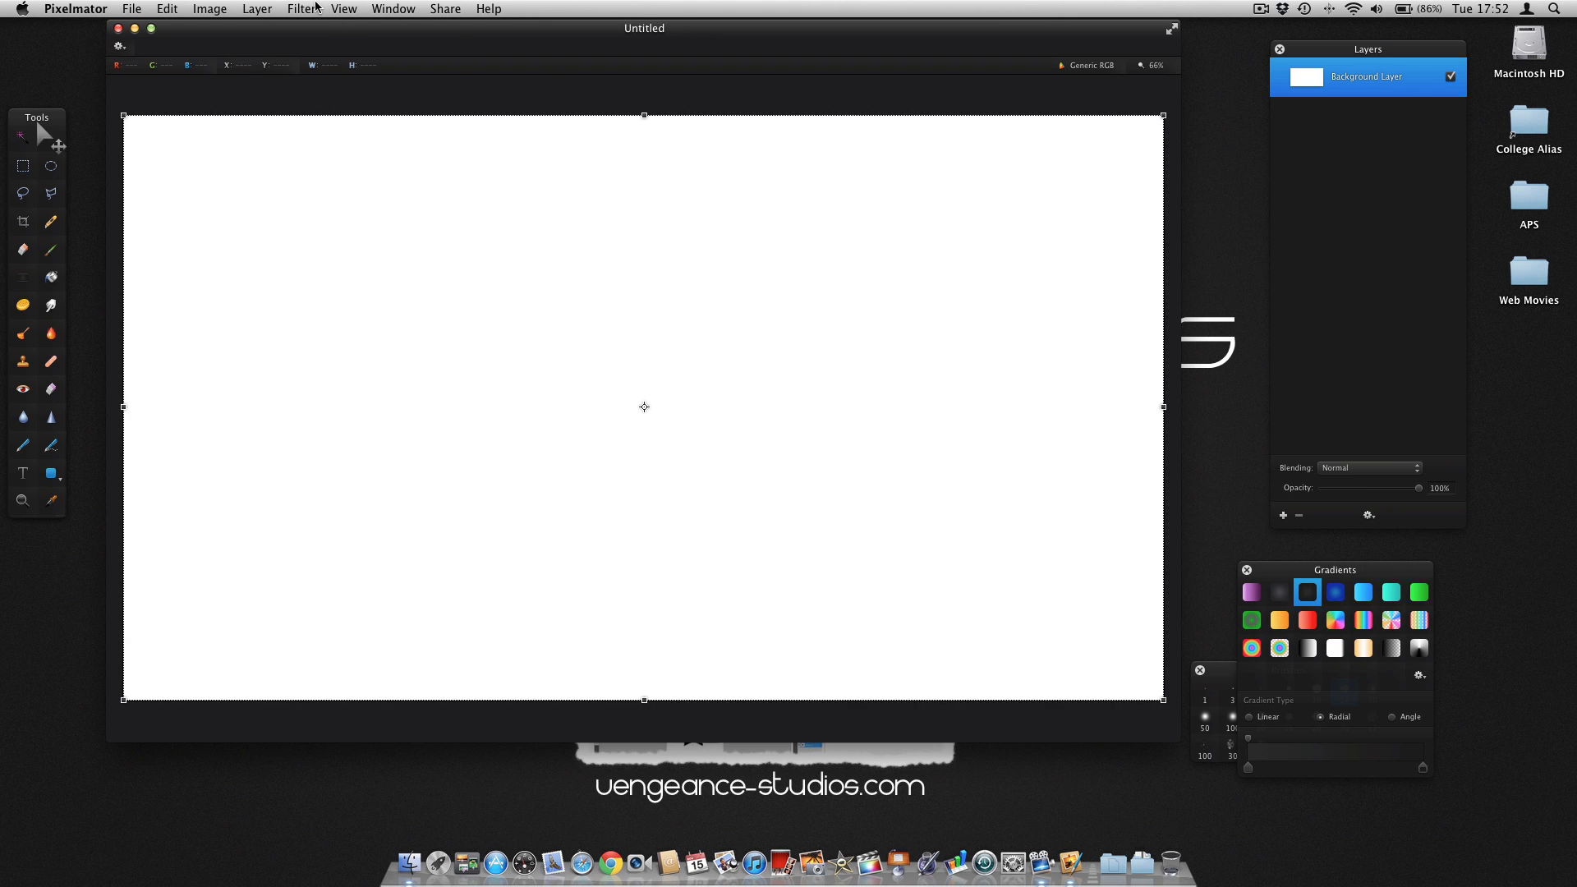
click(301, 9)
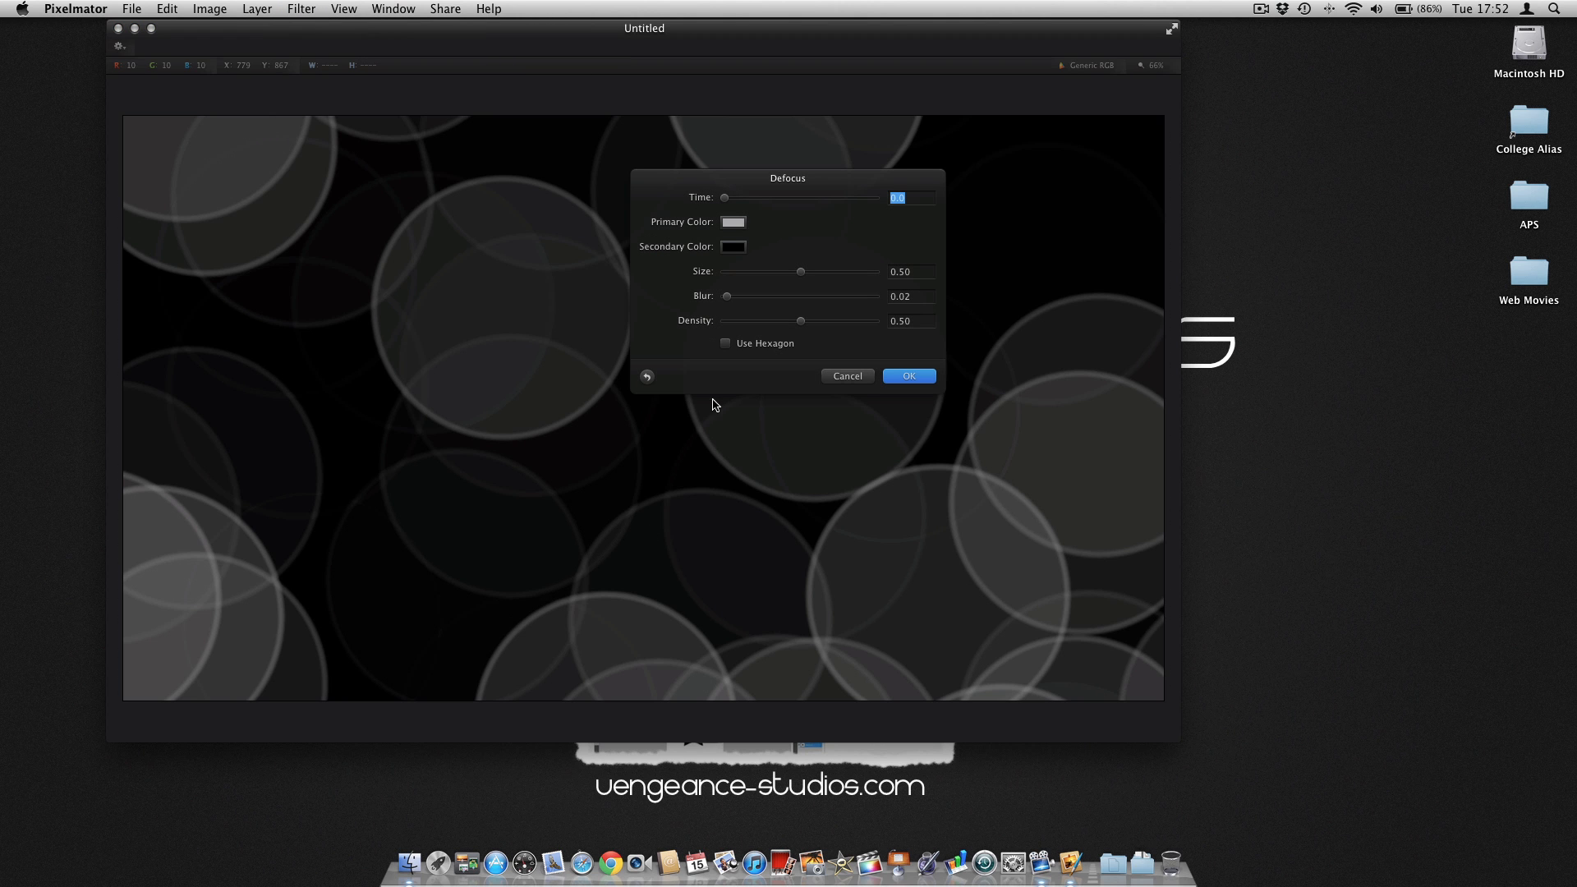
mouse_move(726, 220)
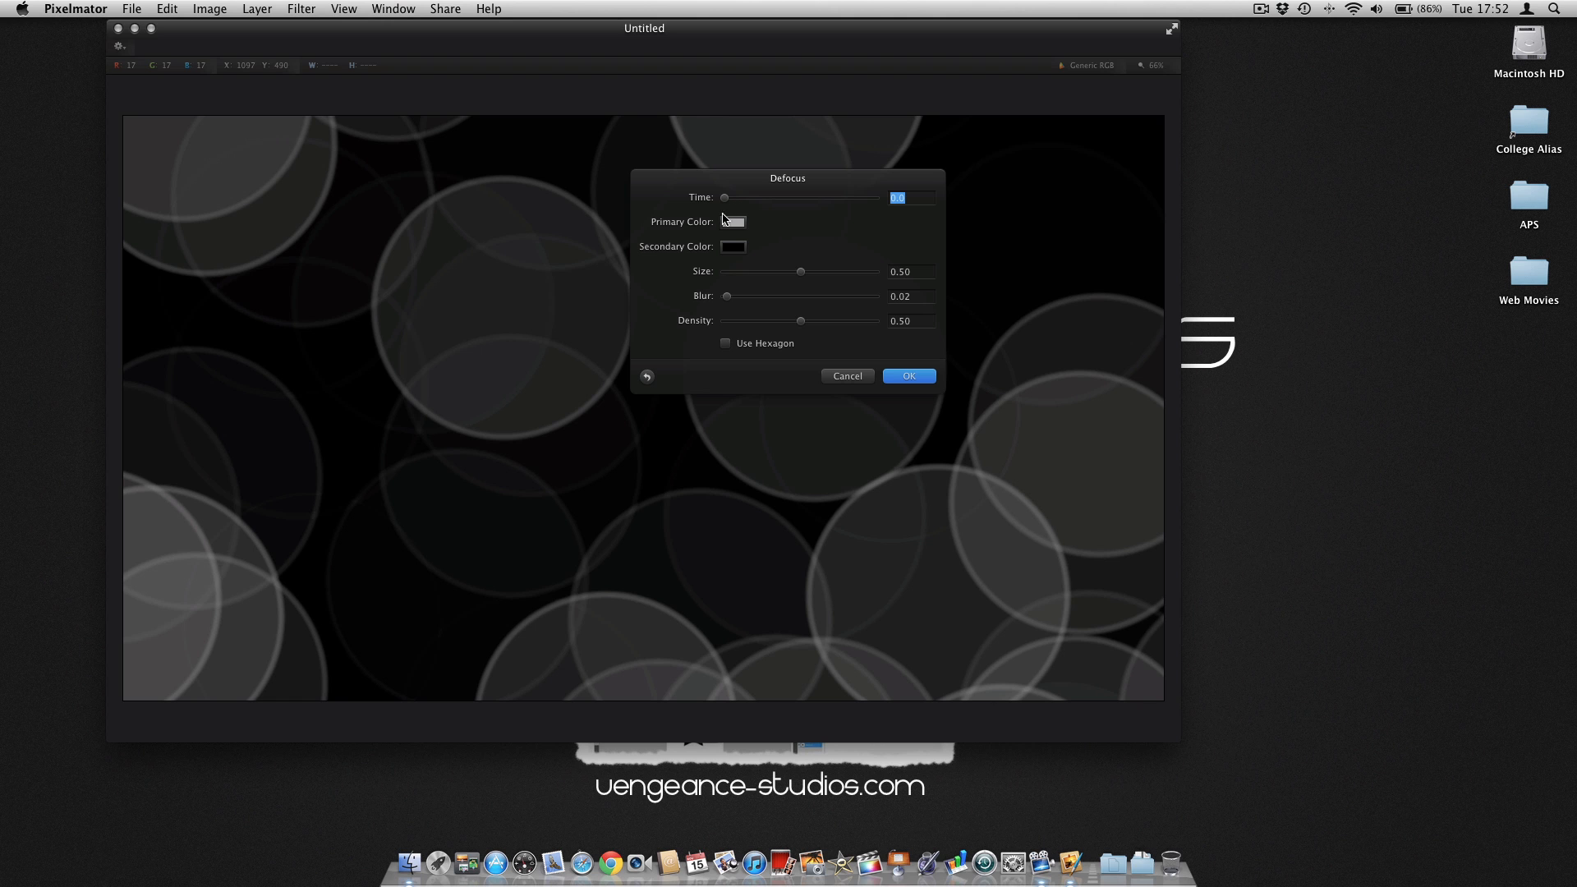
Lower the Defocus circle size to 0.34 and density to 0.24
drag(800, 271, 791, 271)
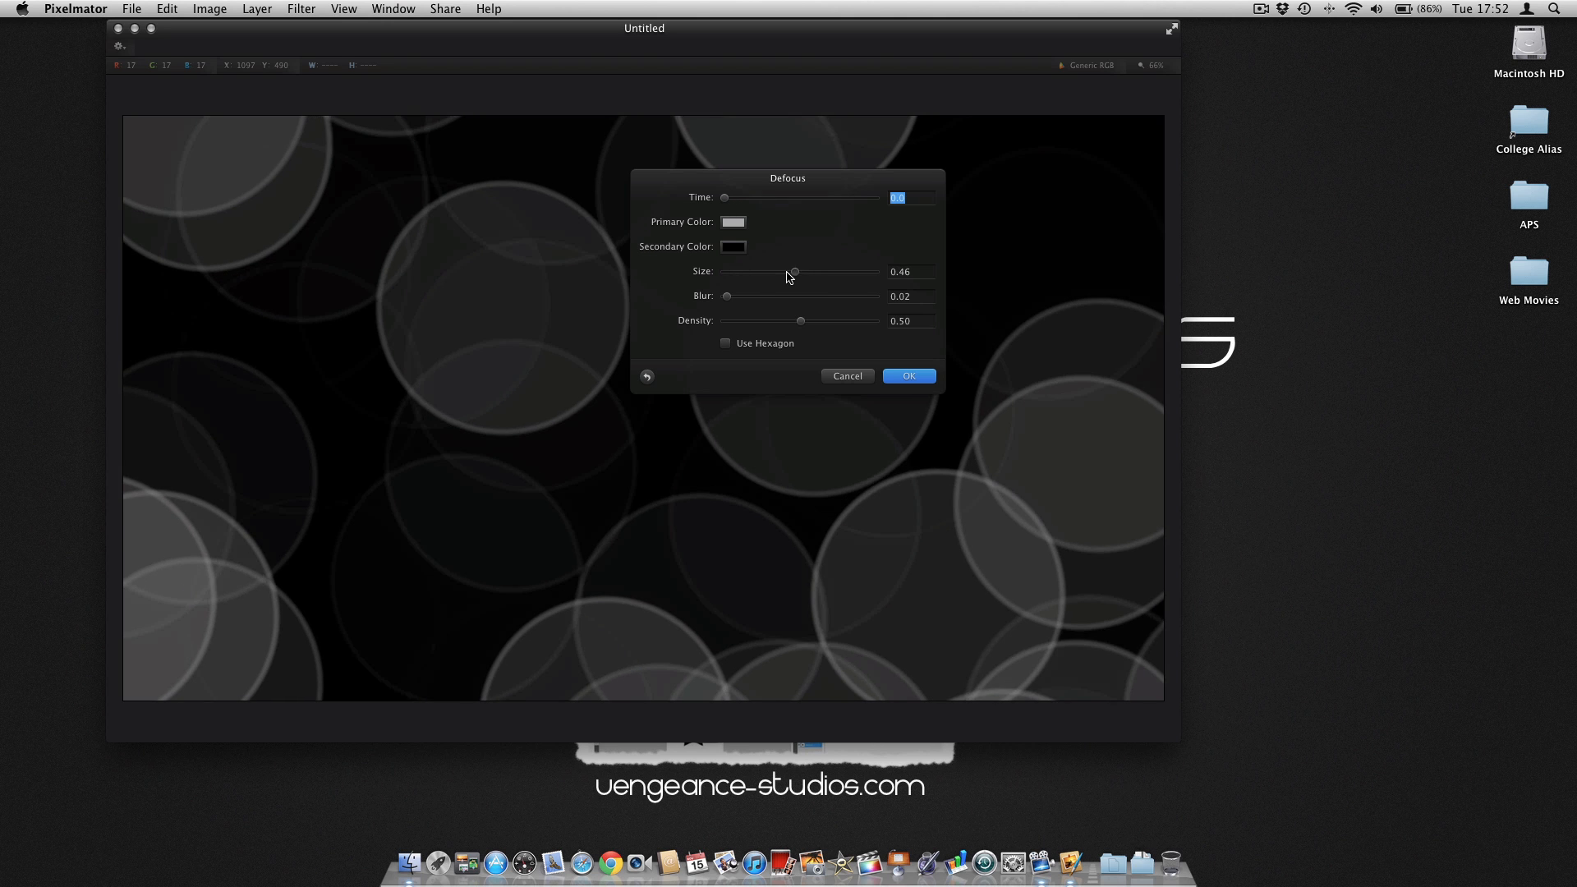
drag(792, 271, 777, 271)
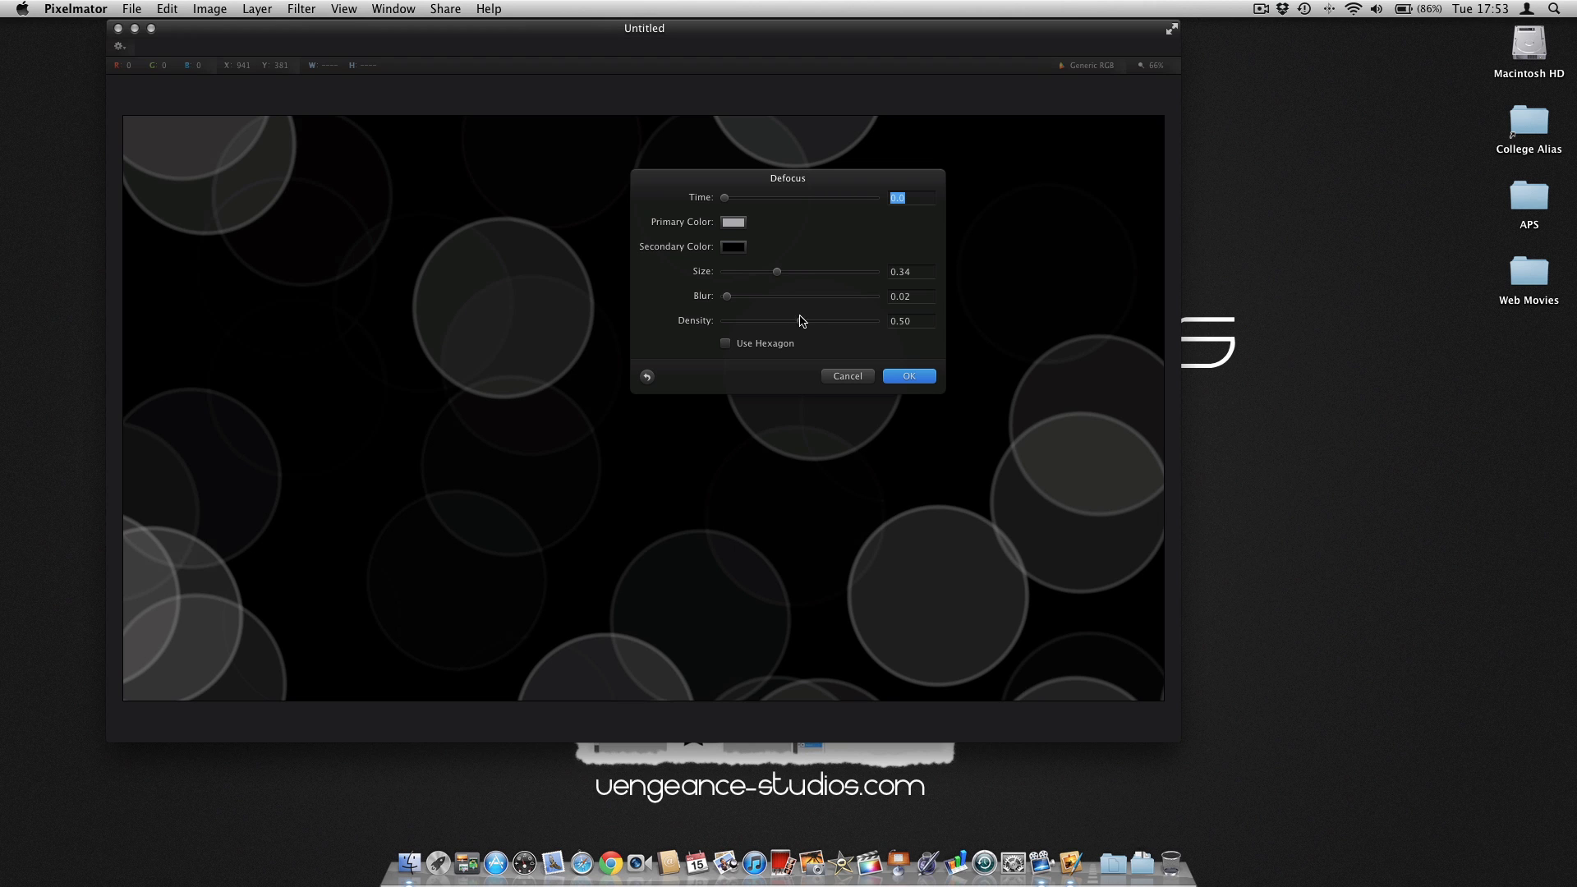
mouse_move(530, 435)
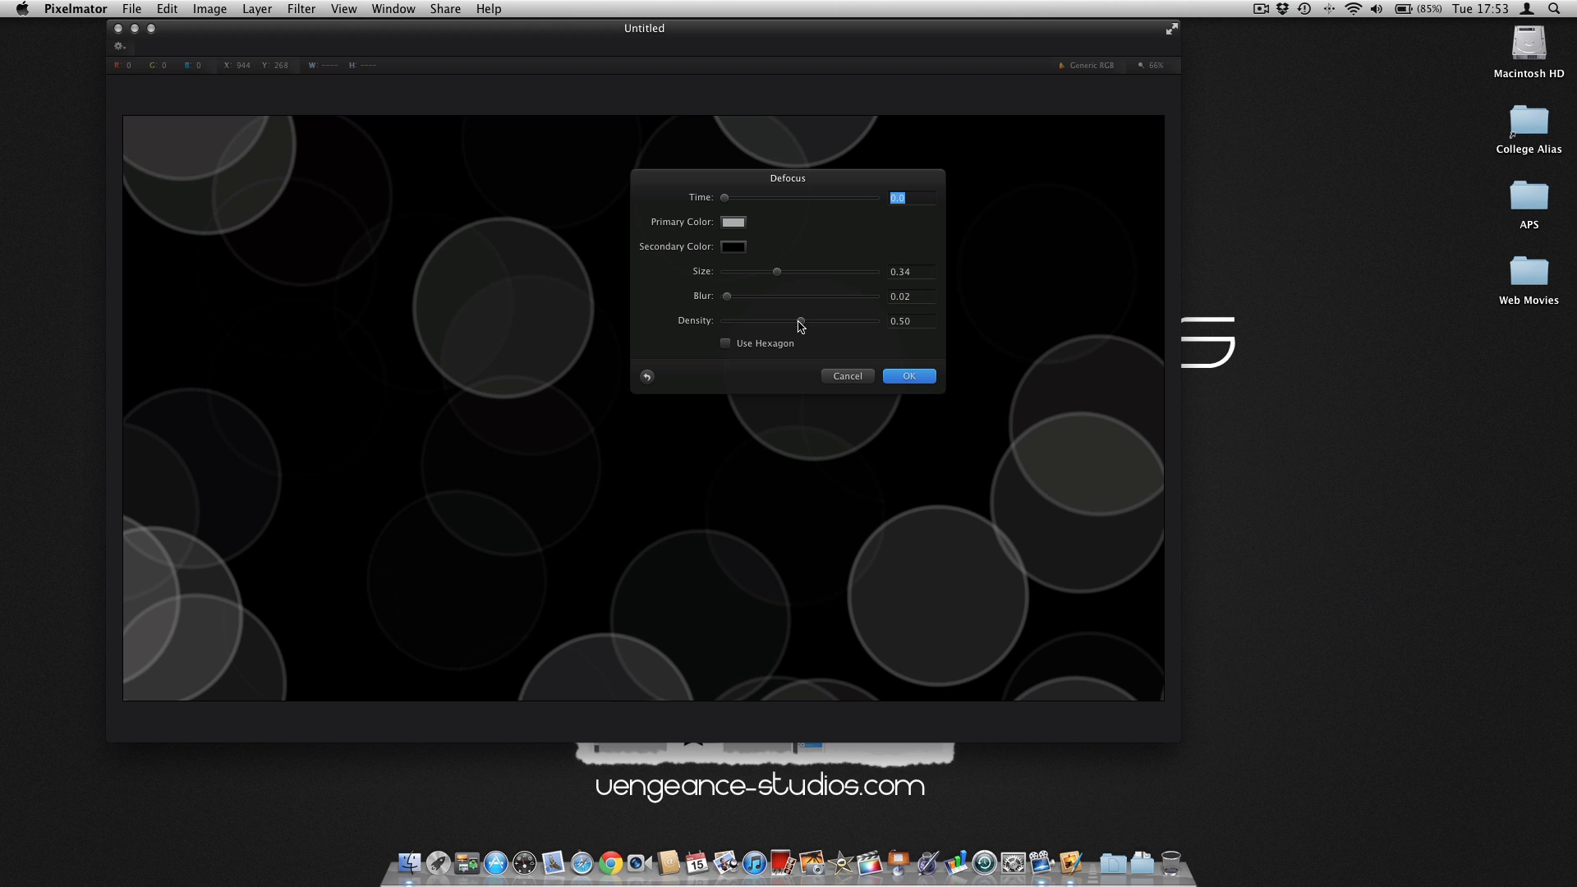
drag(800, 320, 793, 320)
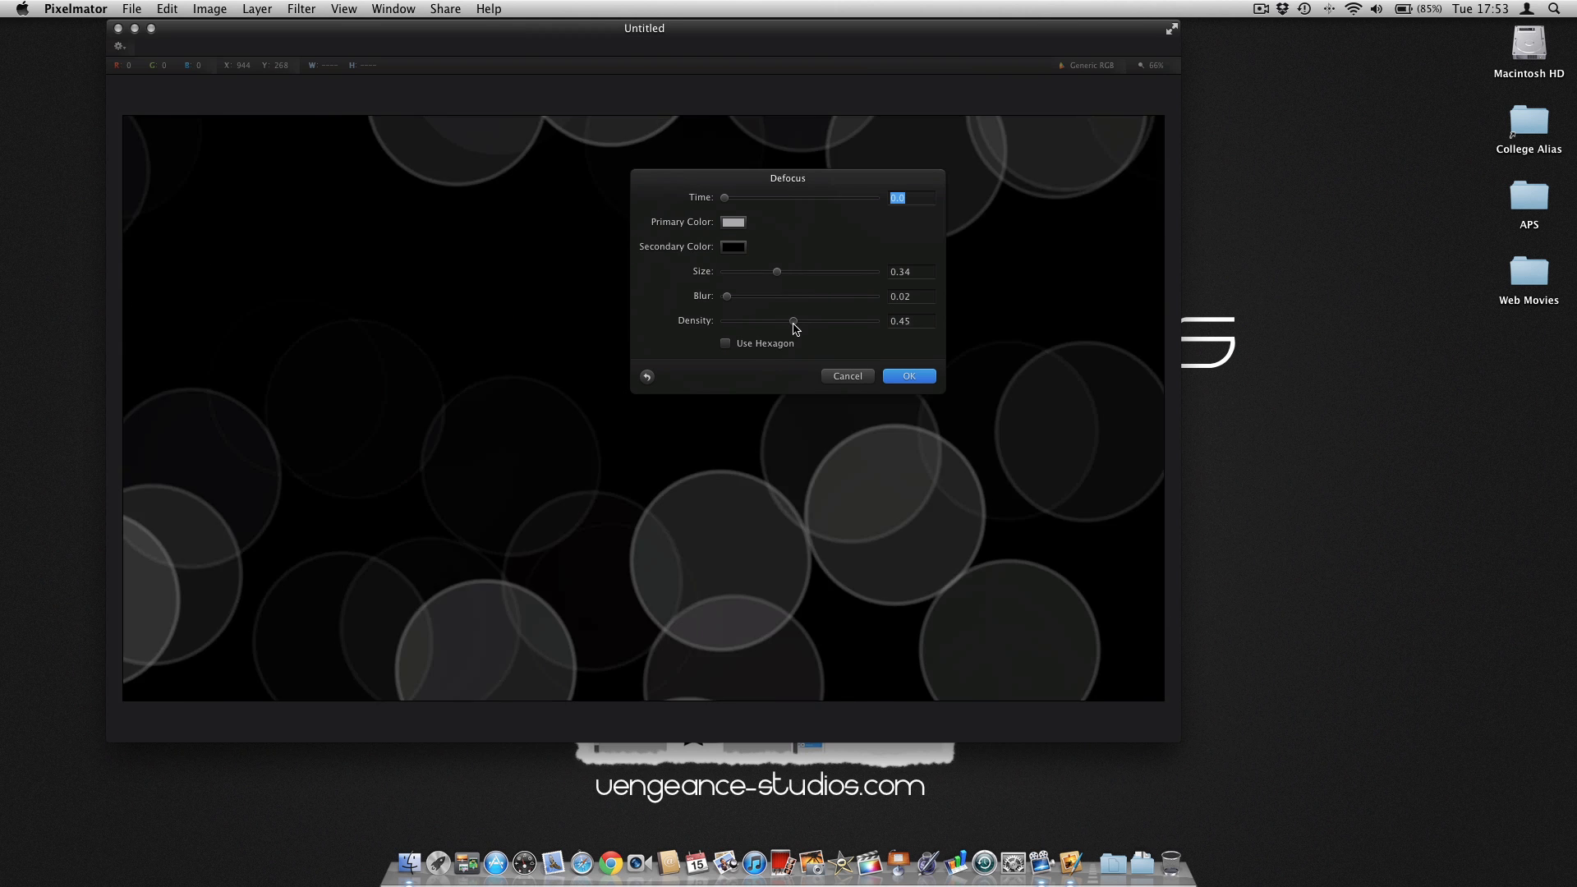
drag(794, 320, 785, 320)
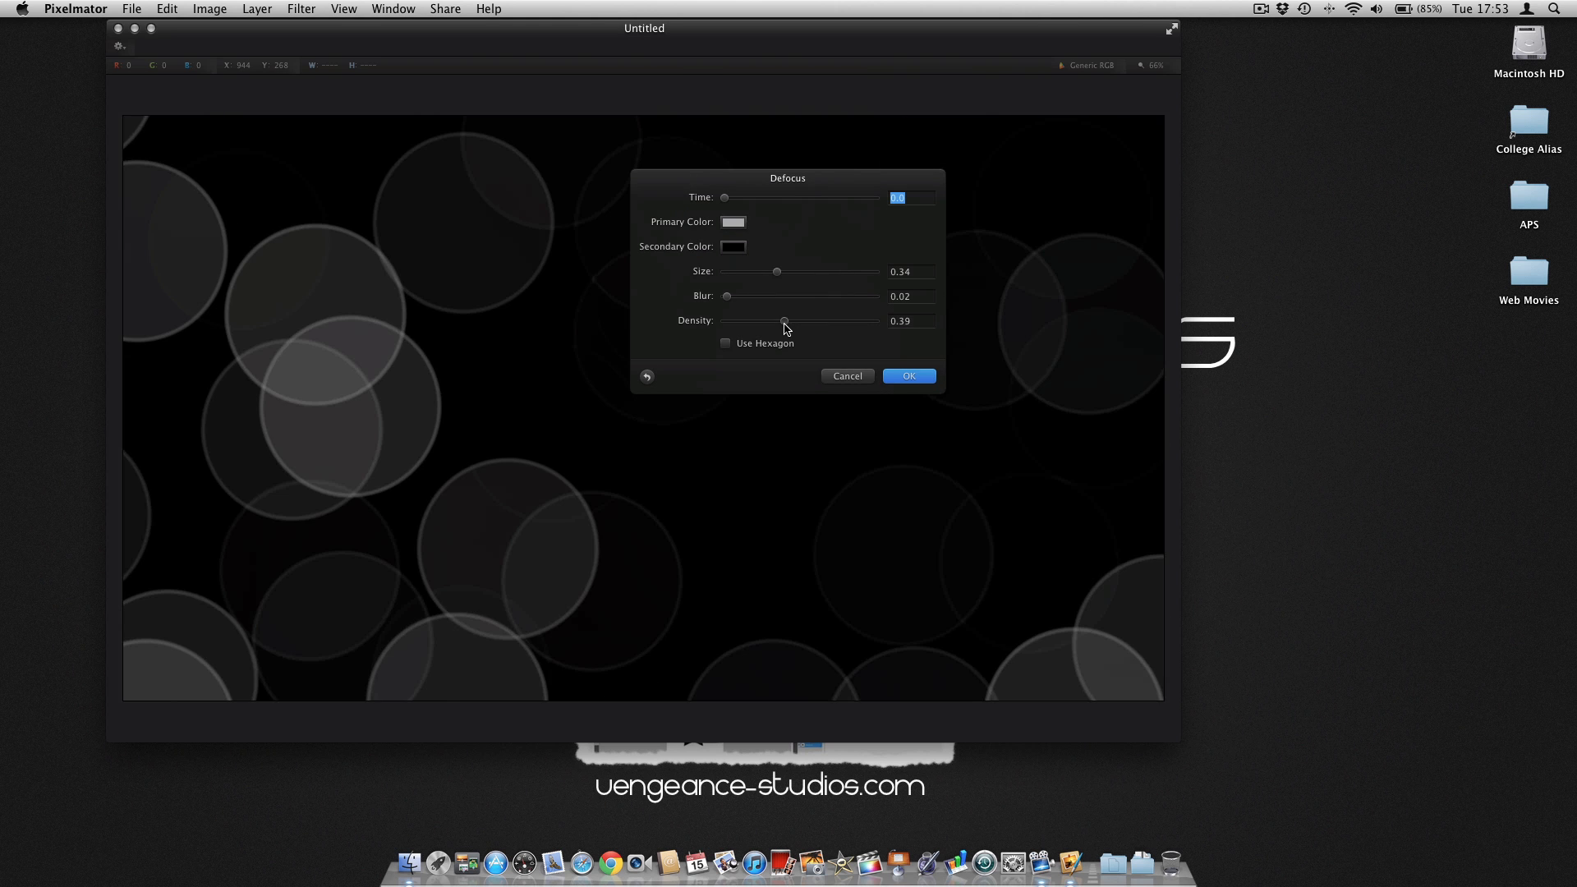
drag(784, 320, 771, 320)
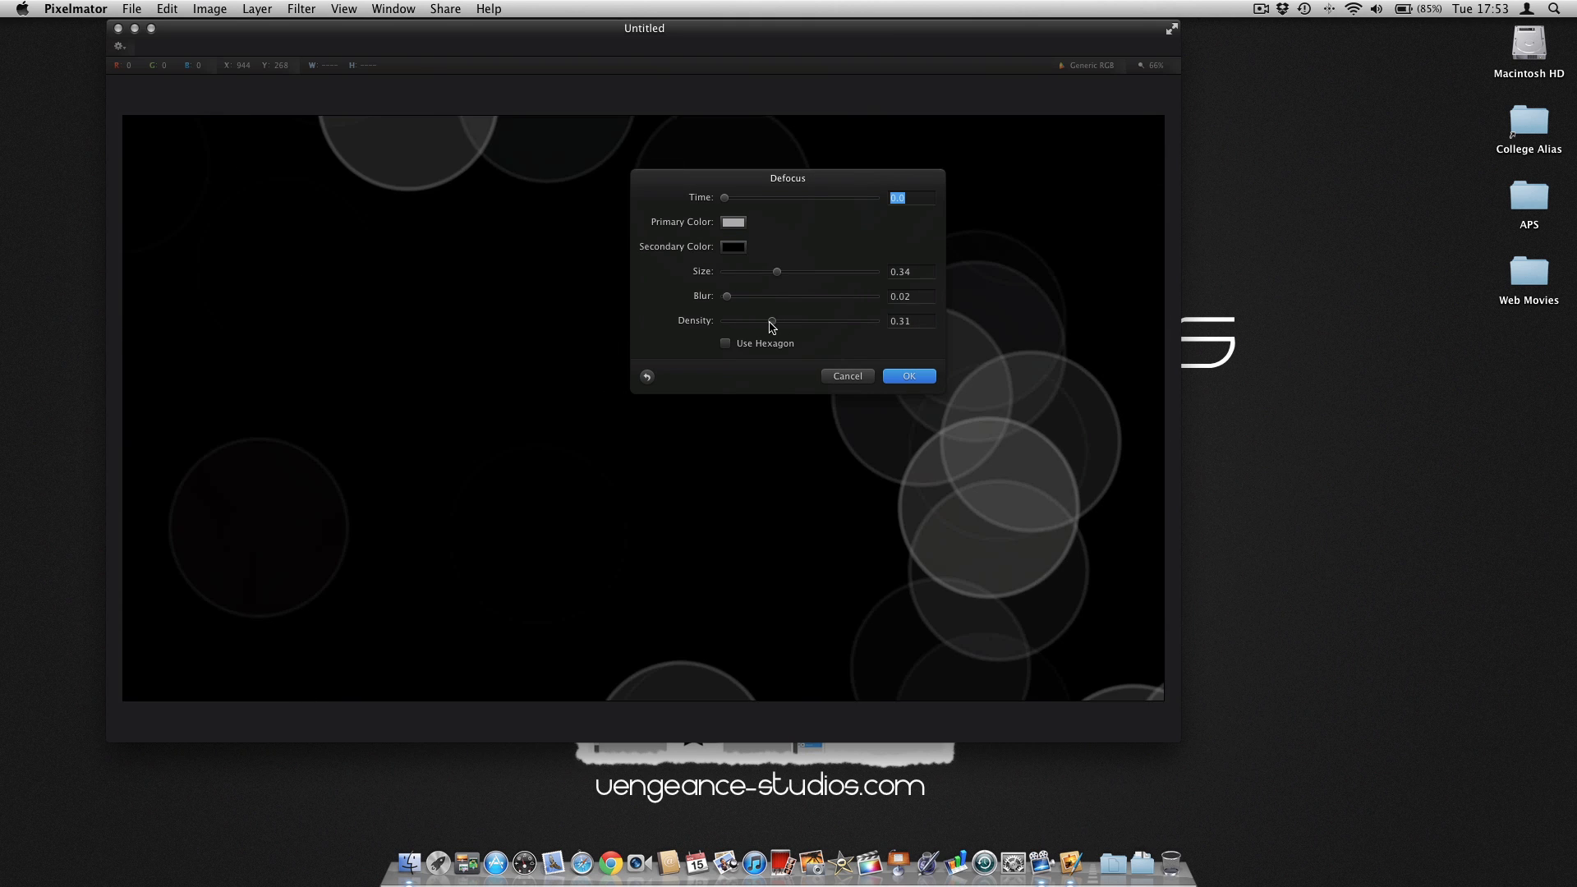
drag(770, 320, 760, 320)
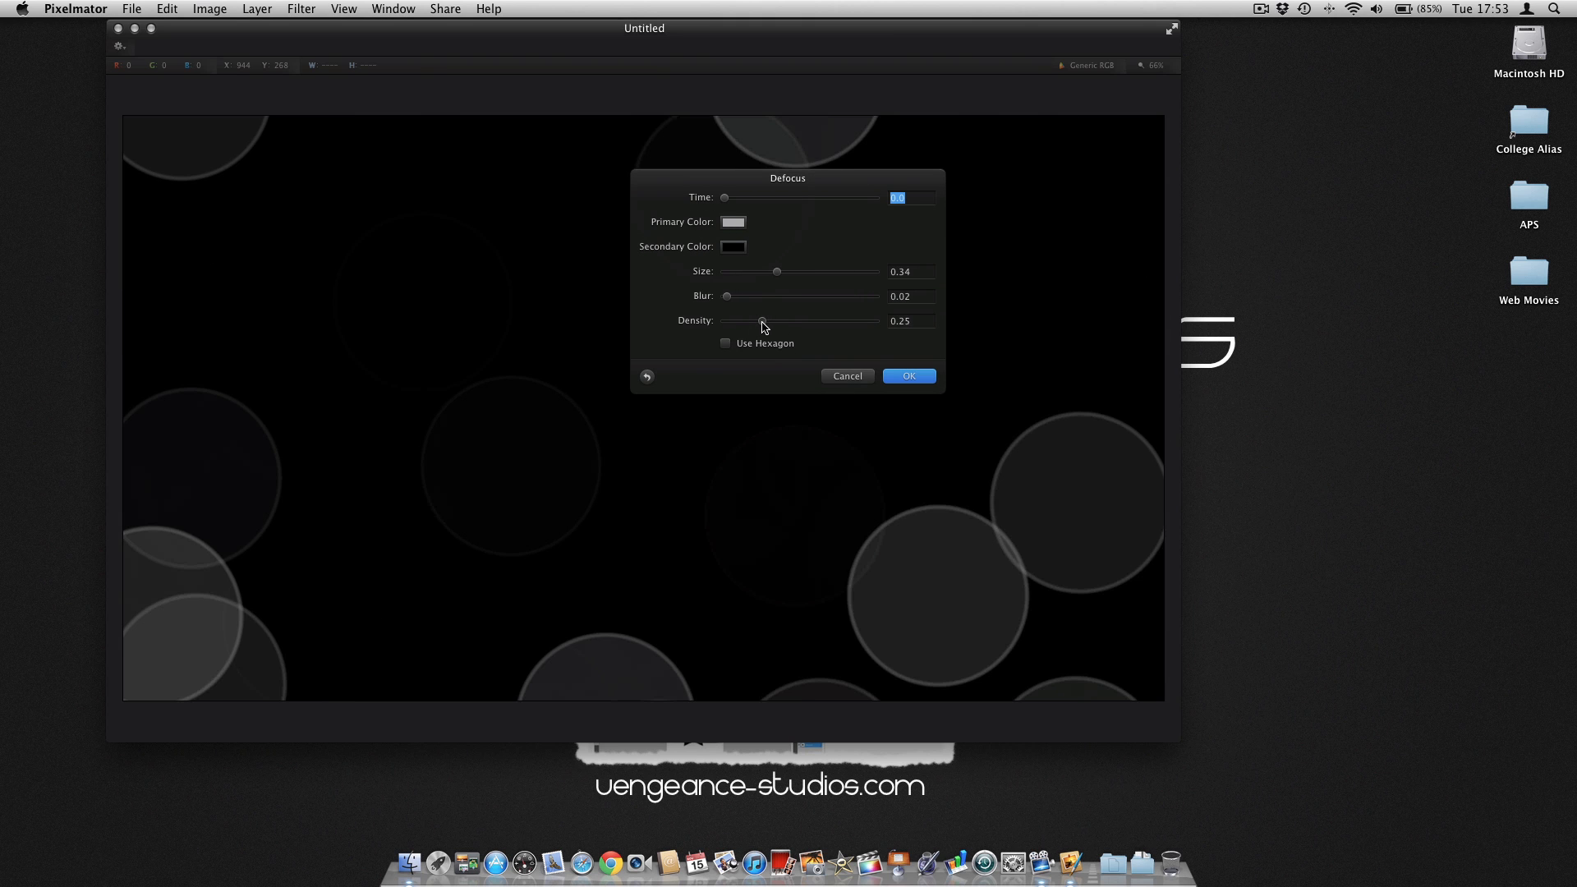
drag(760, 323, 764, 324)
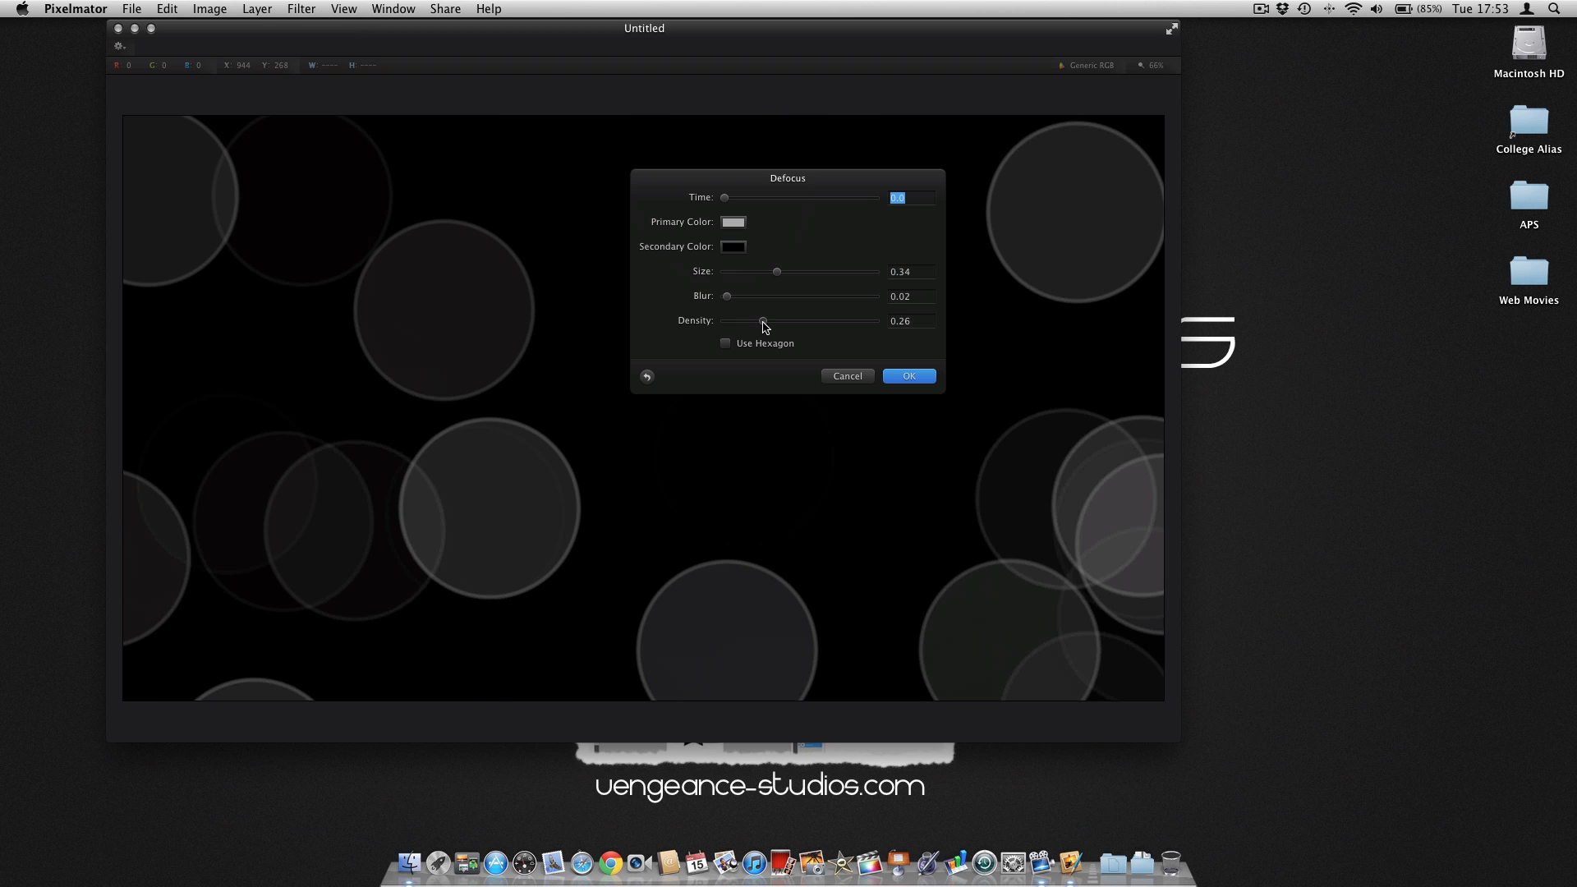
drag(760, 321, 777, 320)
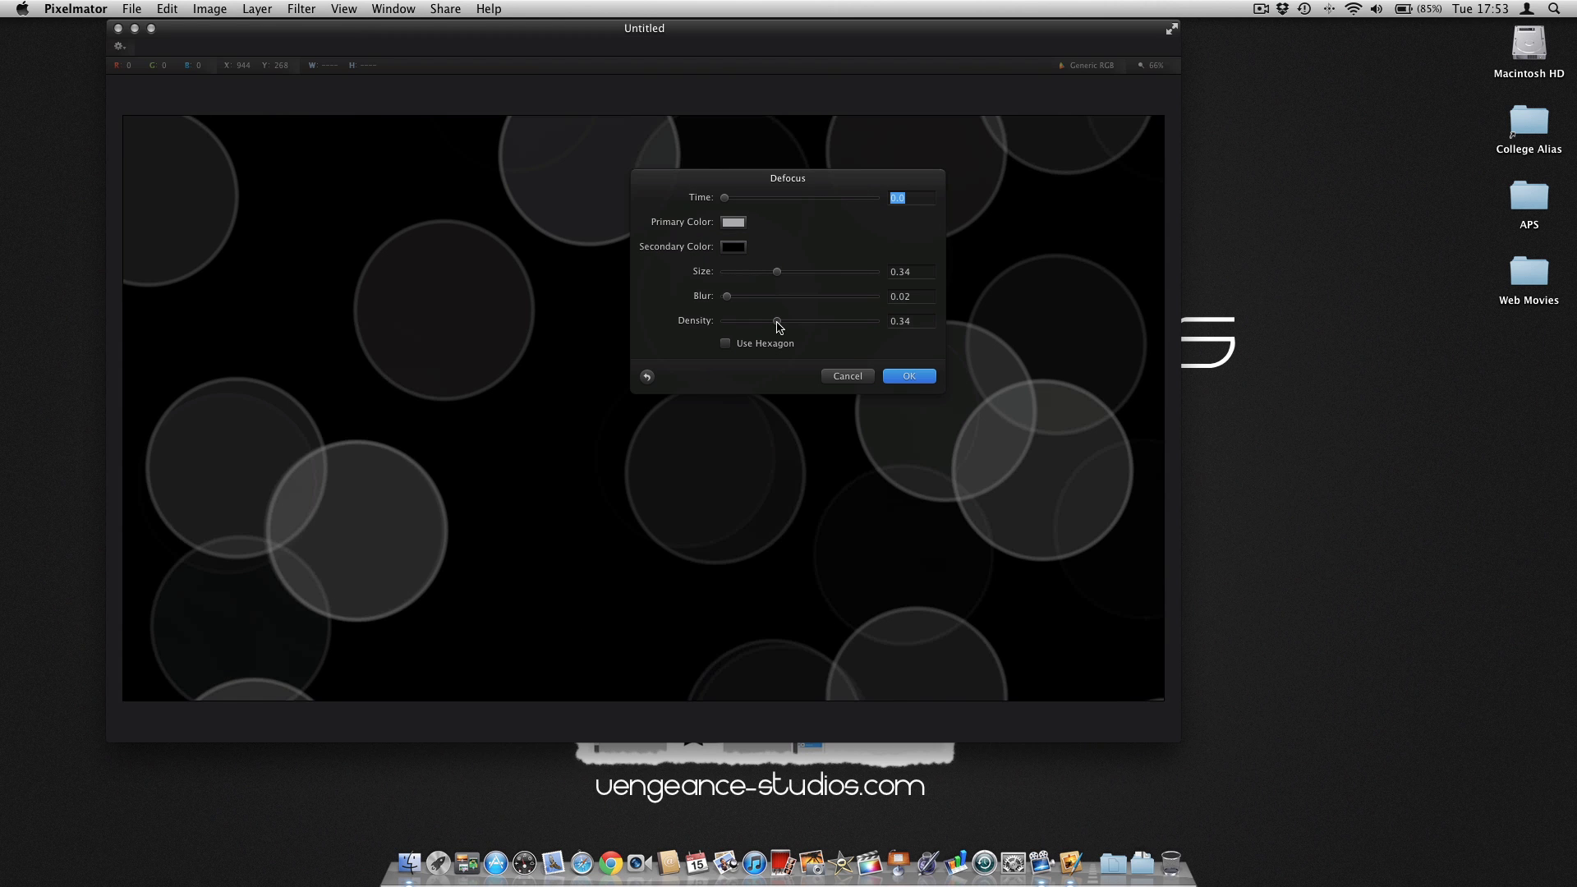
drag(777, 320, 767, 320)
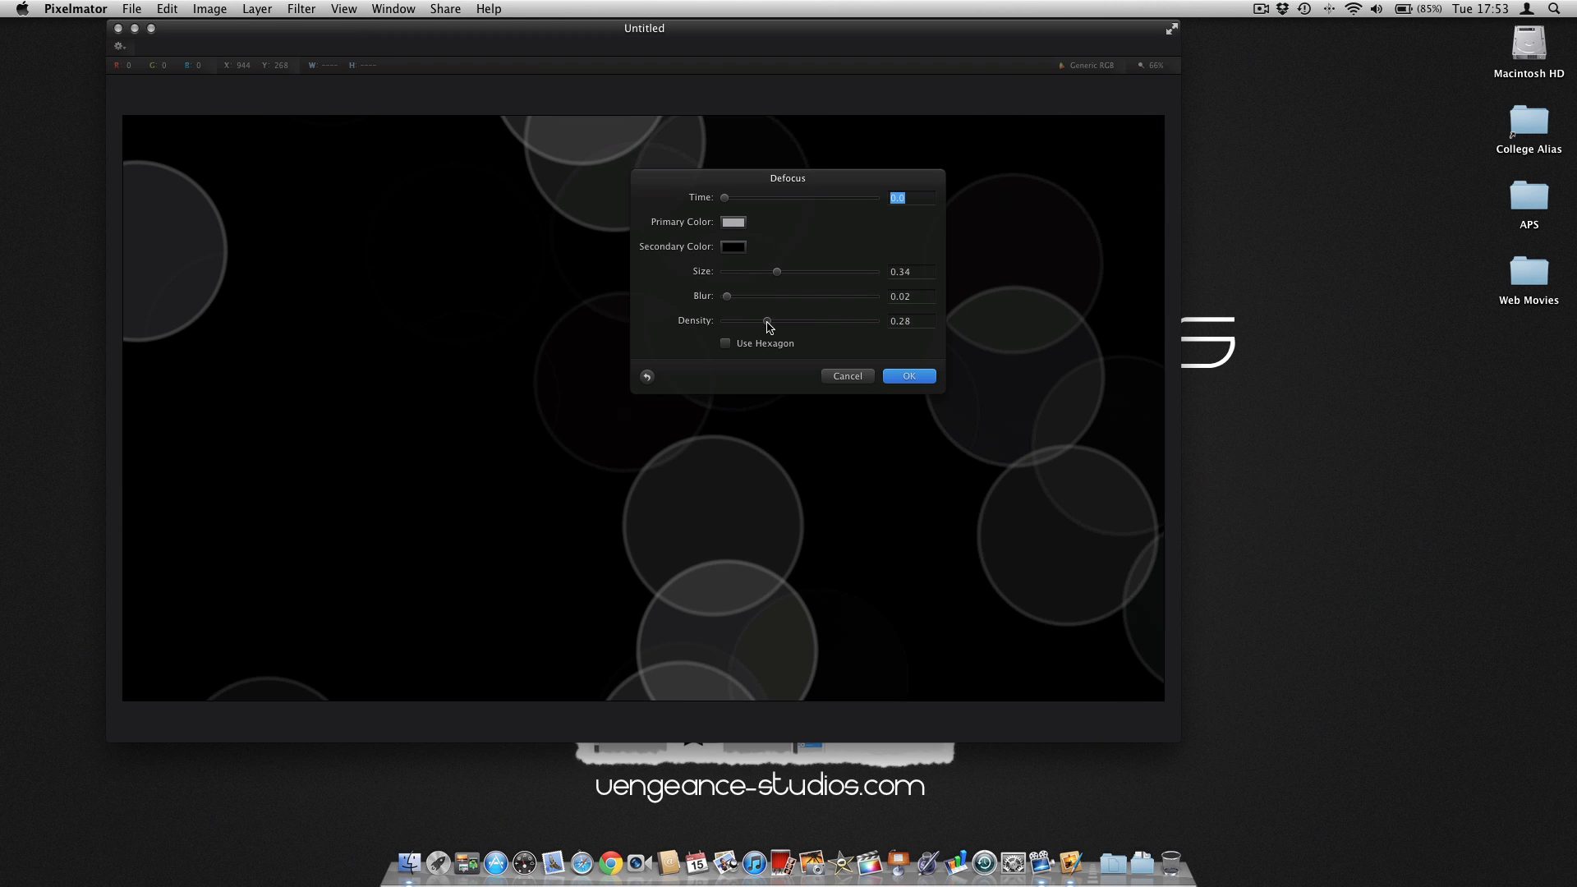
drag(767, 320, 760, 320)
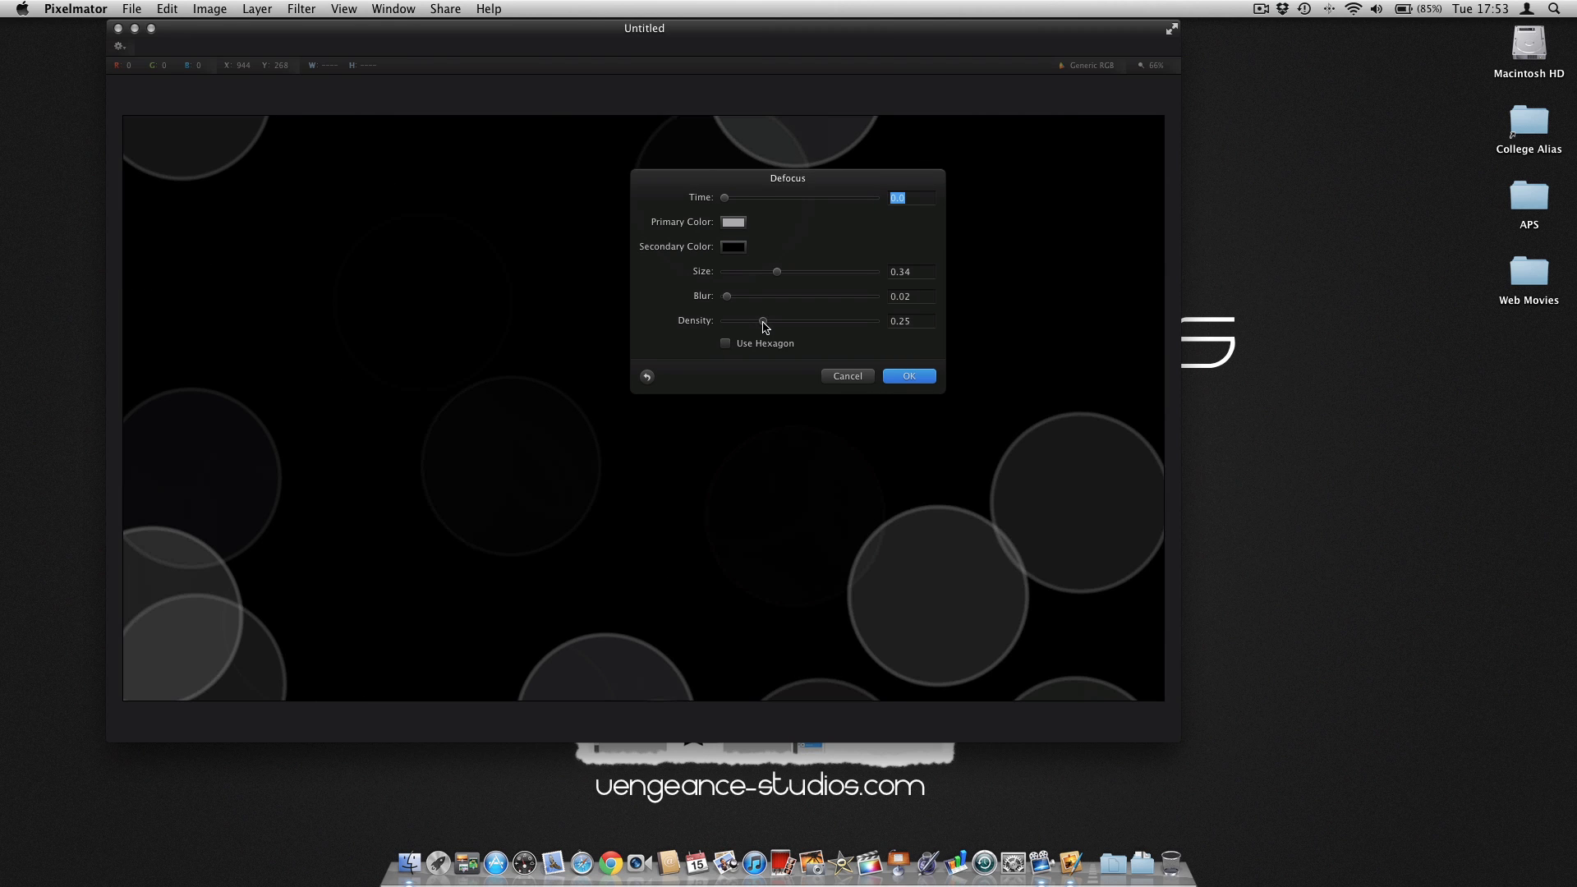
drag(763, 320, 759, 321)
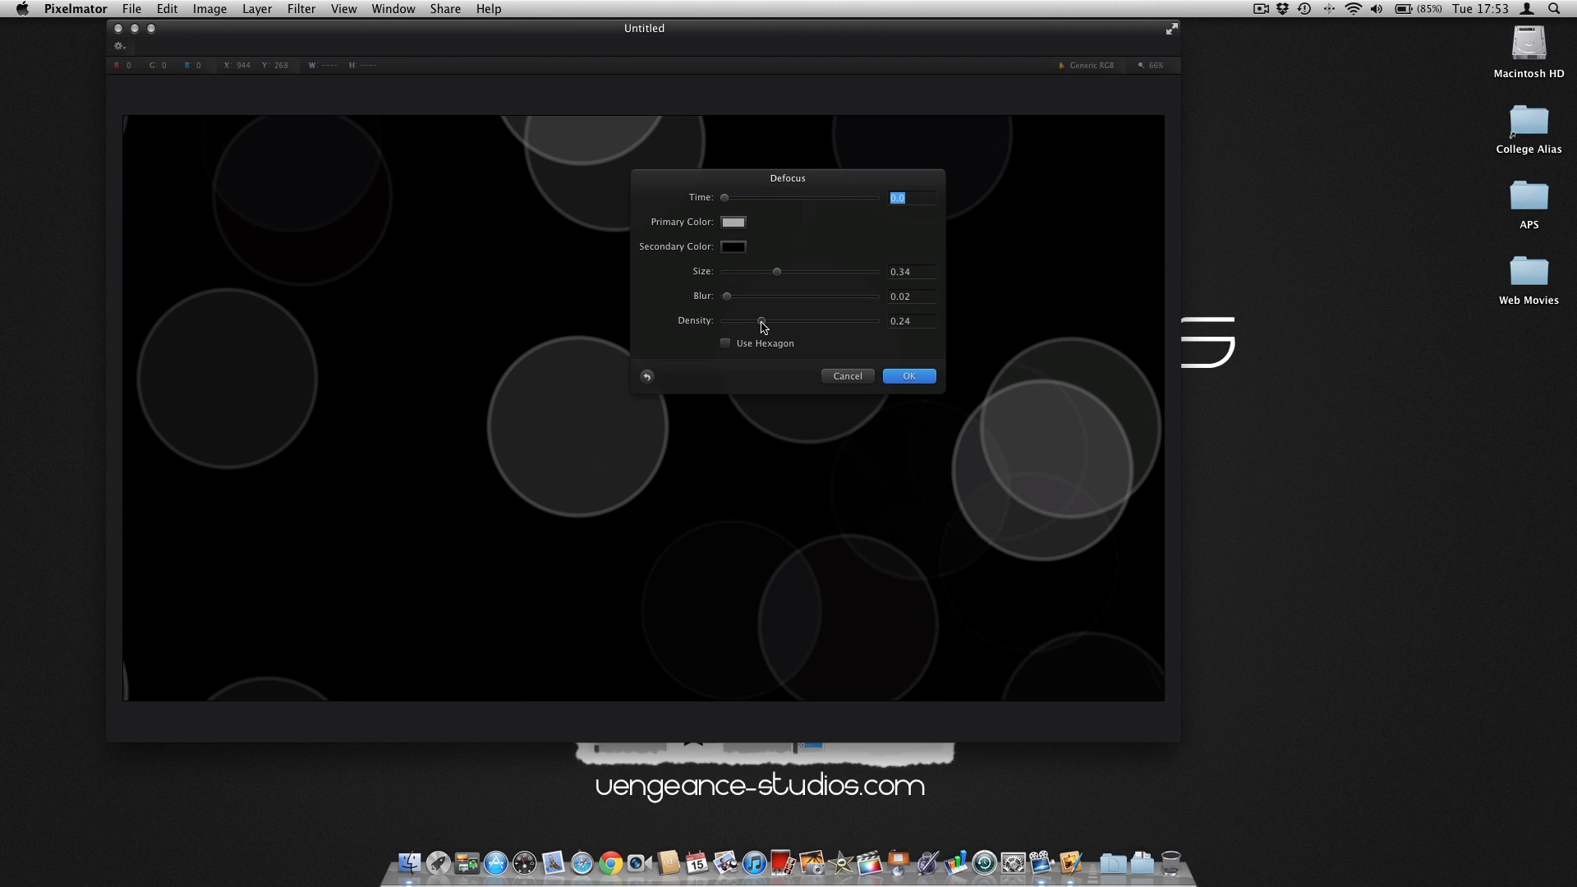
Shuffle the circle arrangement via Time and apply Defocus to the background layer
drag(724, 197, 744, 197)
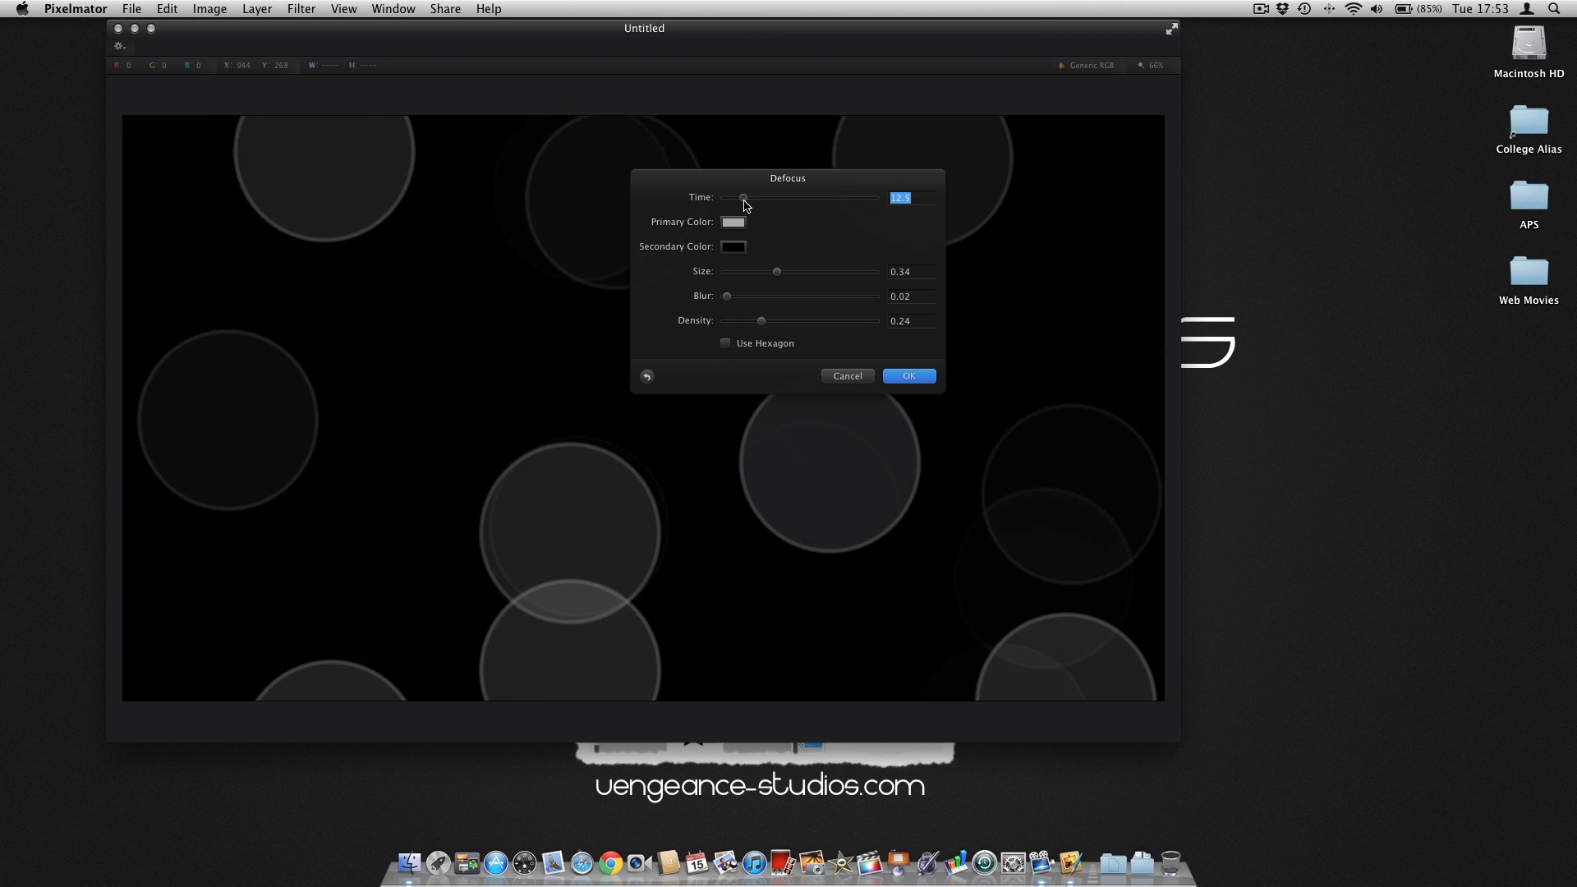
drag(742, 197, 745, 197)
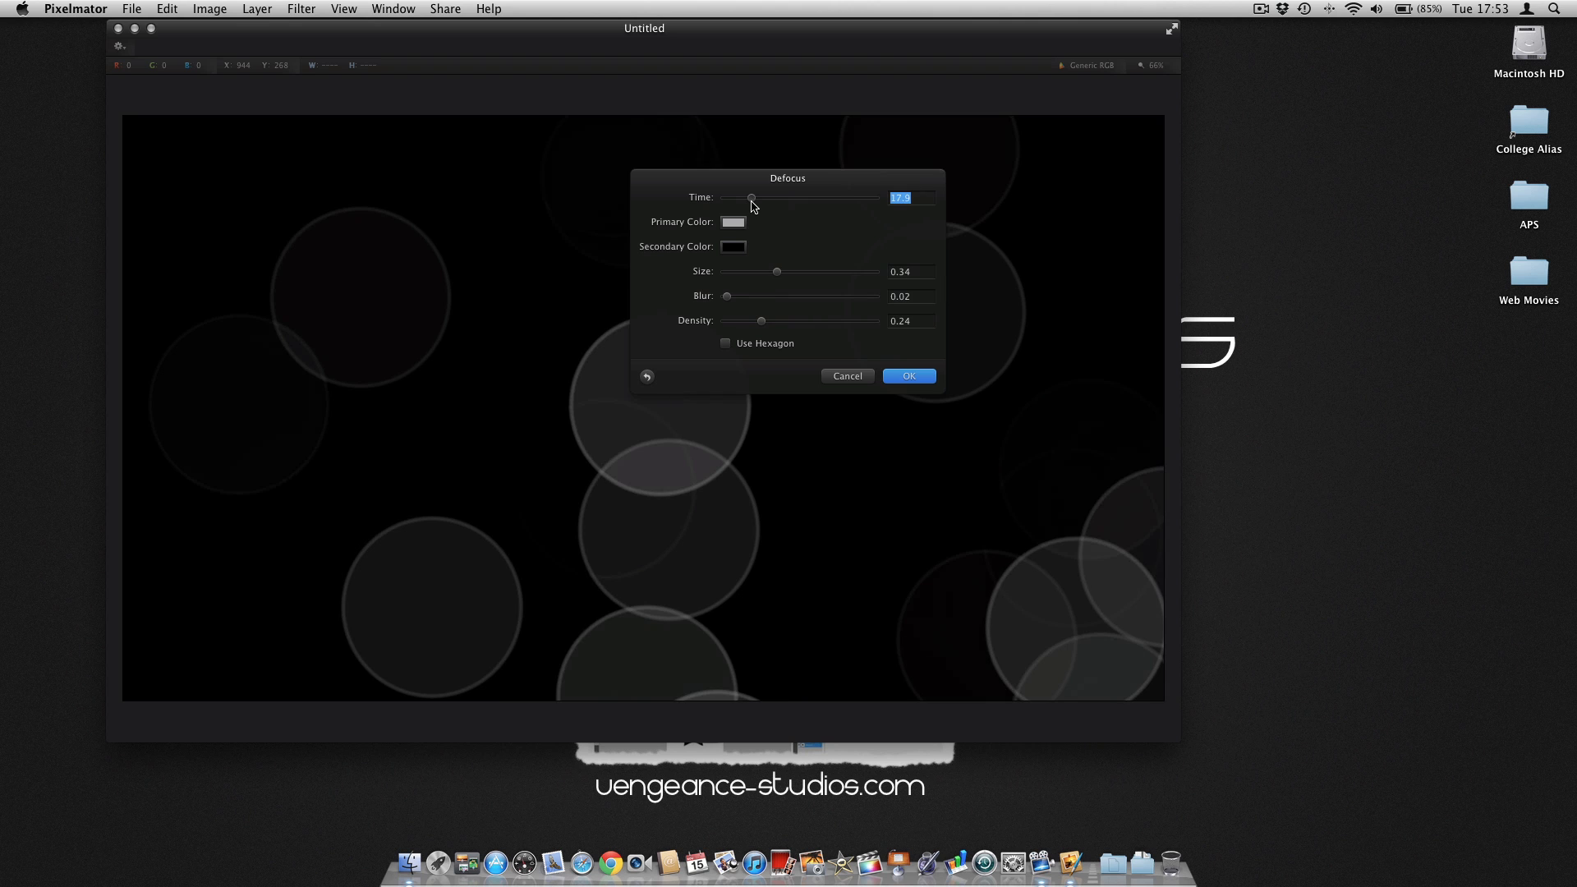
drag(751, 197, 745, 197)
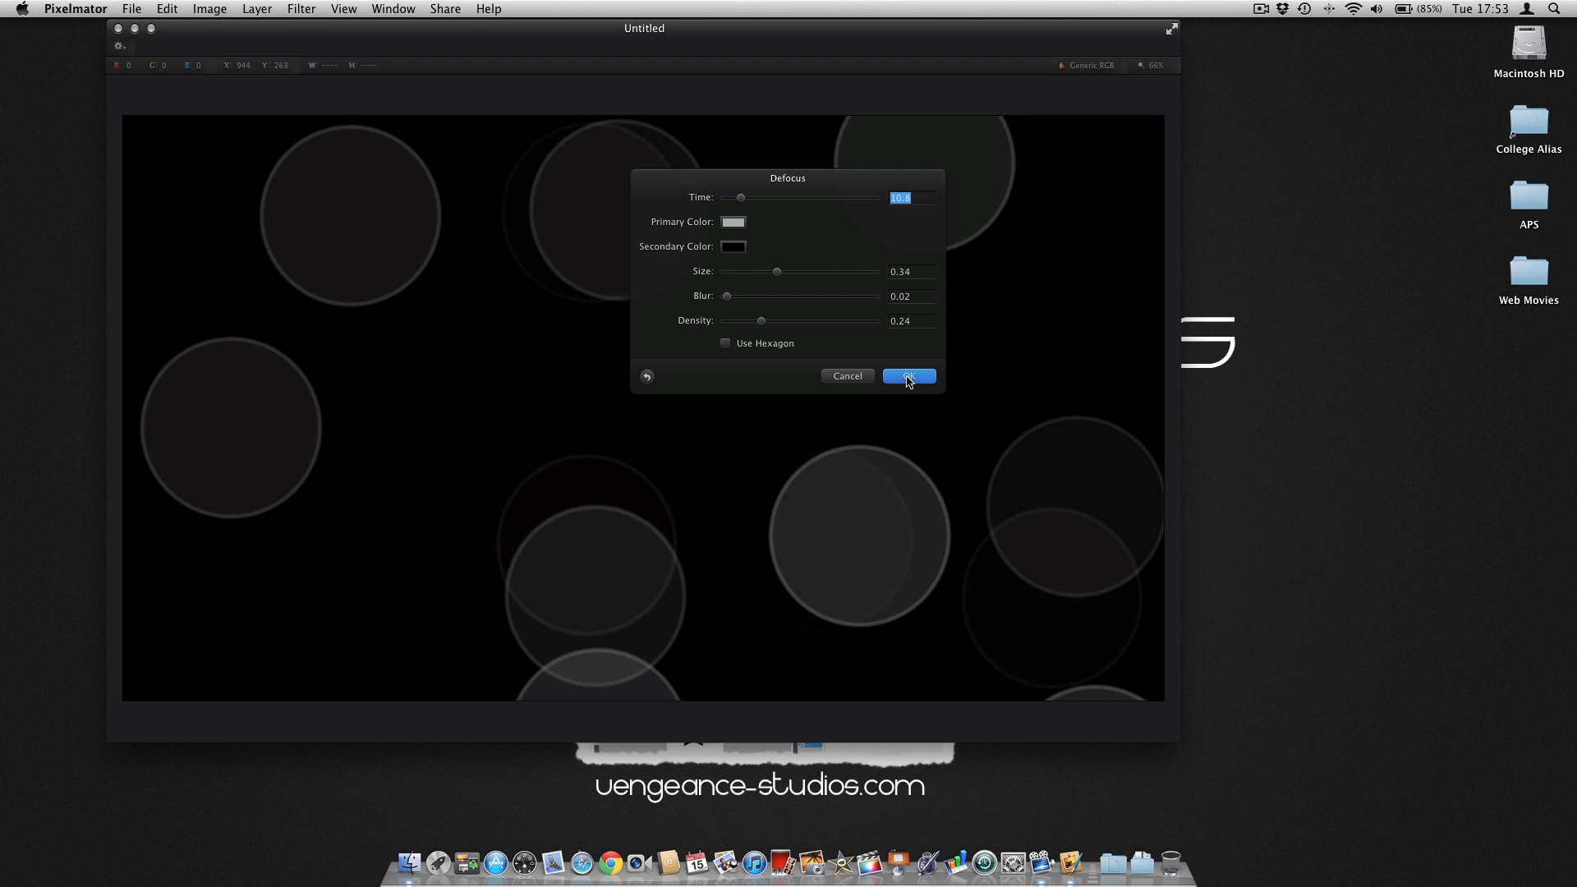
click(907, 374)
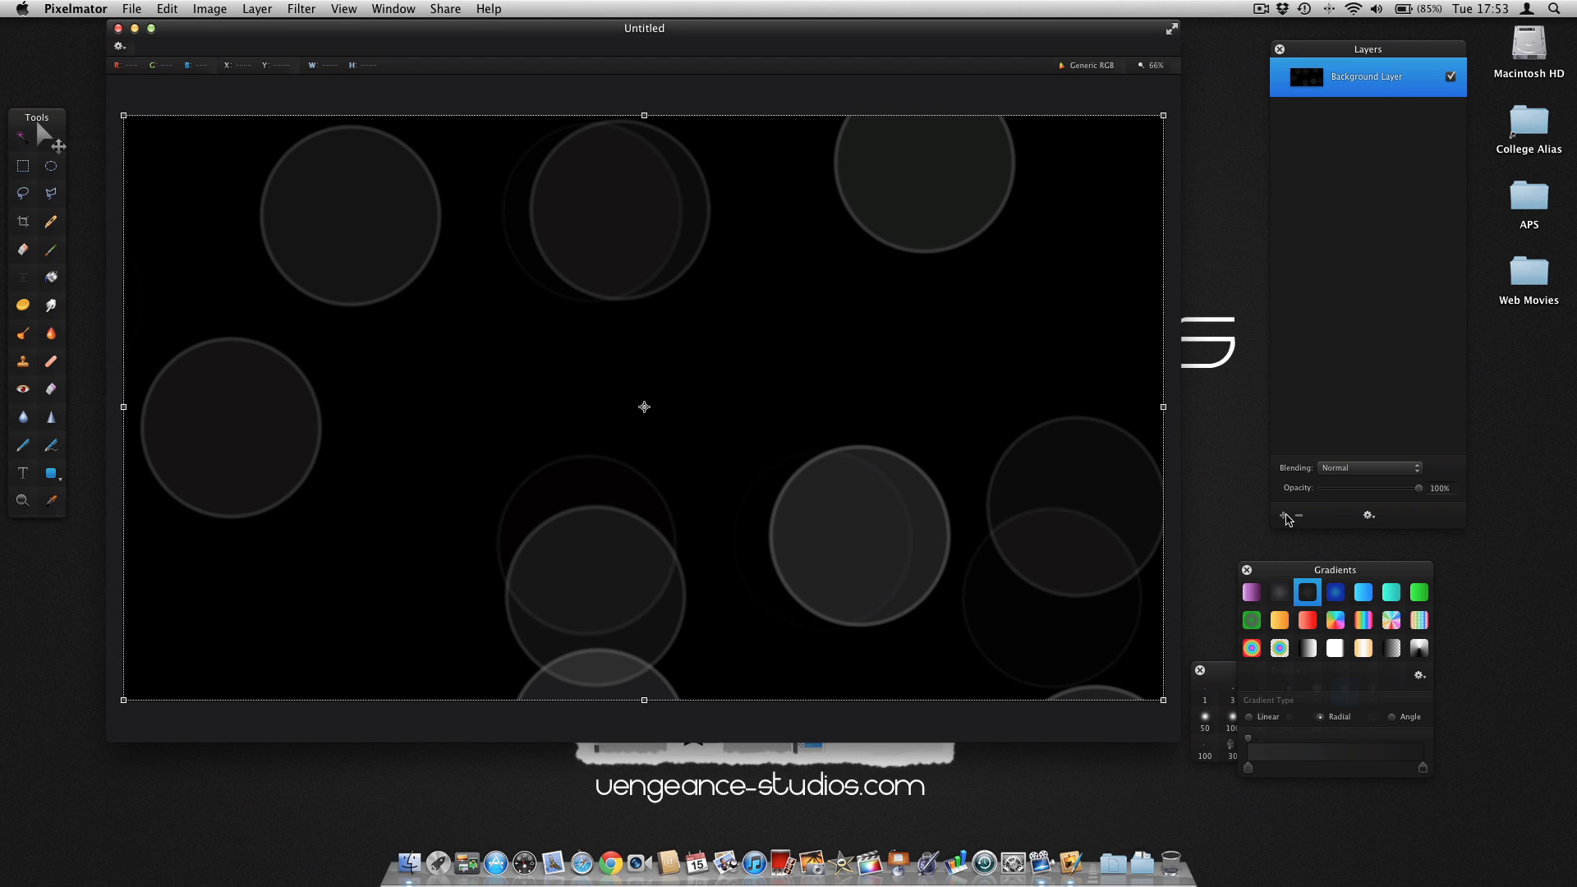
Try Overlay blending on the new top layer and peek at the filter list
click(1366, 468)
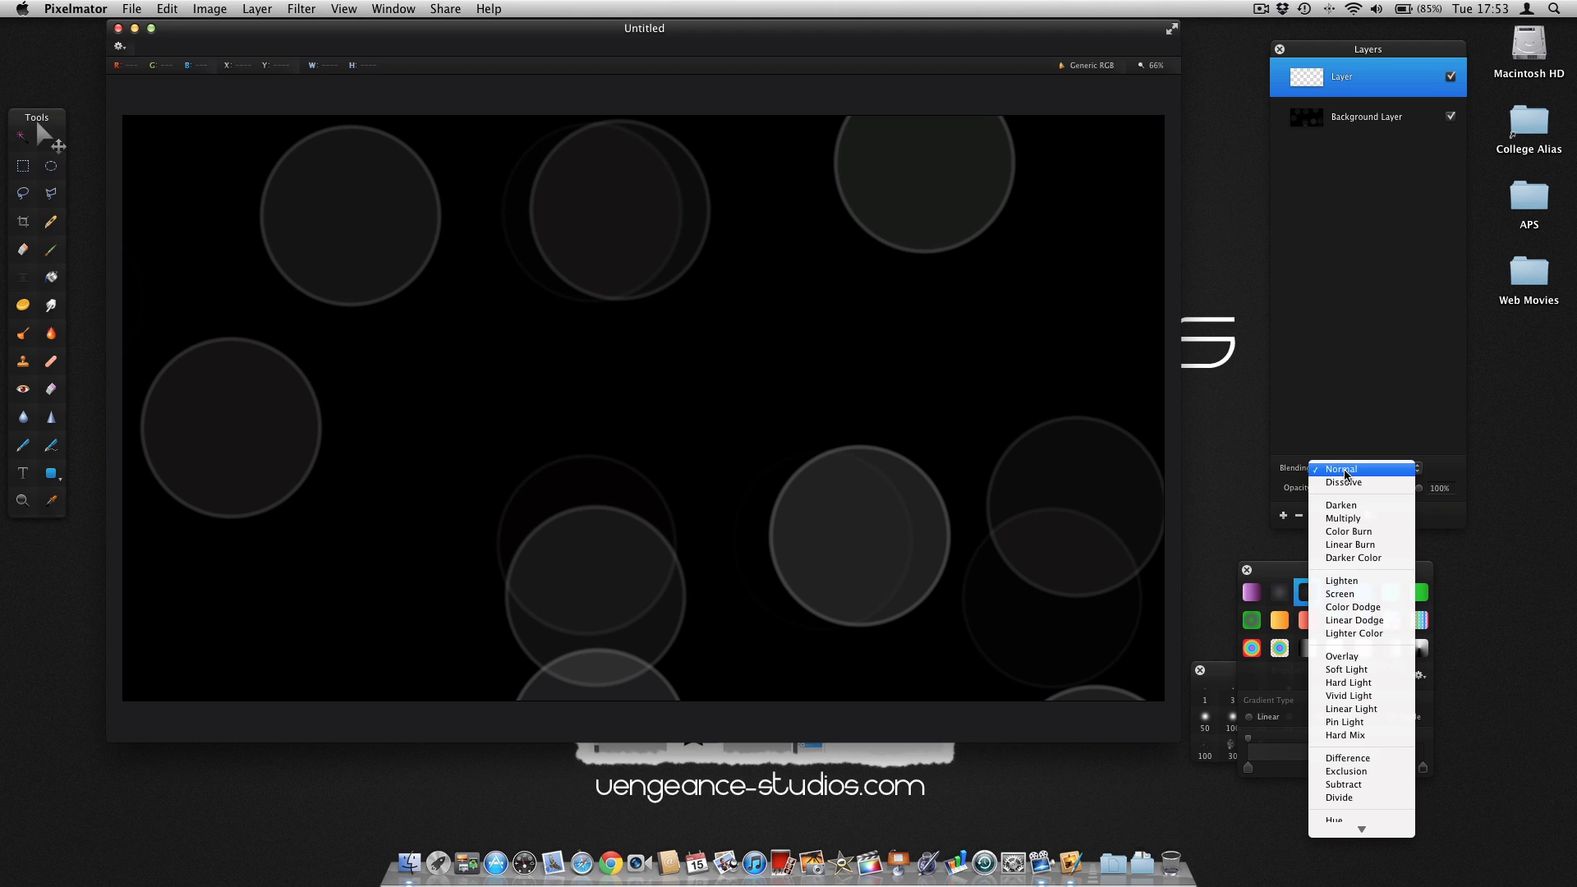
mouse_move(1342, 656)
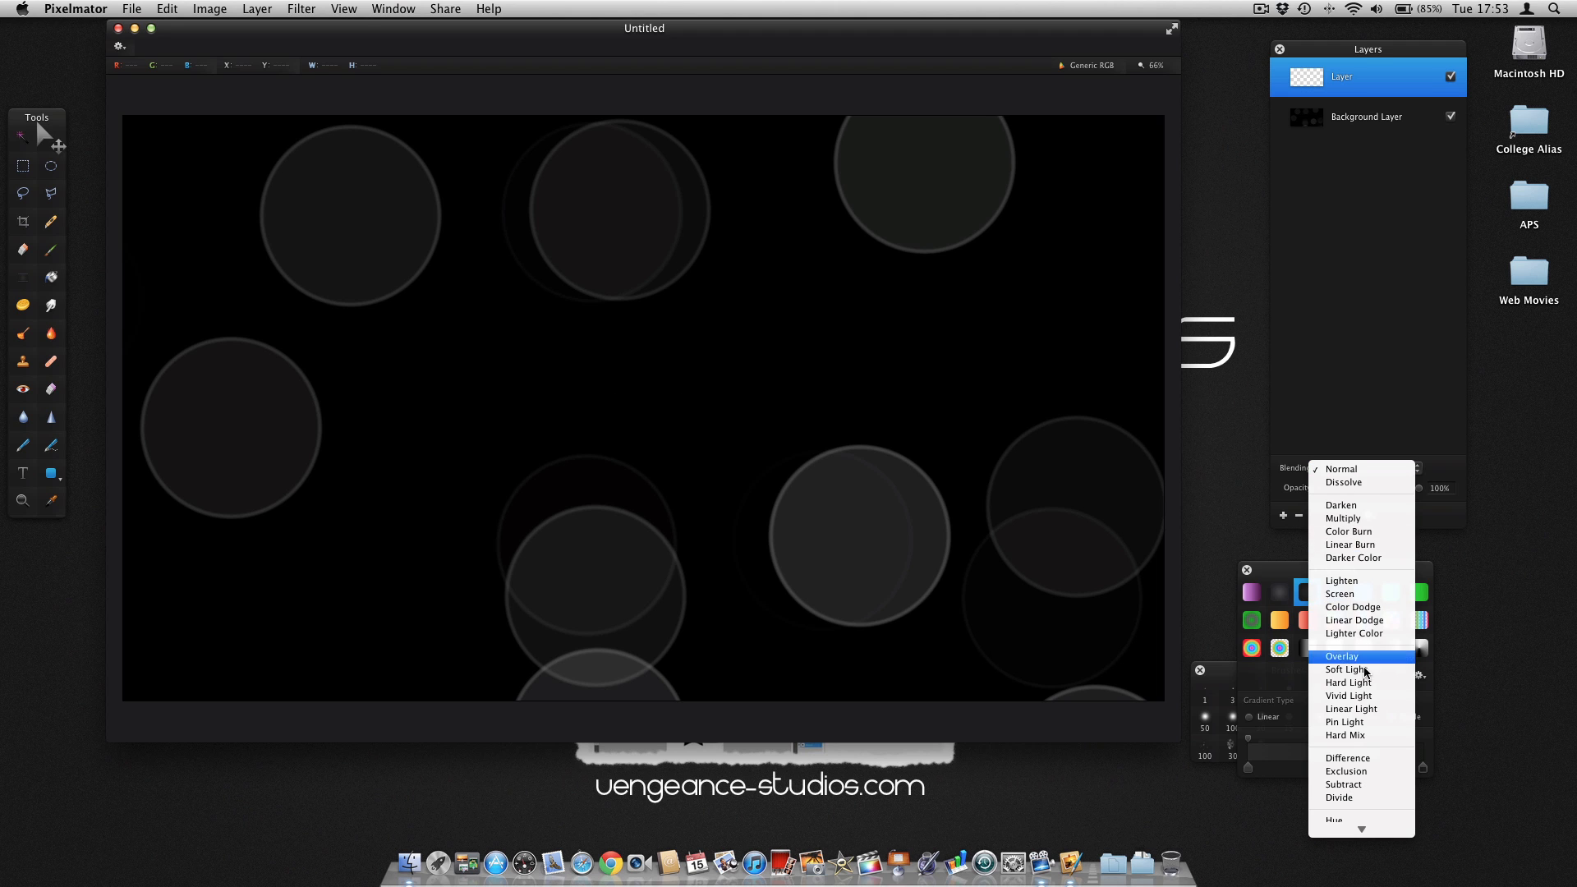
click(1340, 657)
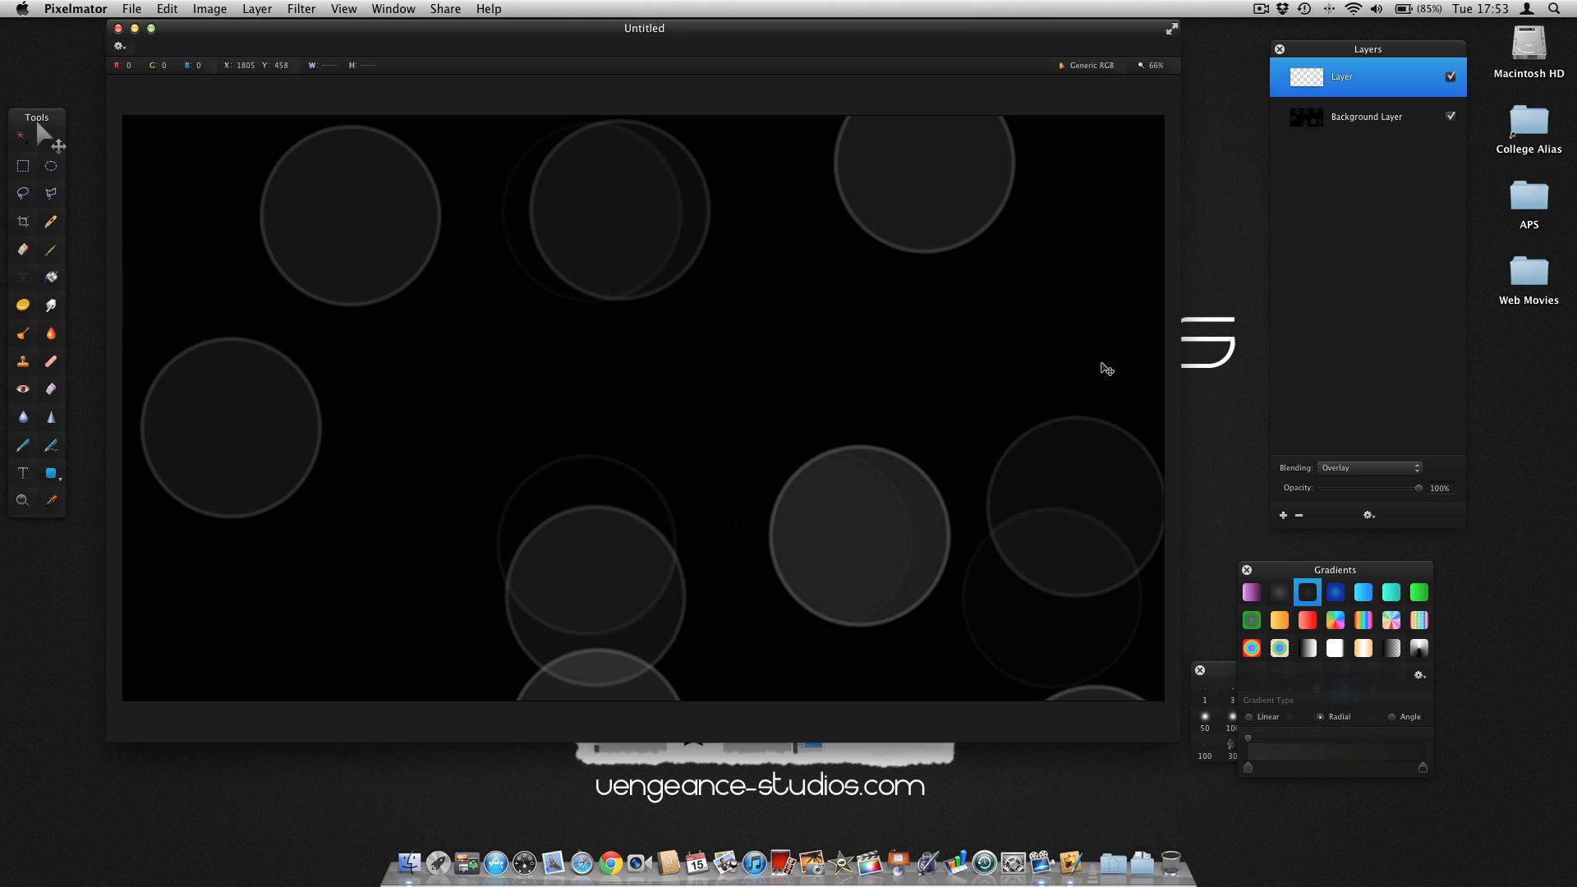
click(302, 8)
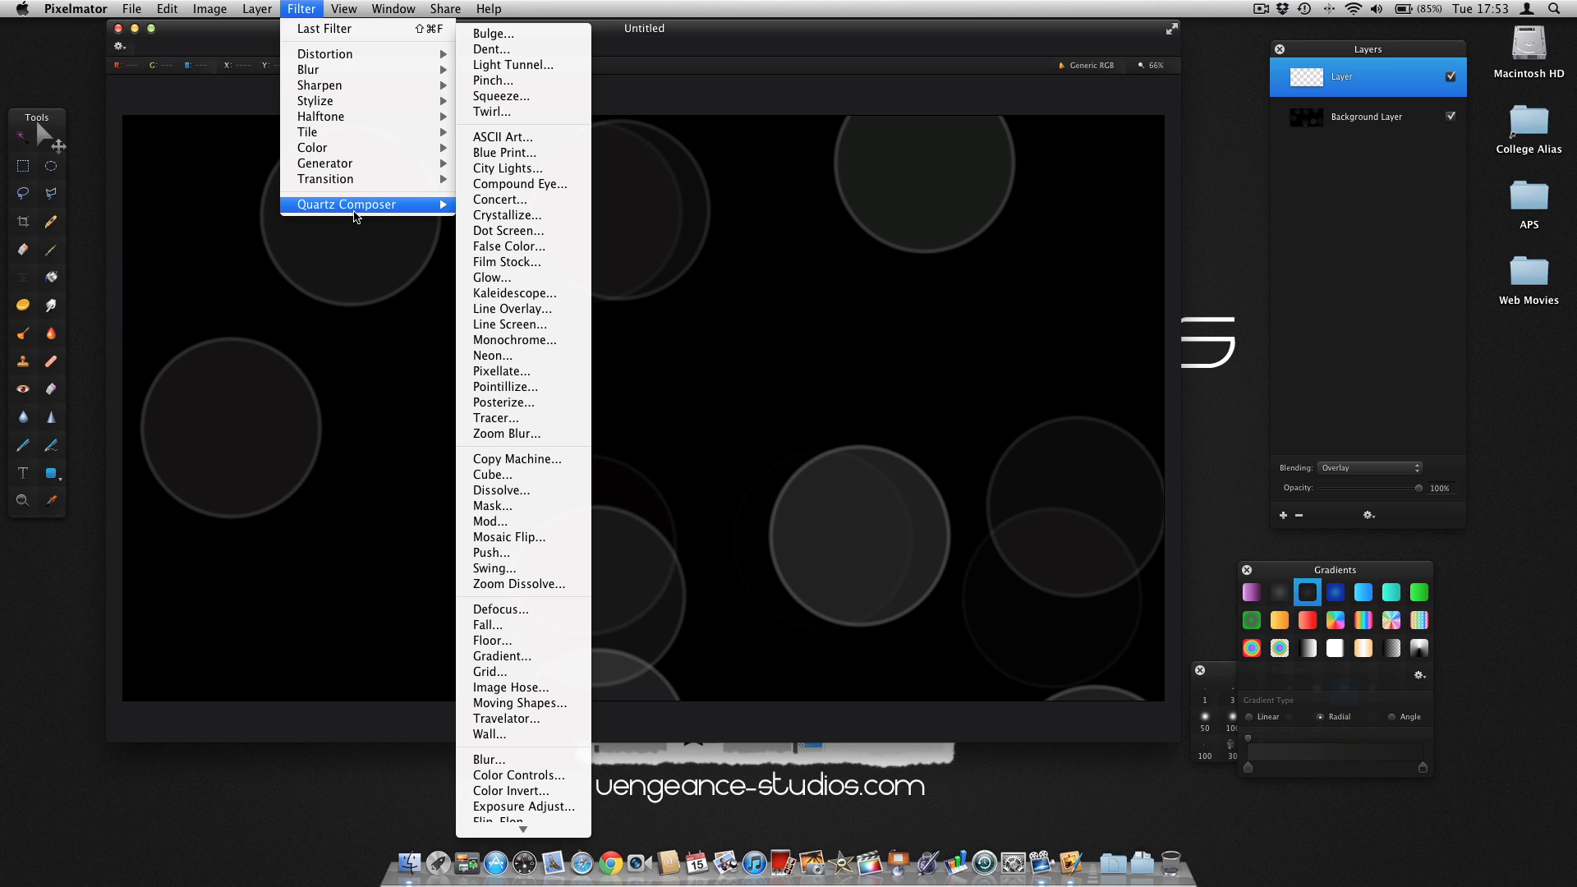
mouse_move(506, 616)
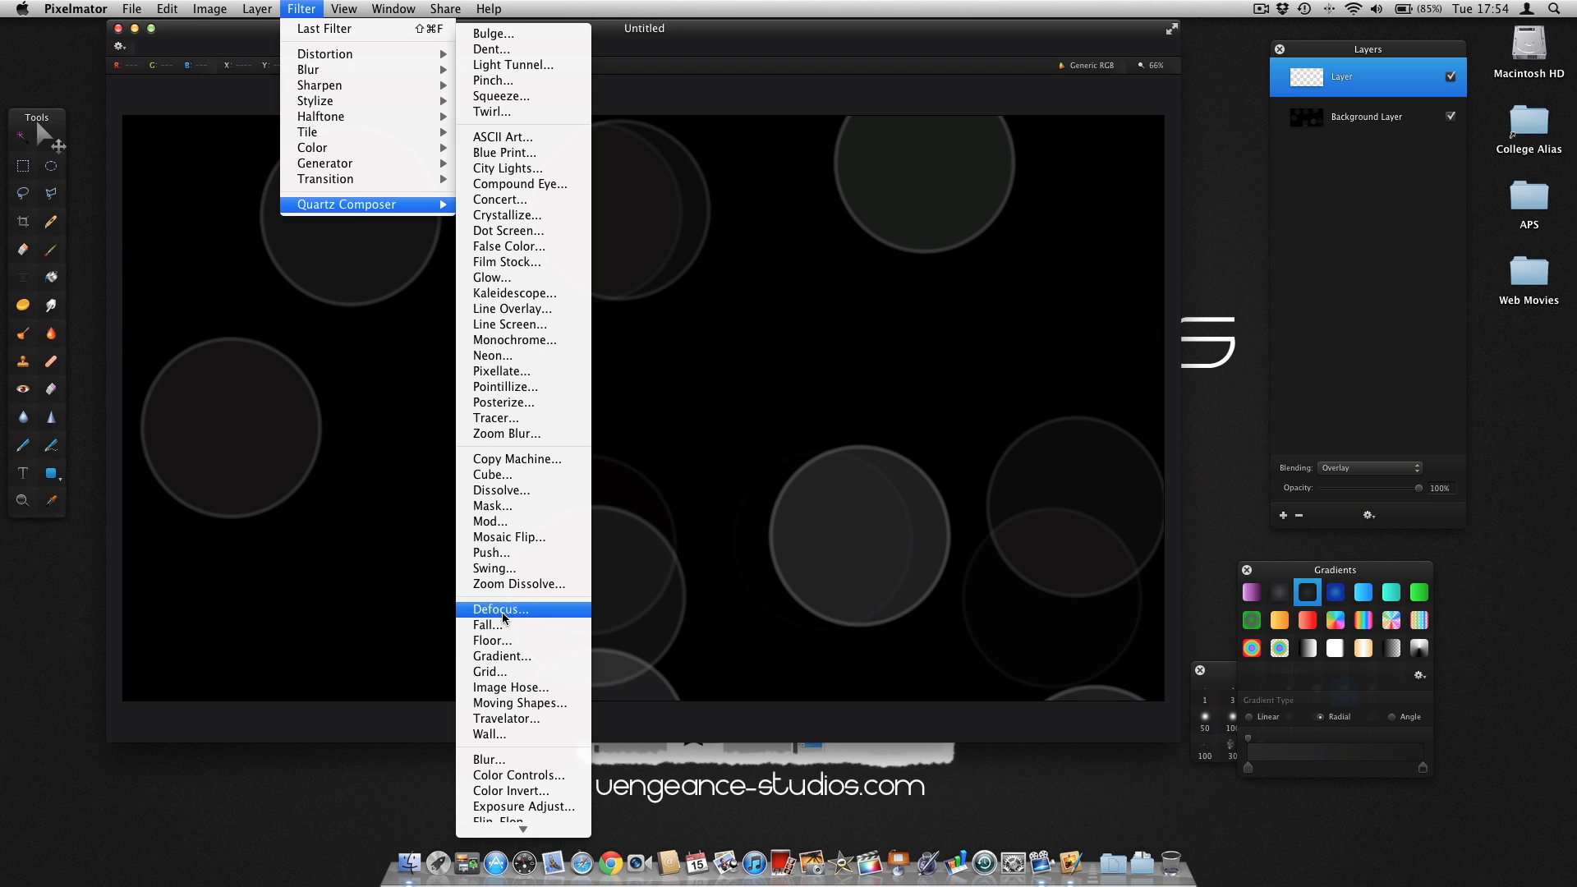
click(500, 608)
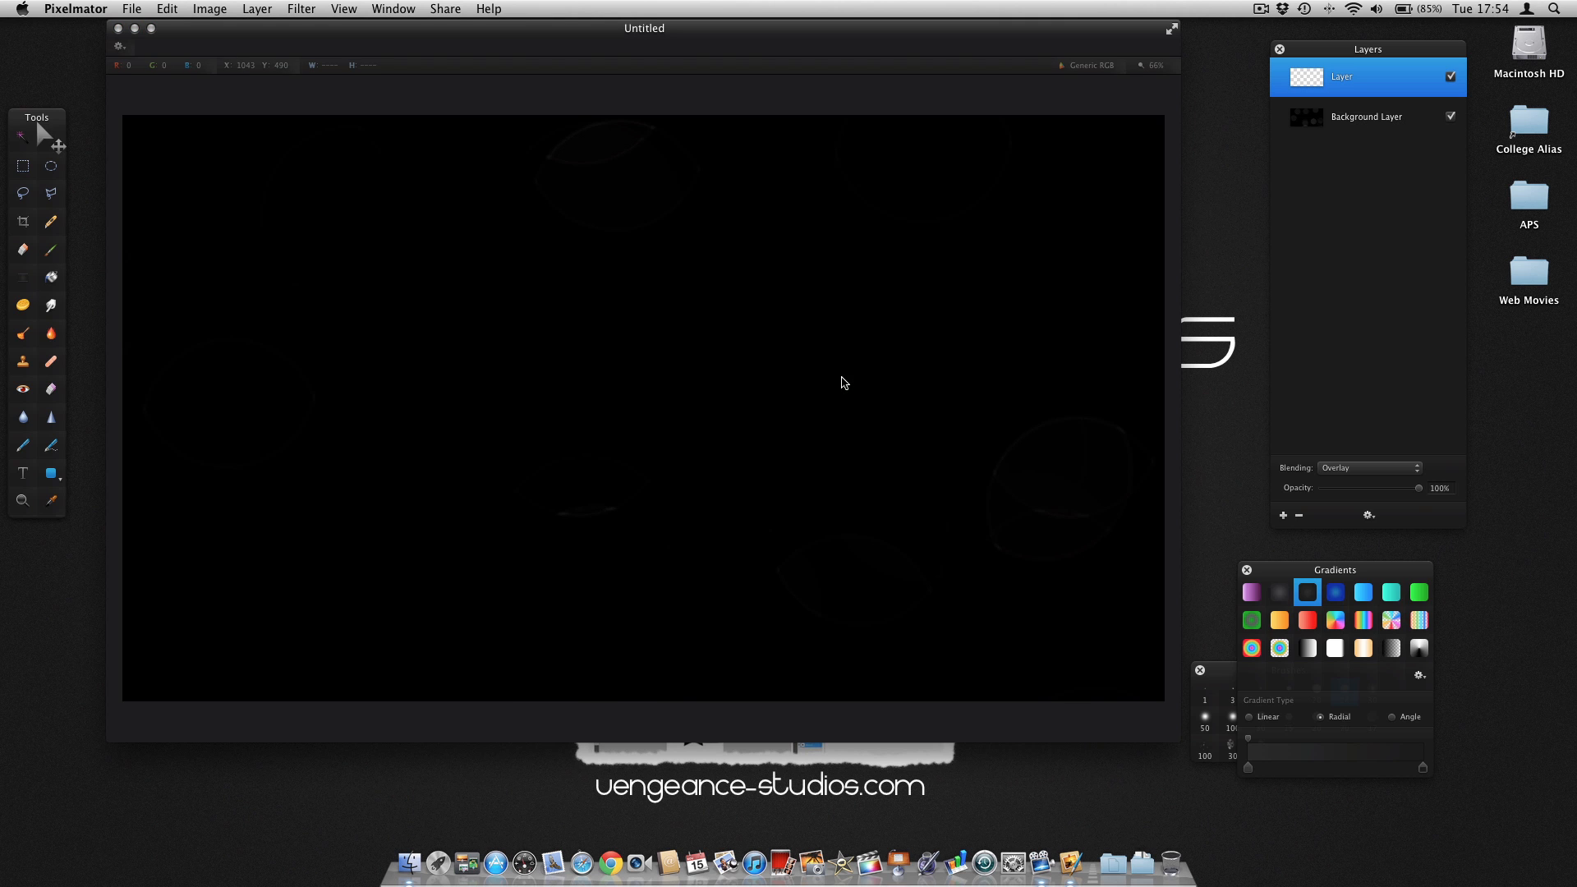
Return the layer to Normal blending and start Defocus on it
click(1366, 466)
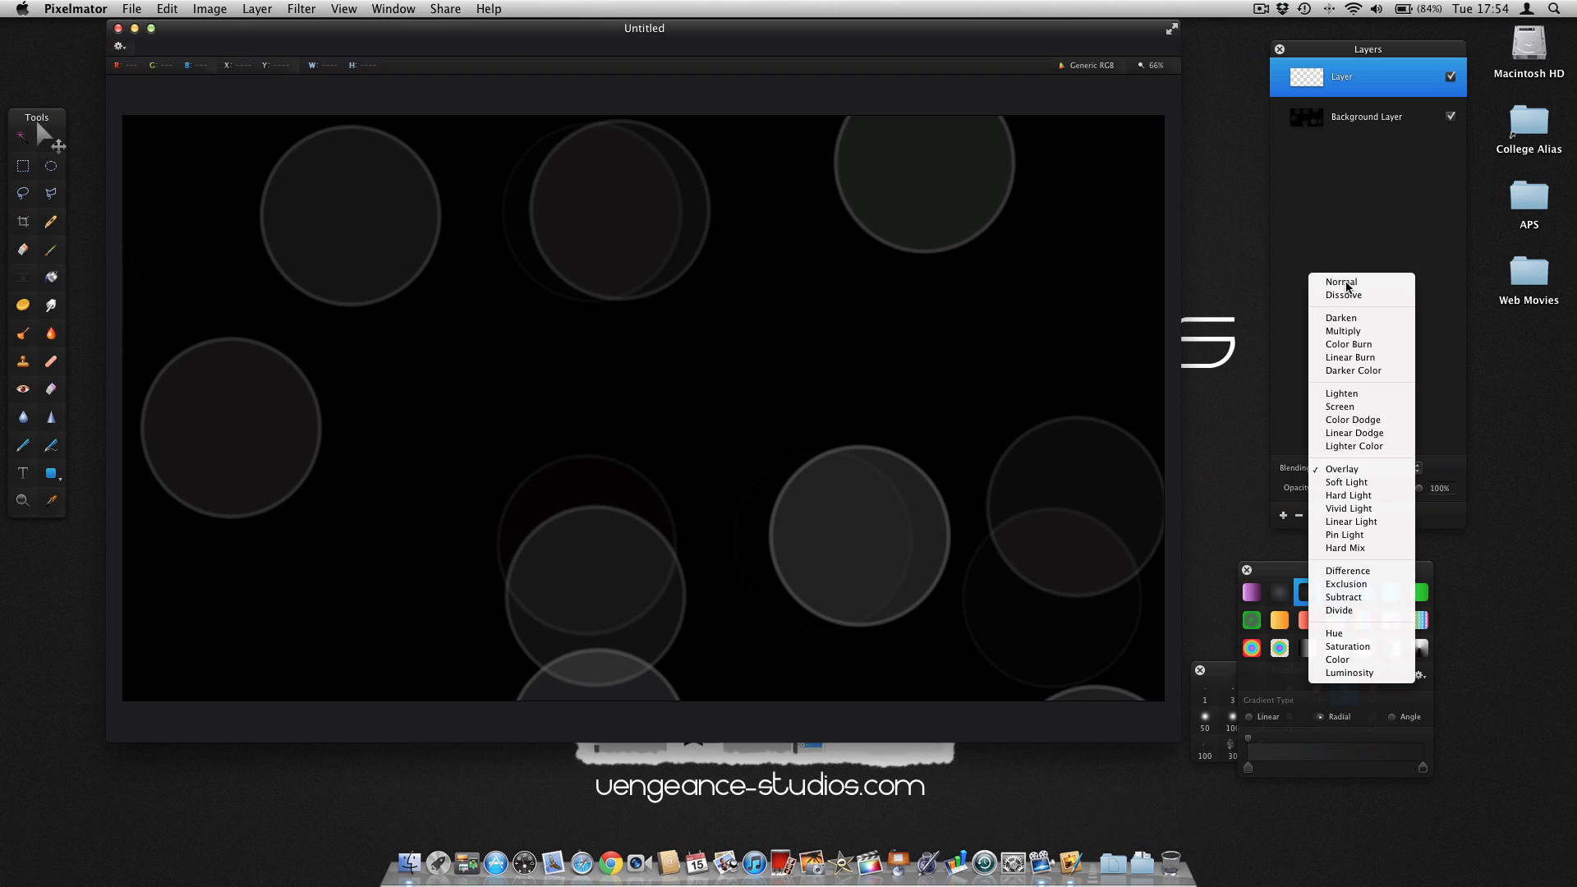
click(1340, 282)
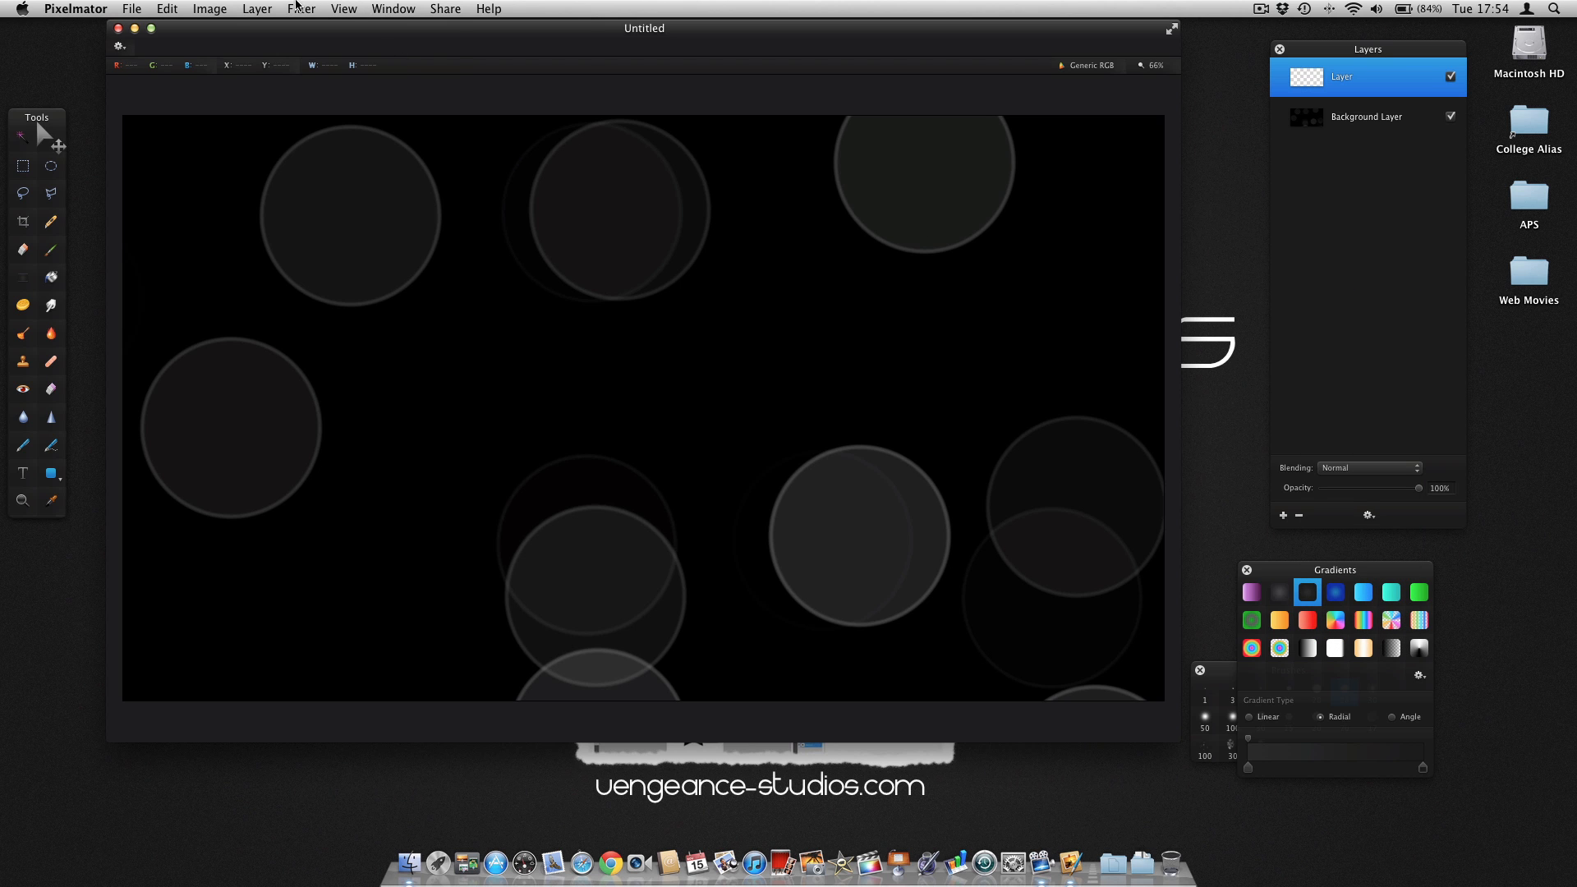
click(300, 8)
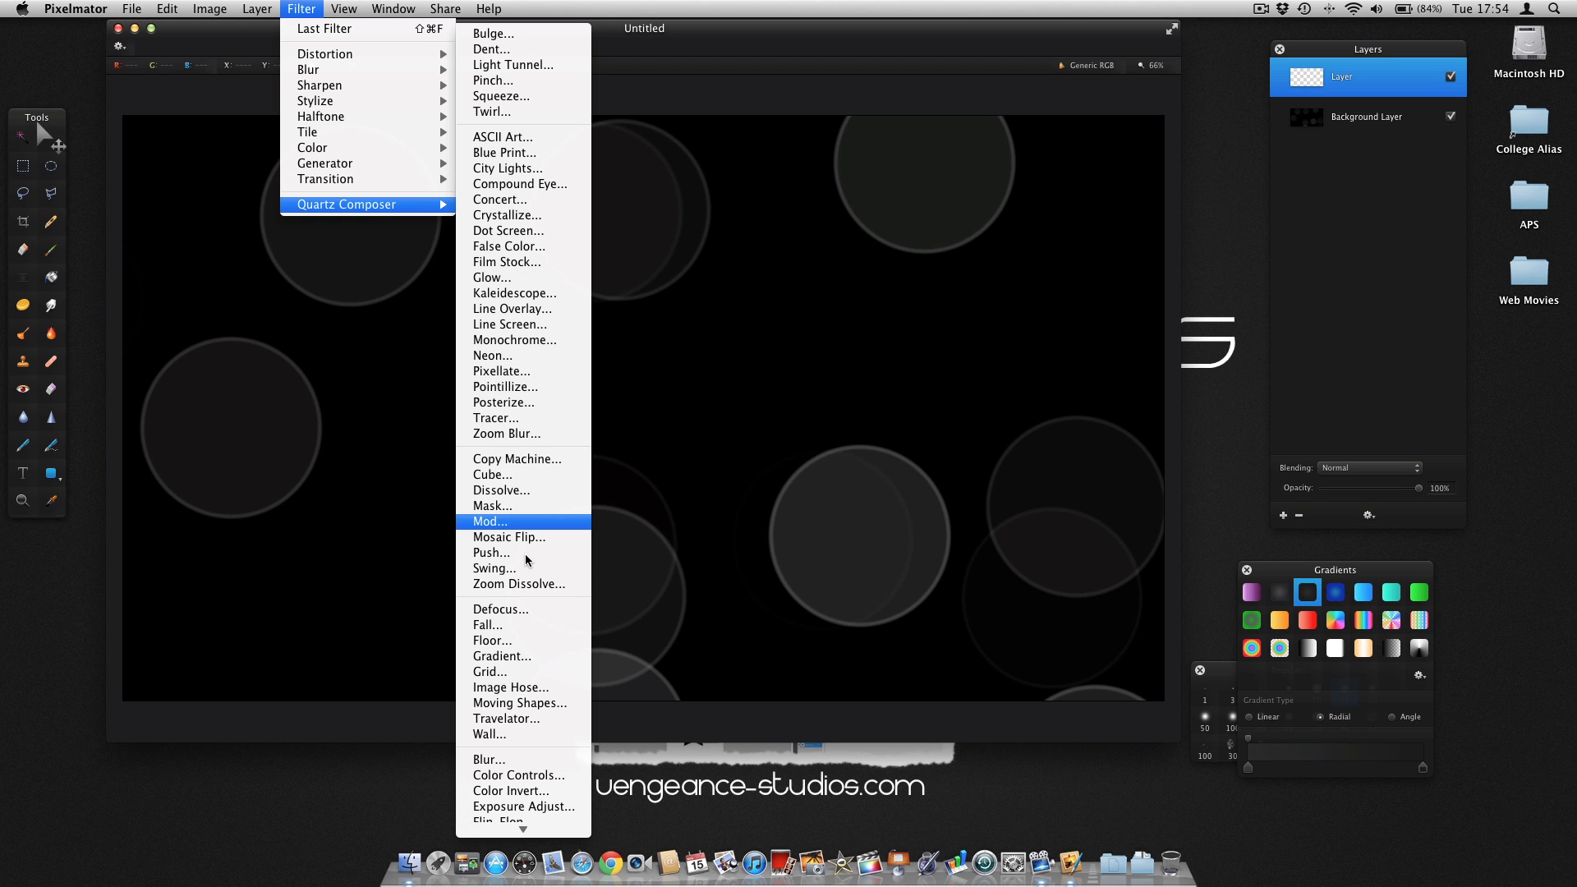
click(500, 607)
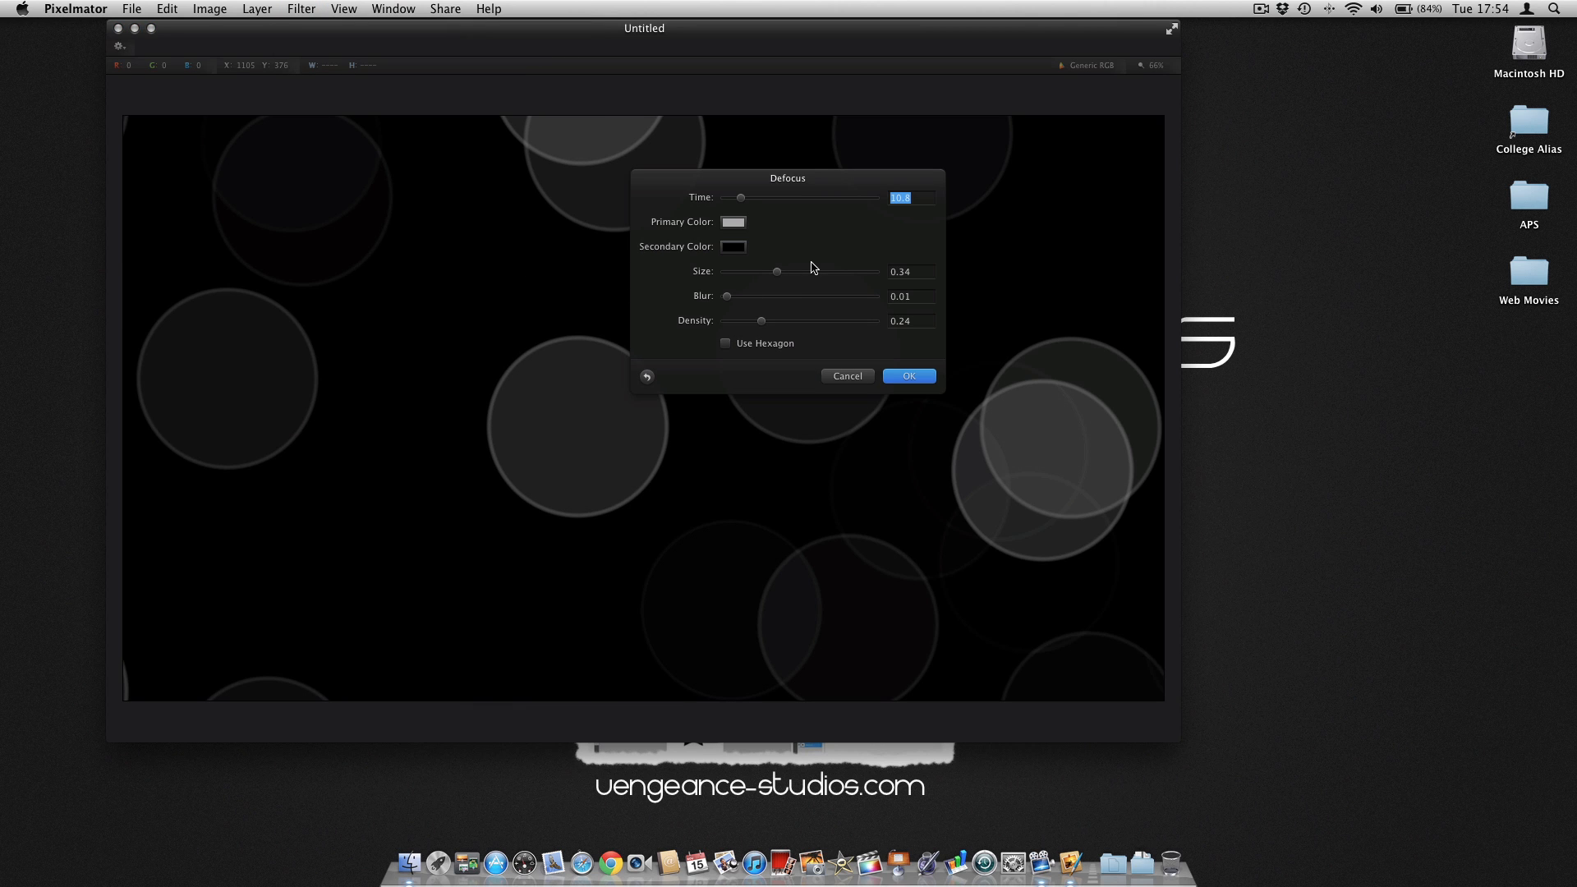
Apply Defocus to the top layer at size 0.26, blur 0.04 with a reshuffled arrangement
drag(777, 271, 765, 271)
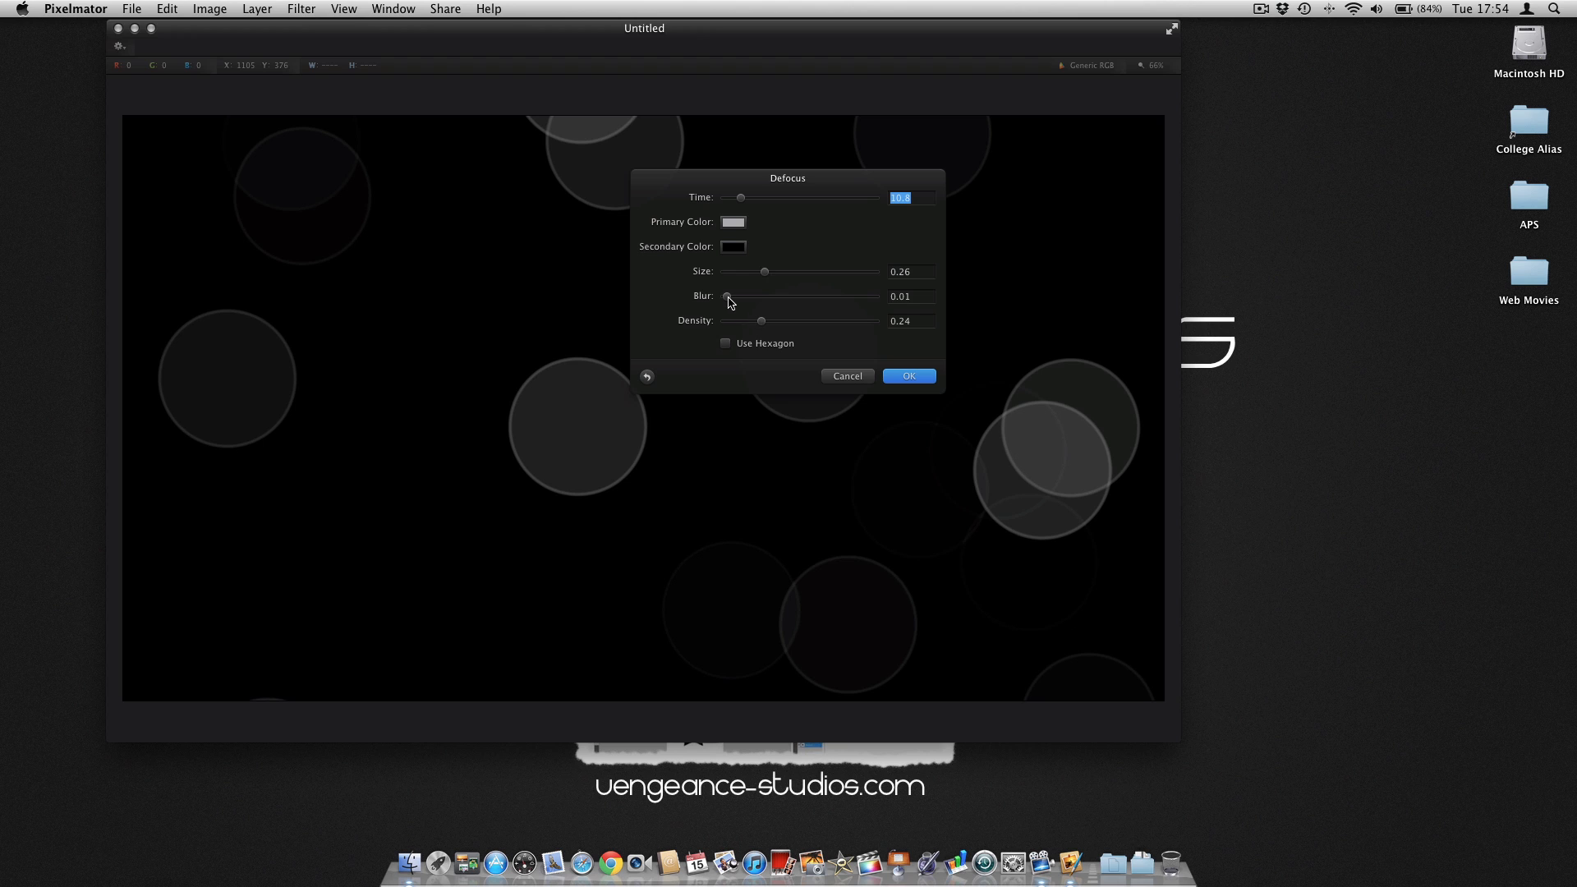
drag(729, 296, 739, 296)
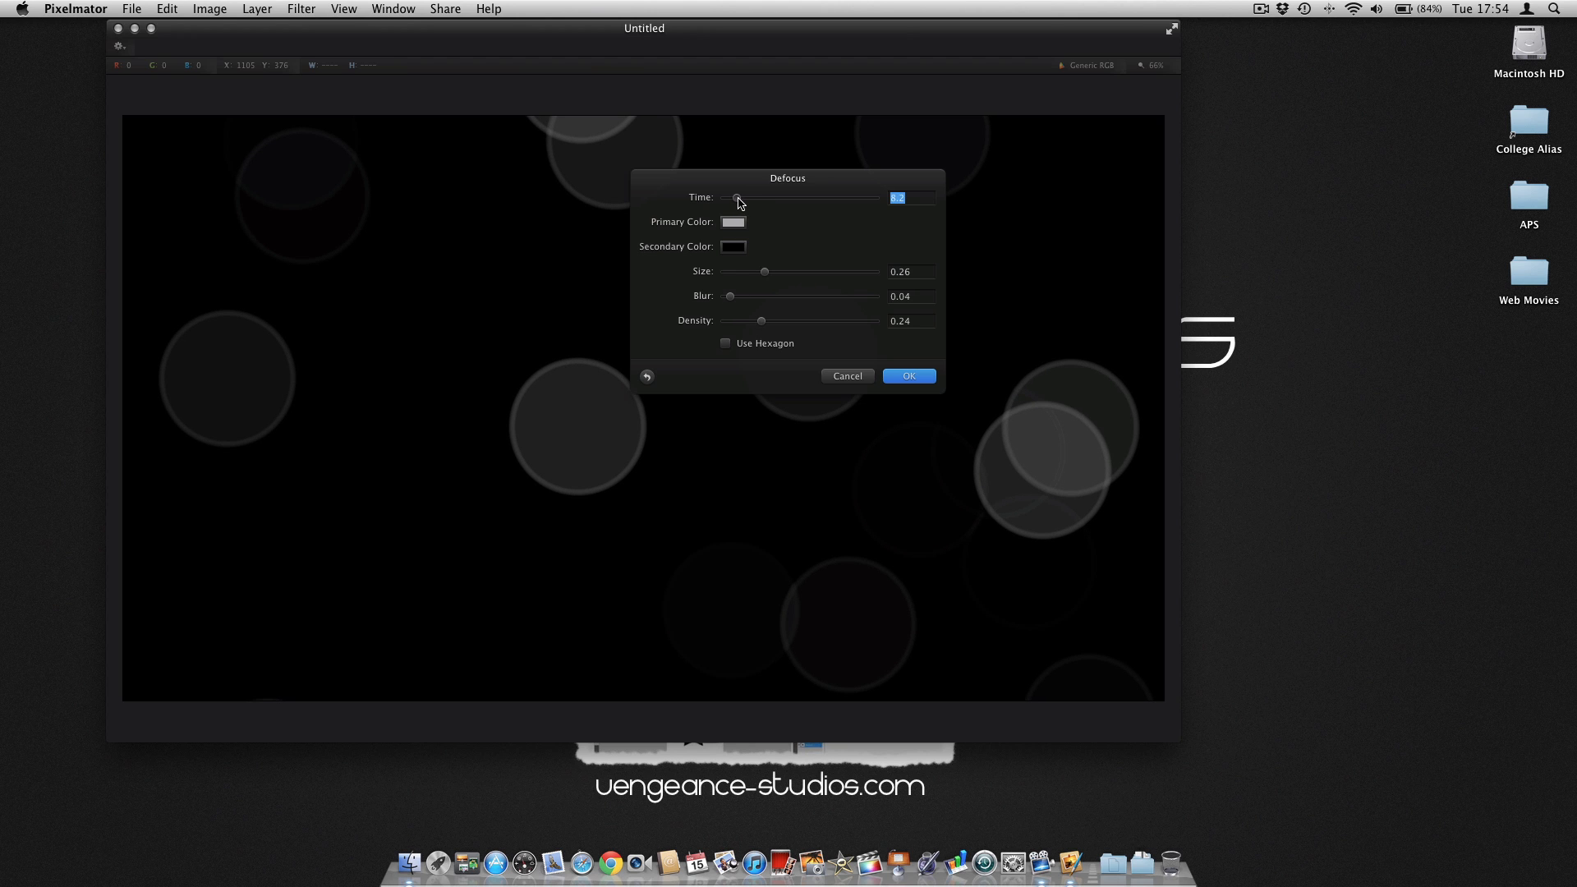
drag(736, 198, 745, 197)
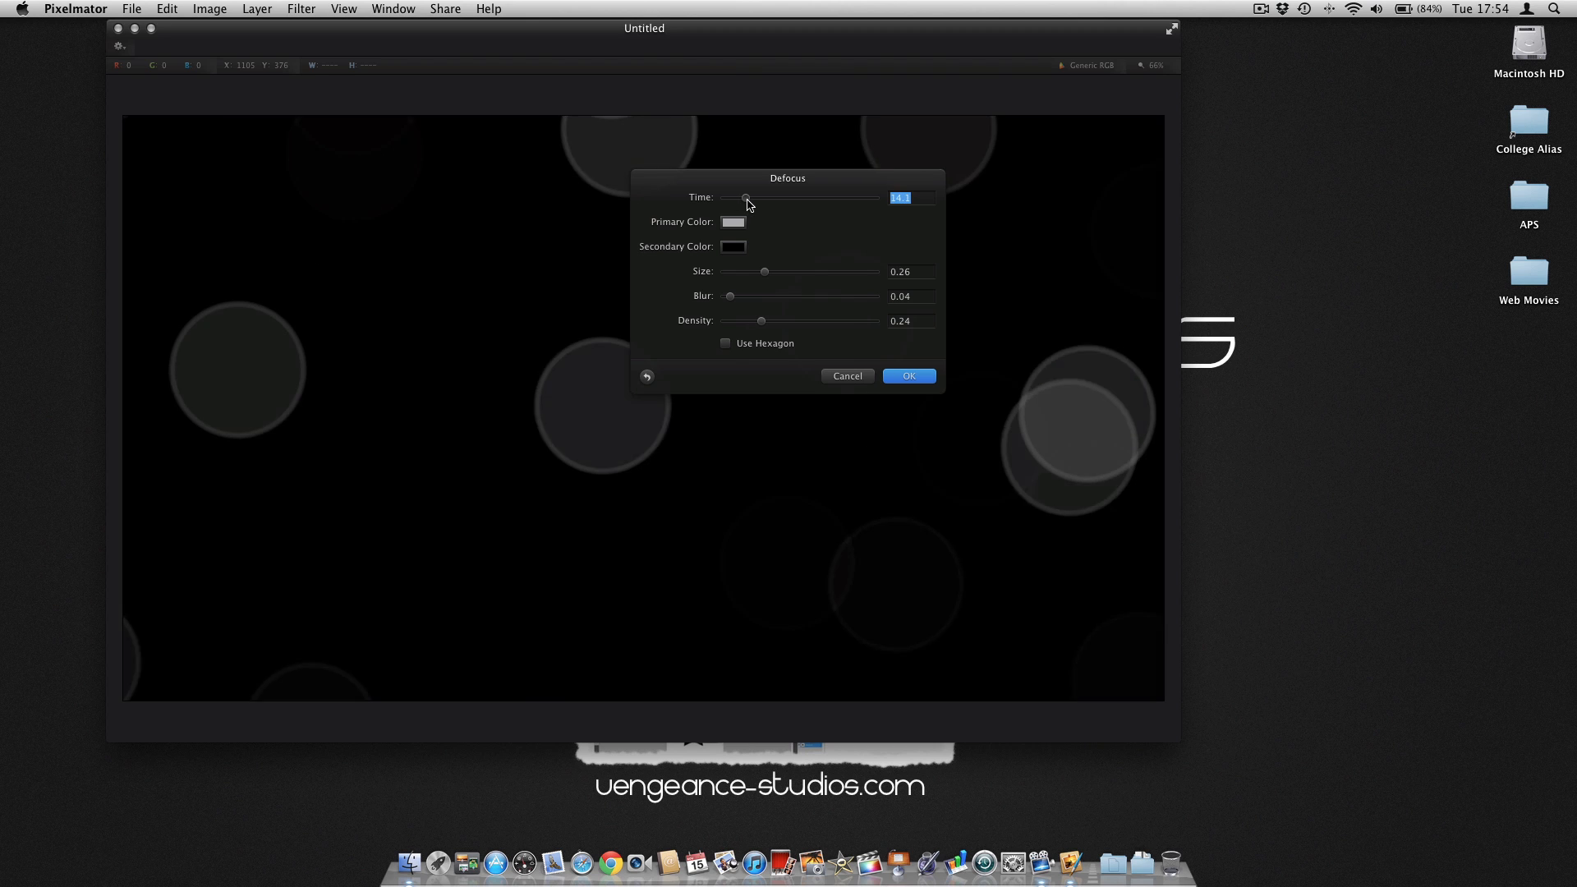
drag(744, 197, 752, 197)
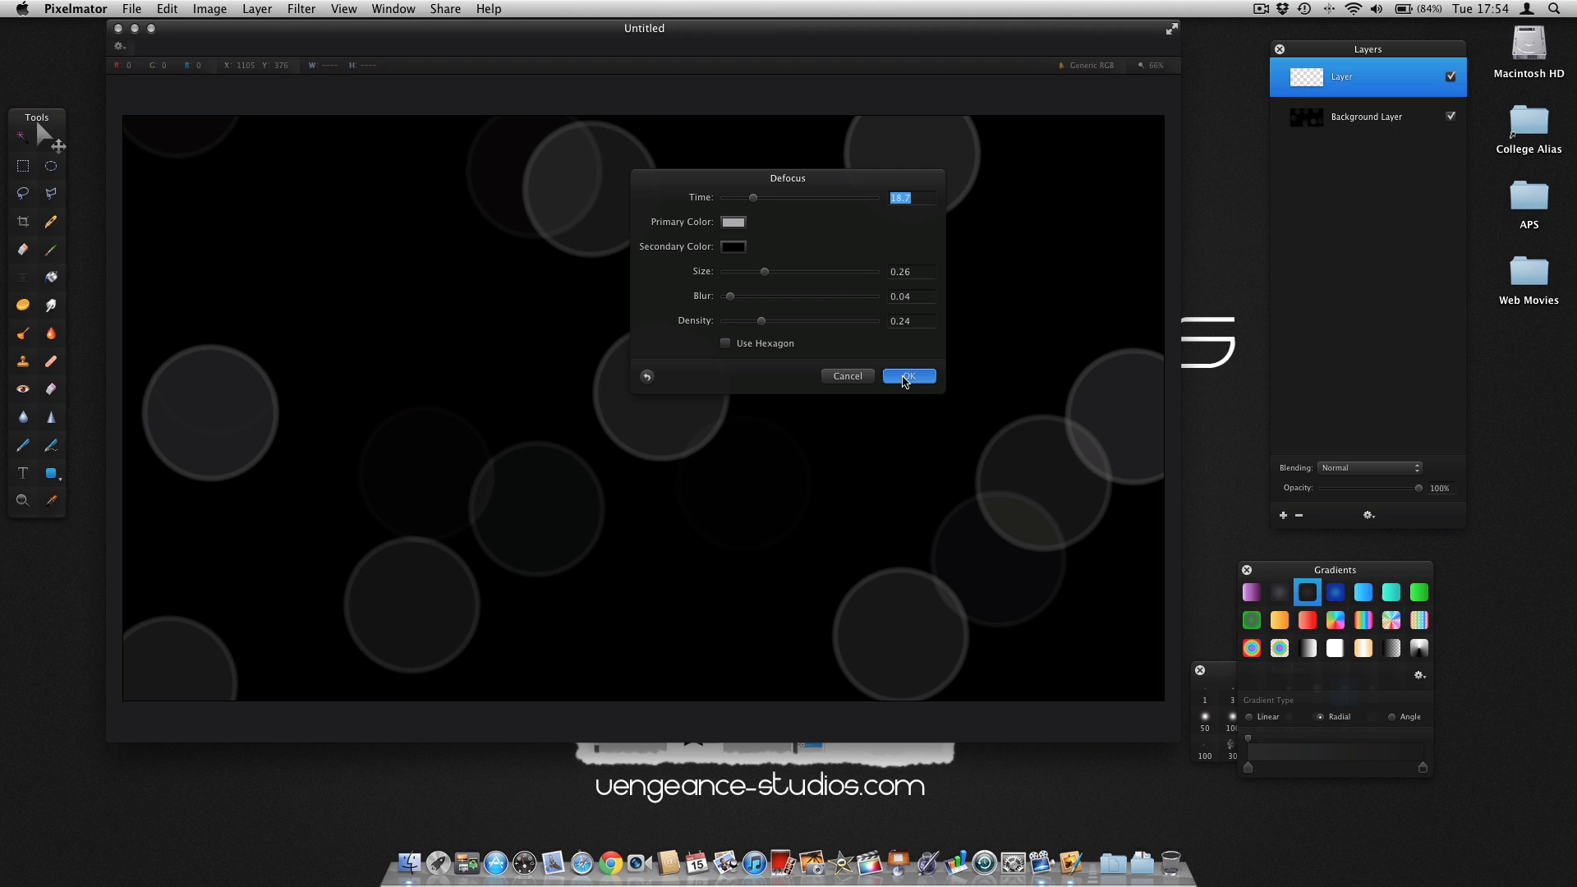
click(907, 376)
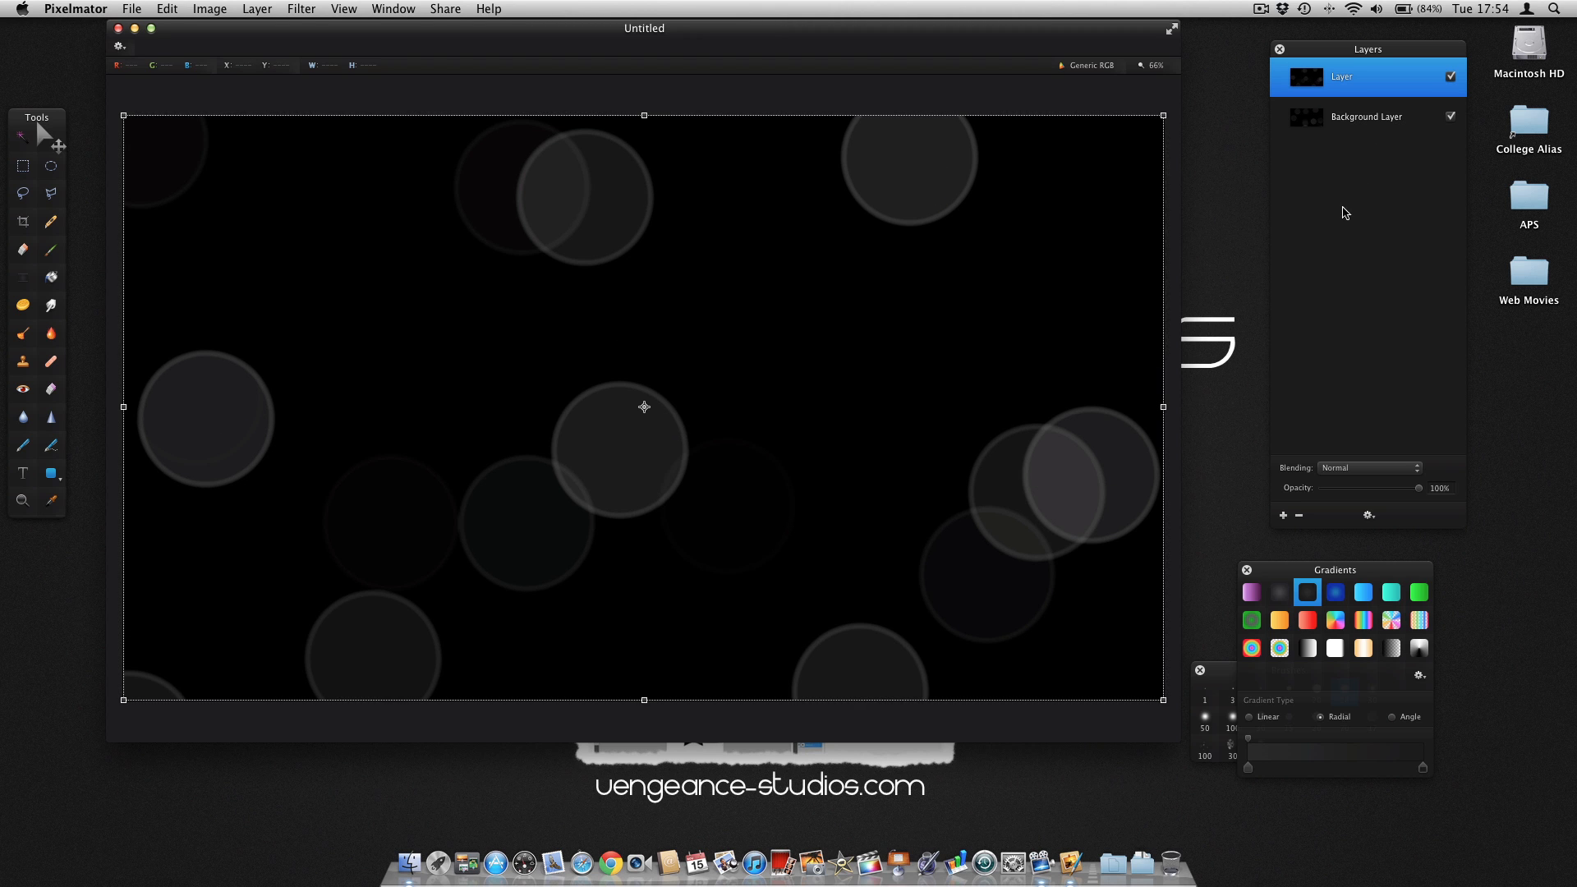
Try Overlay, then set the circle layer to Screen blending and start renaming the background layer
click(1367, 466)
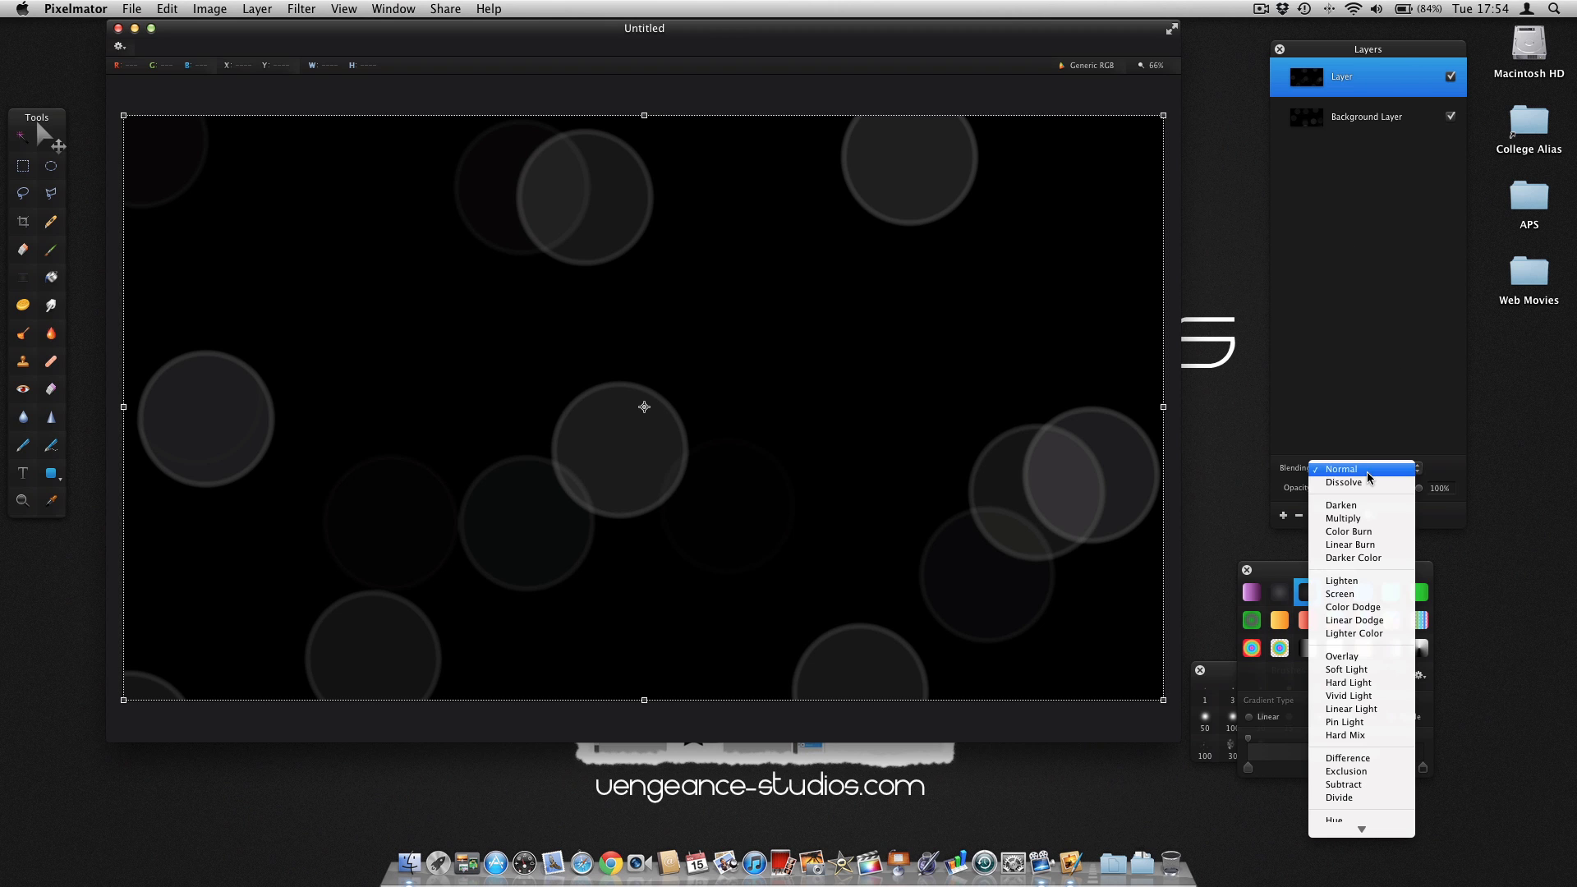
click(1341, 657)
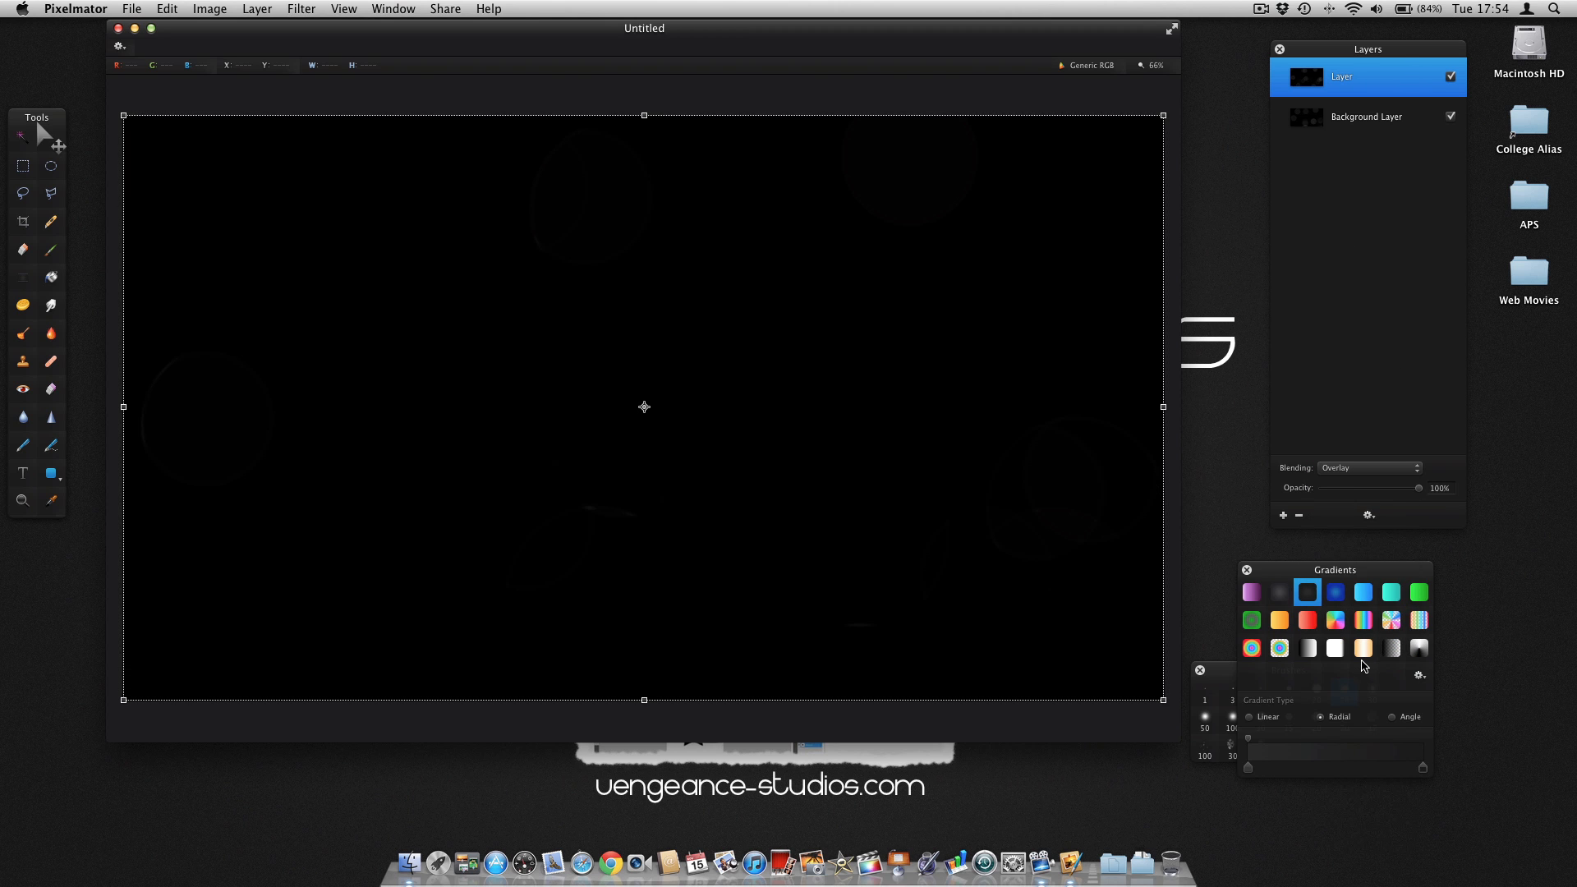
click(1367, 467)
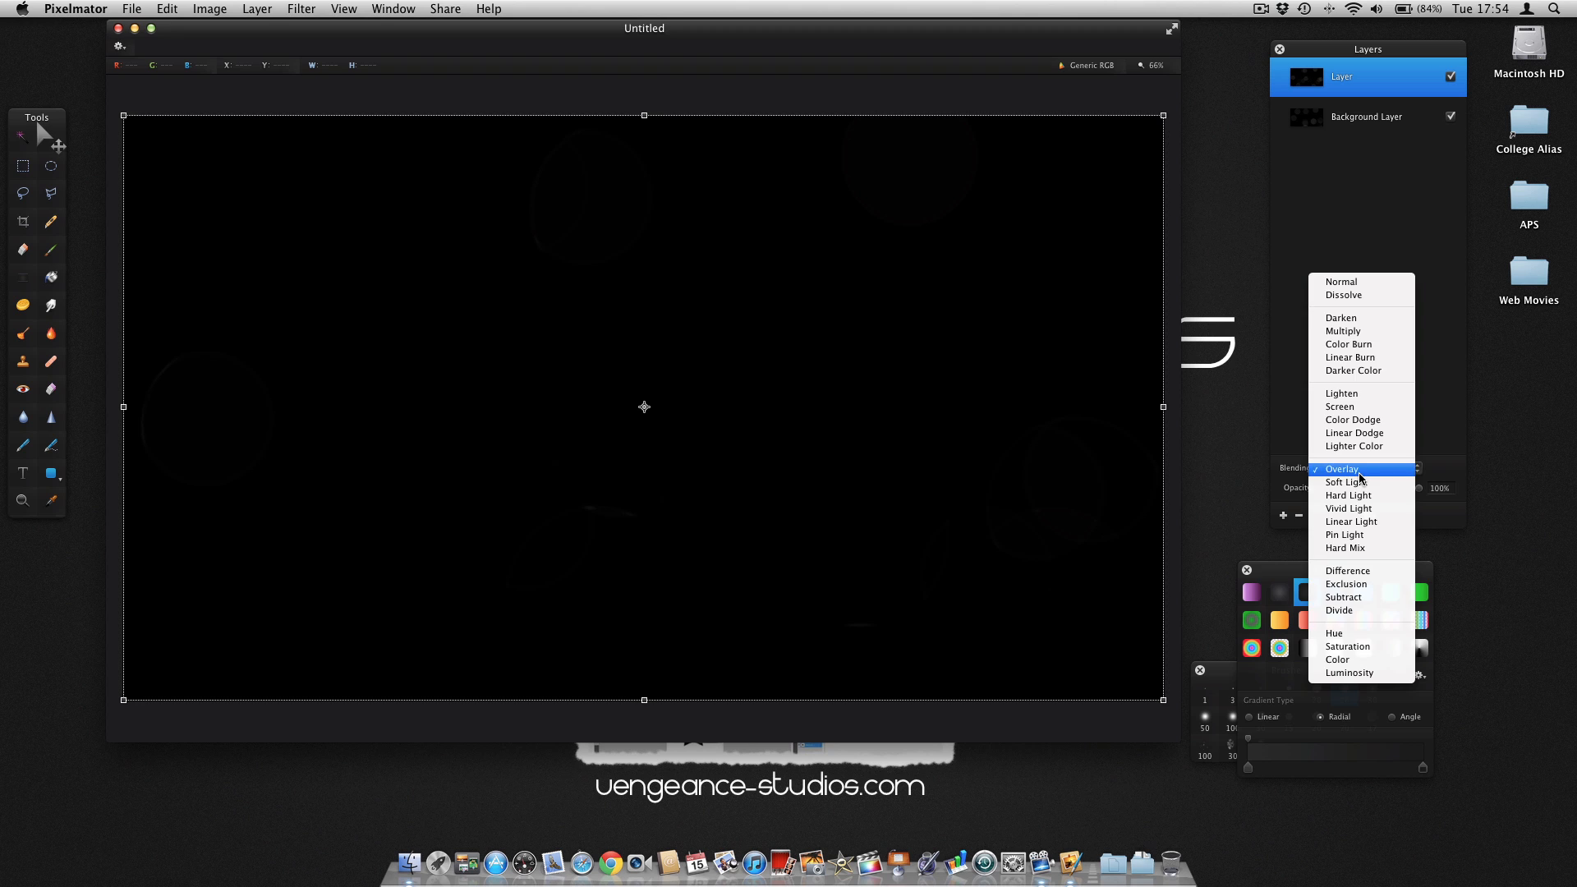
click(1340, 407)
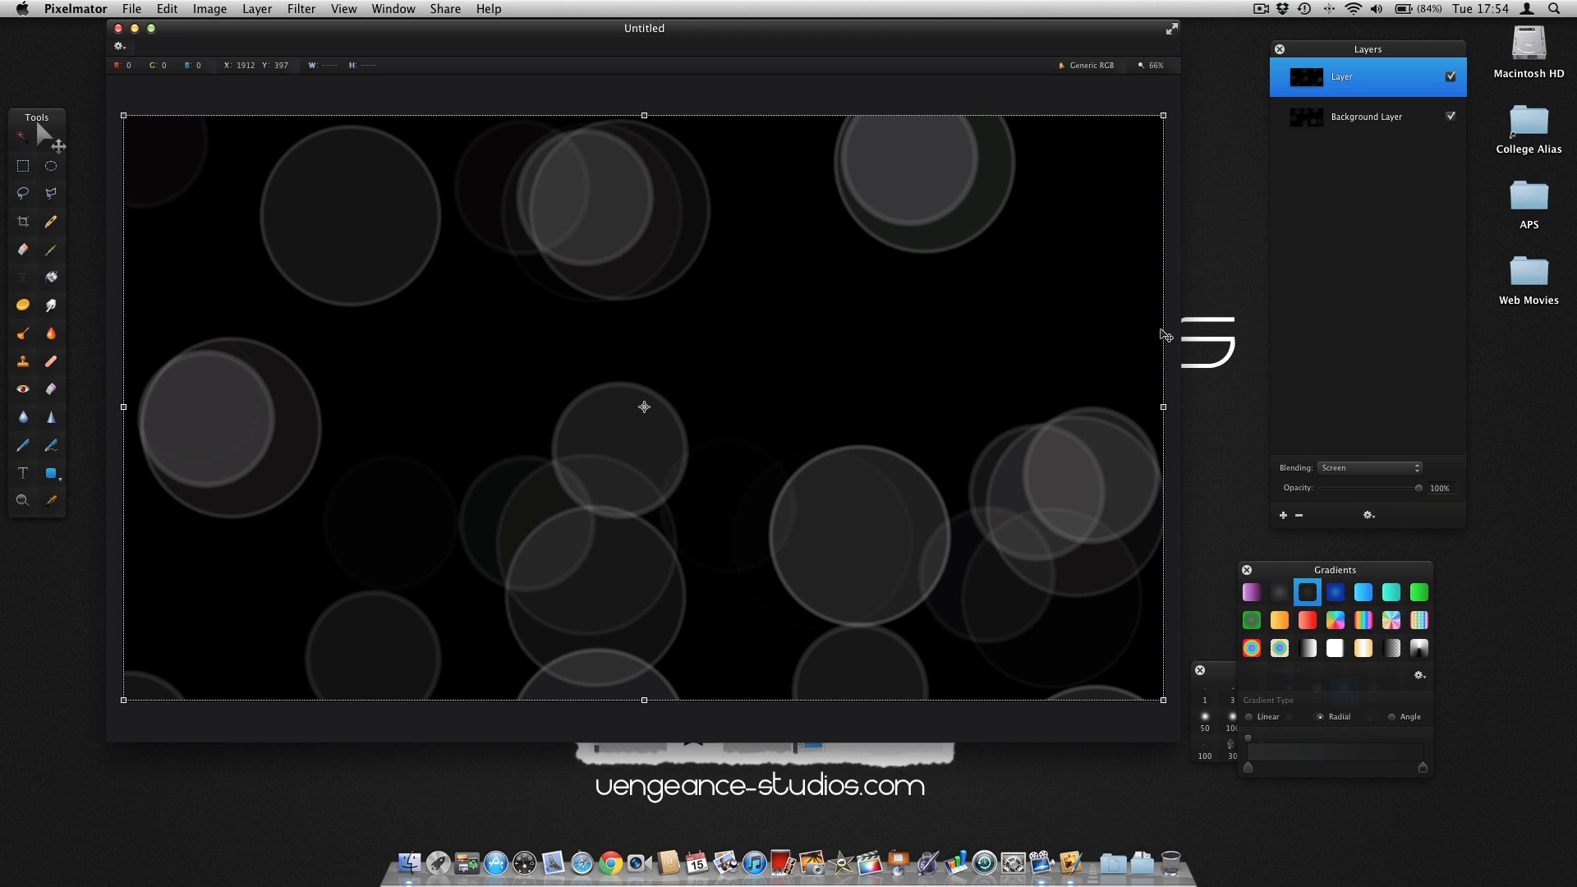
double_click(1366, 117)
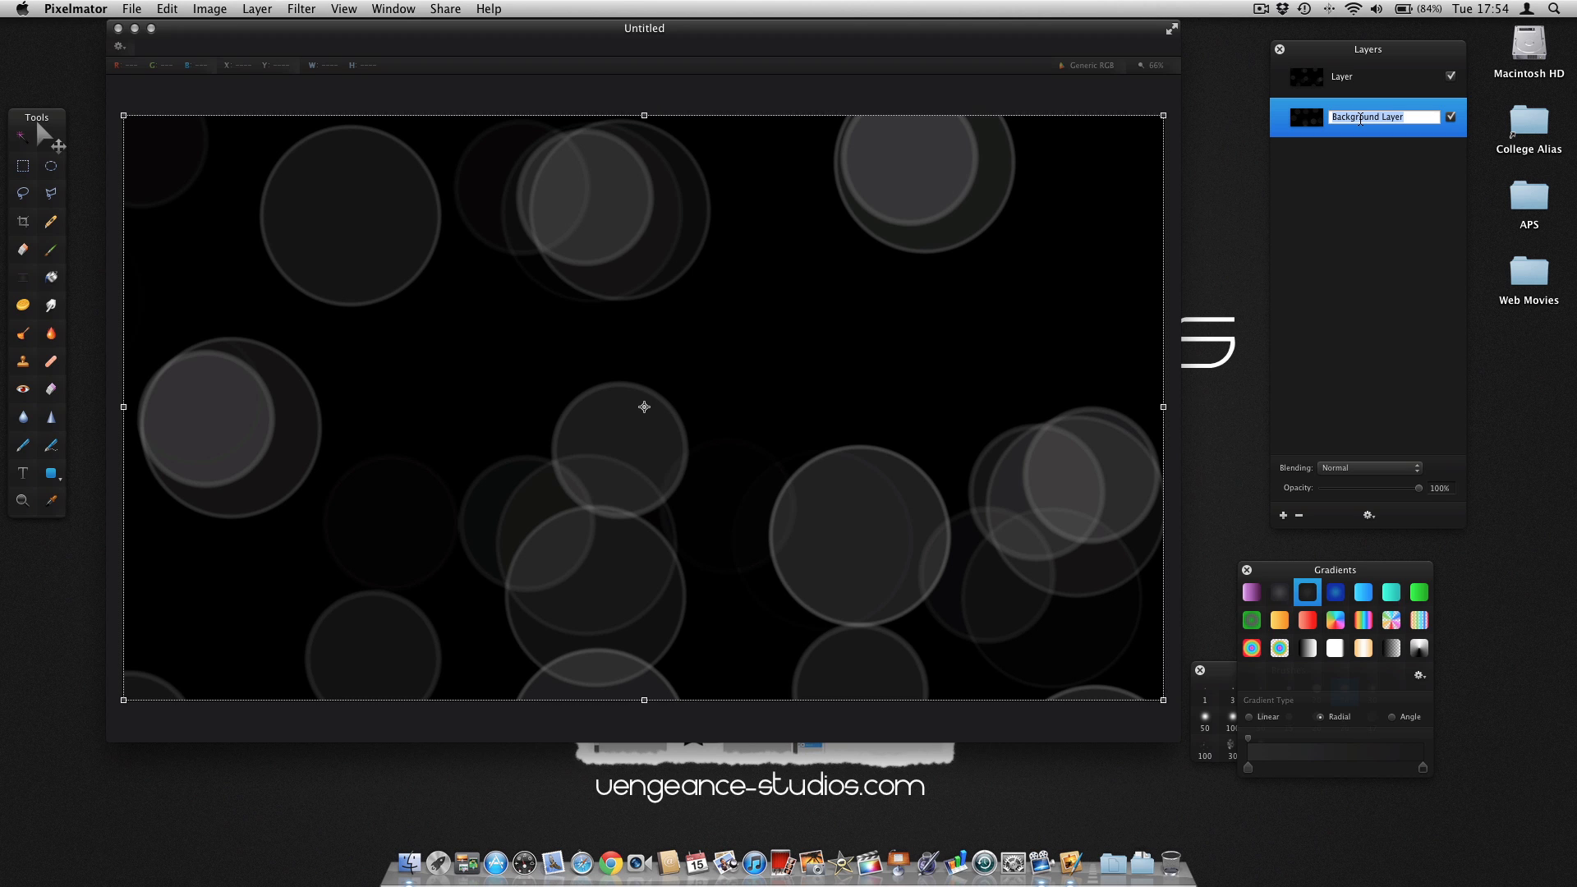
Name the layers Big Circles and Medium Circles, then add an empty layer on top
text(Big Circles)
click(1383, 75)
text(Medium Circe)
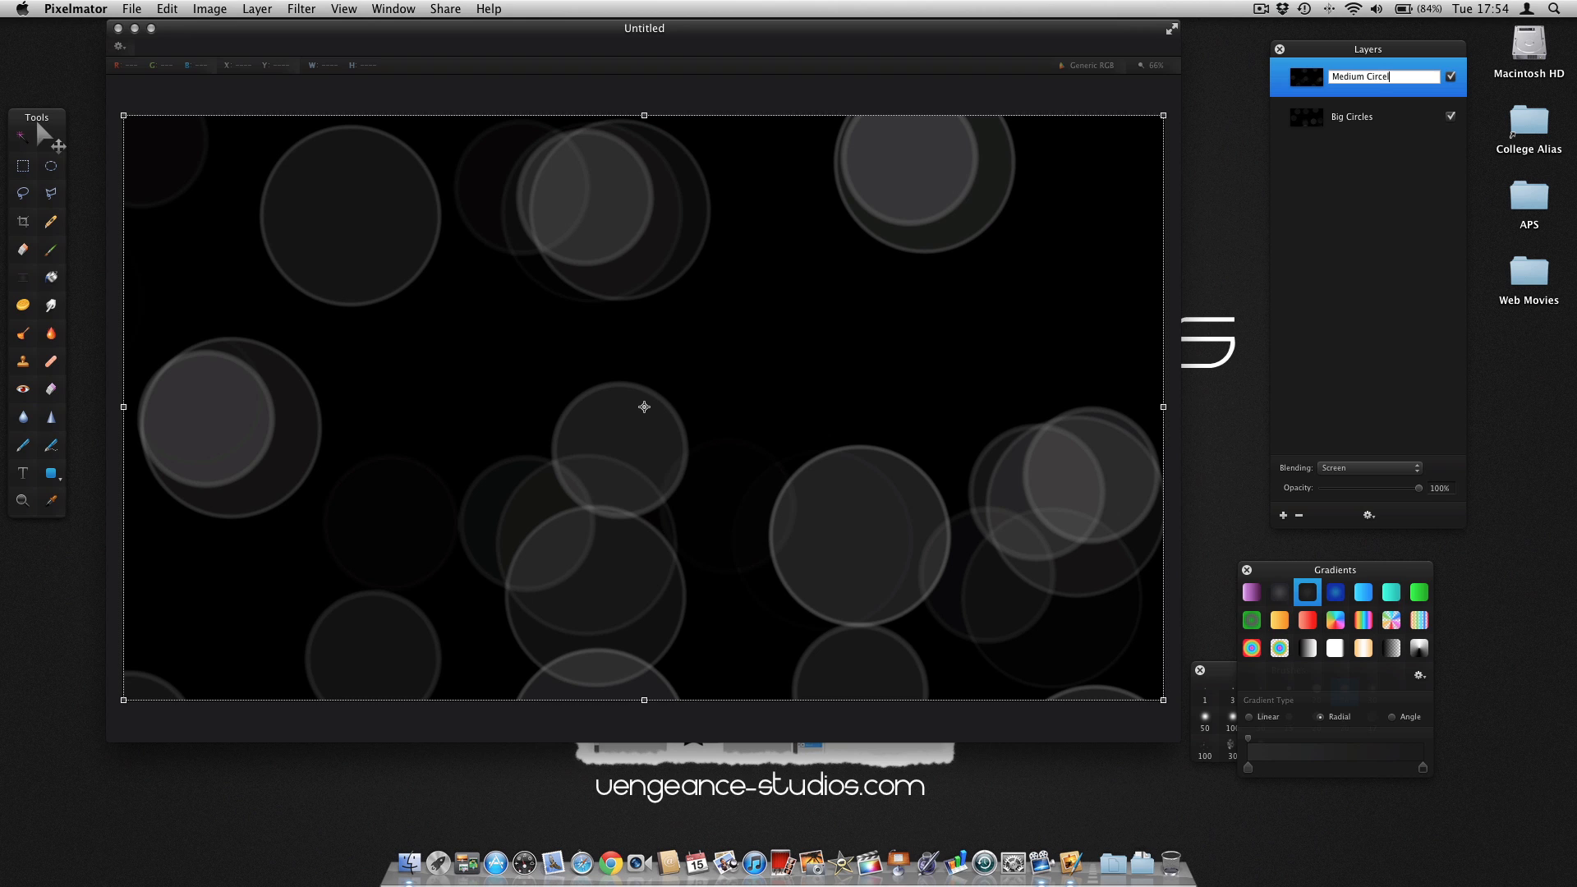
key(Return)
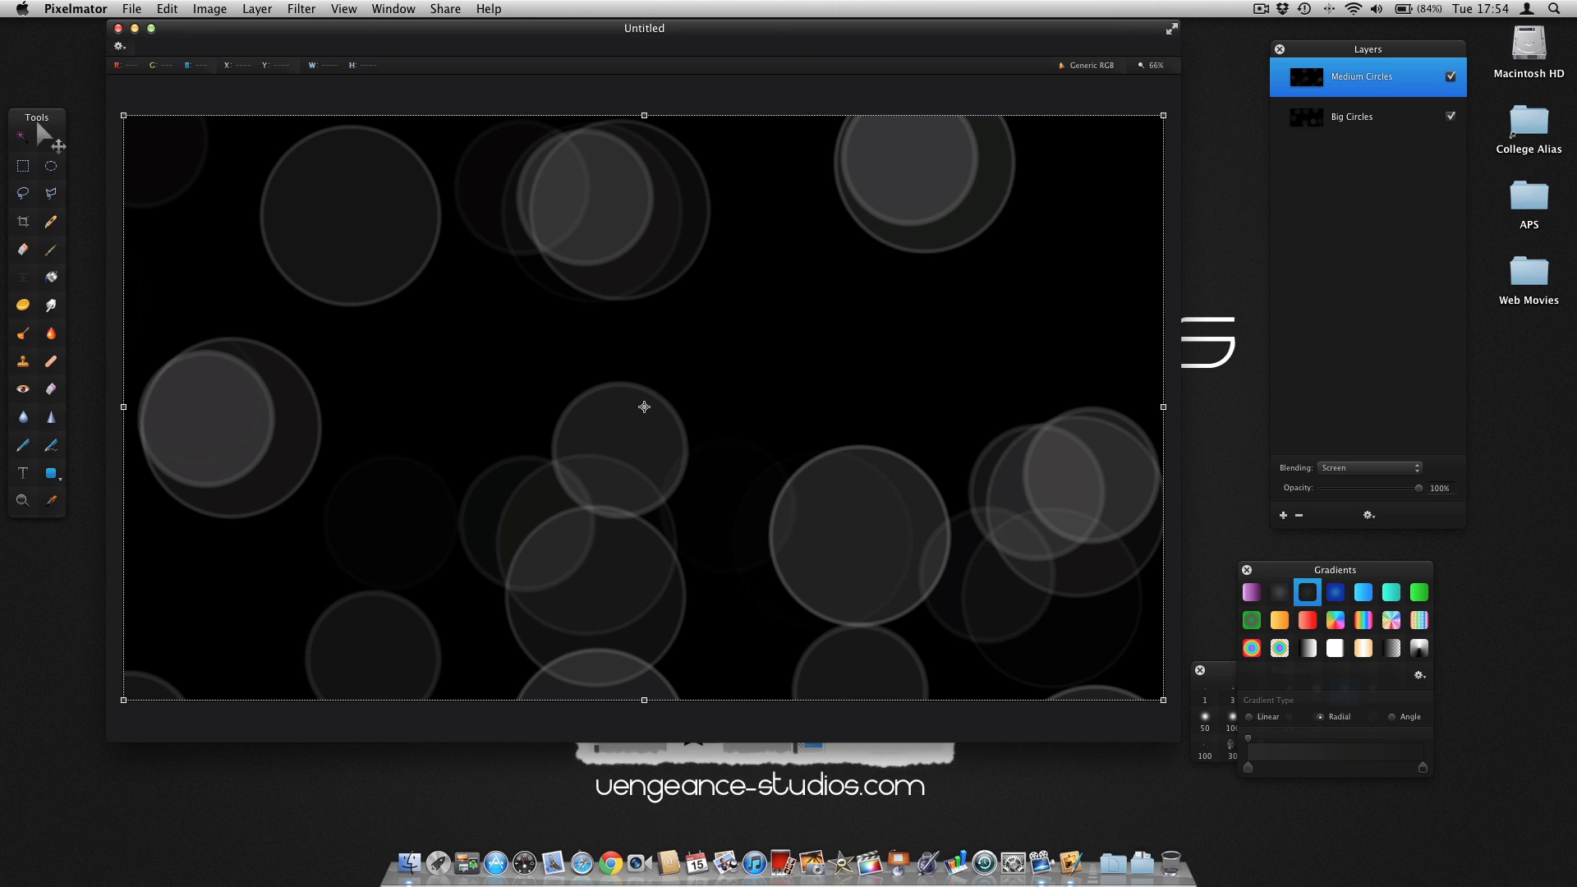
mouse_move(1310, 464)
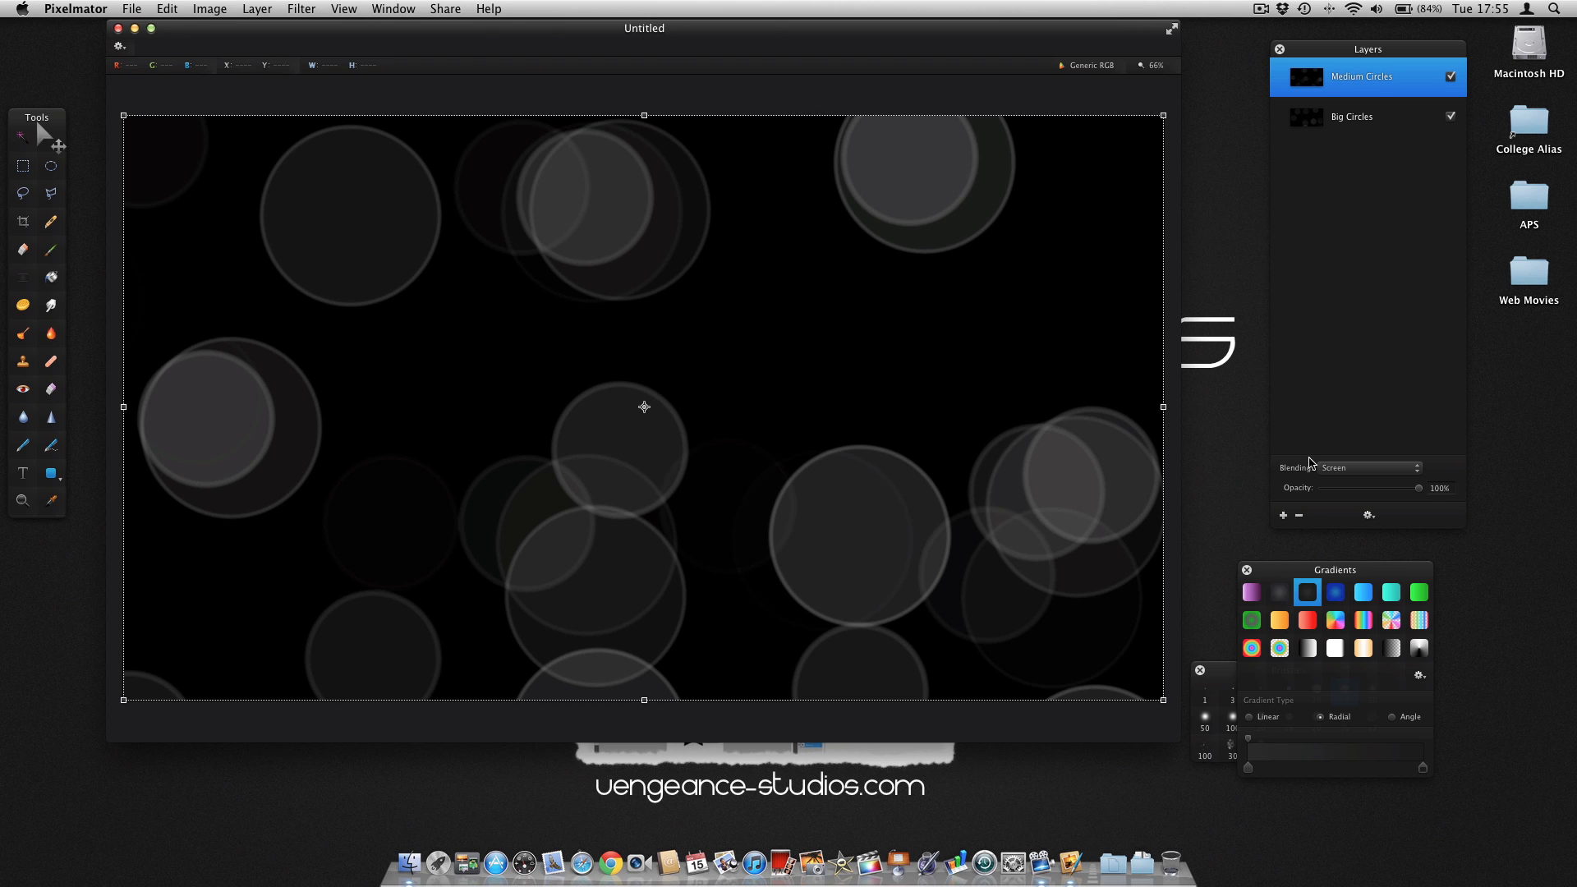
click(1283, 514)
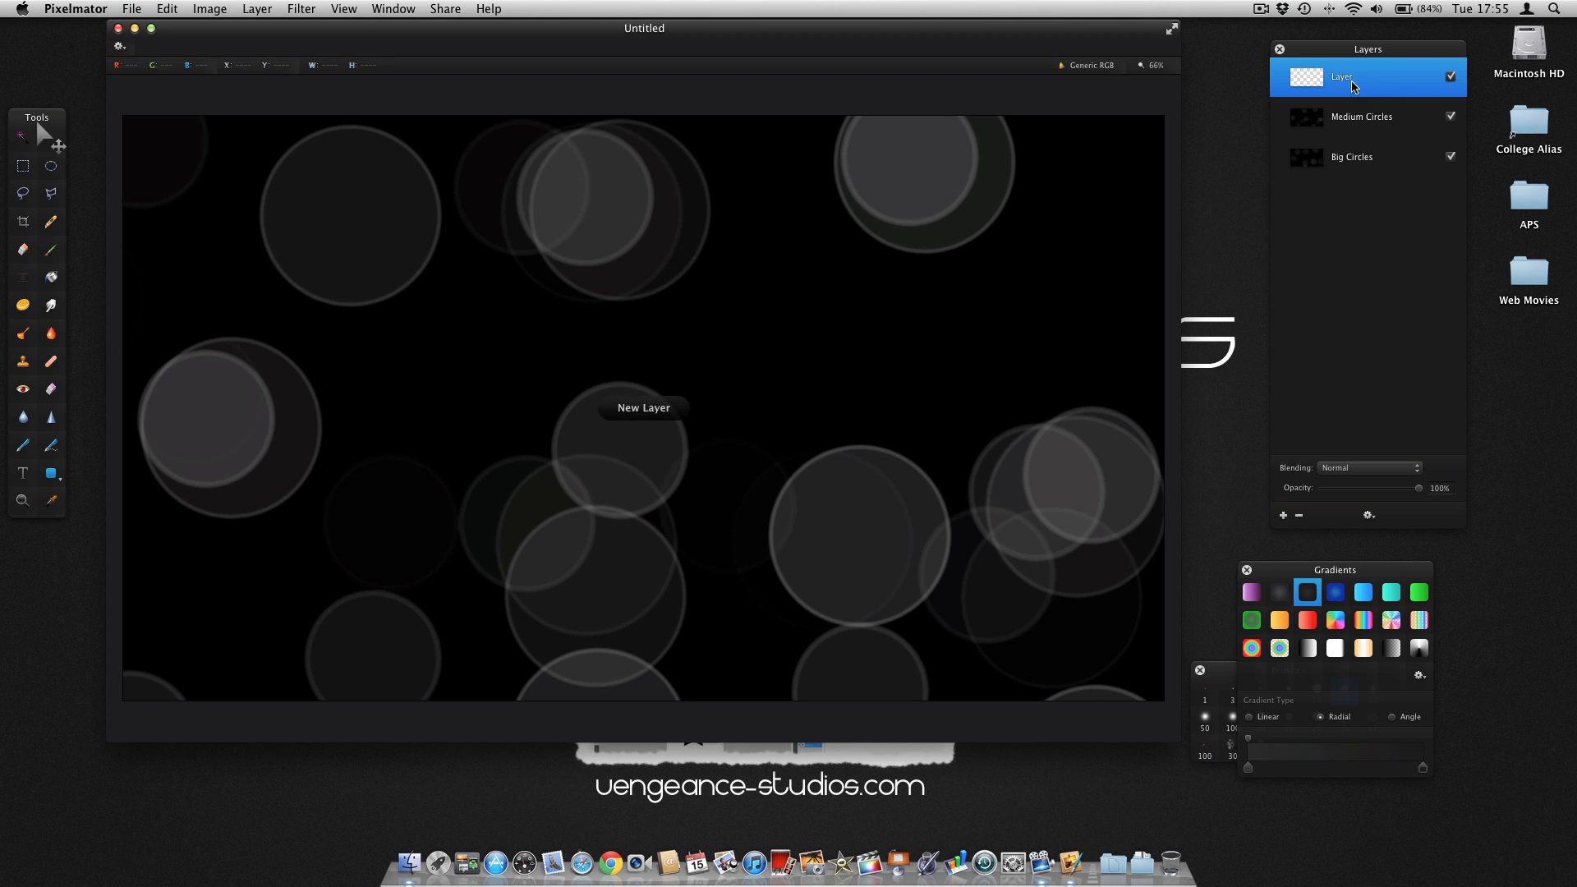
Name the new top layer Small Circles and bring up the filter list
text(Small Circles)
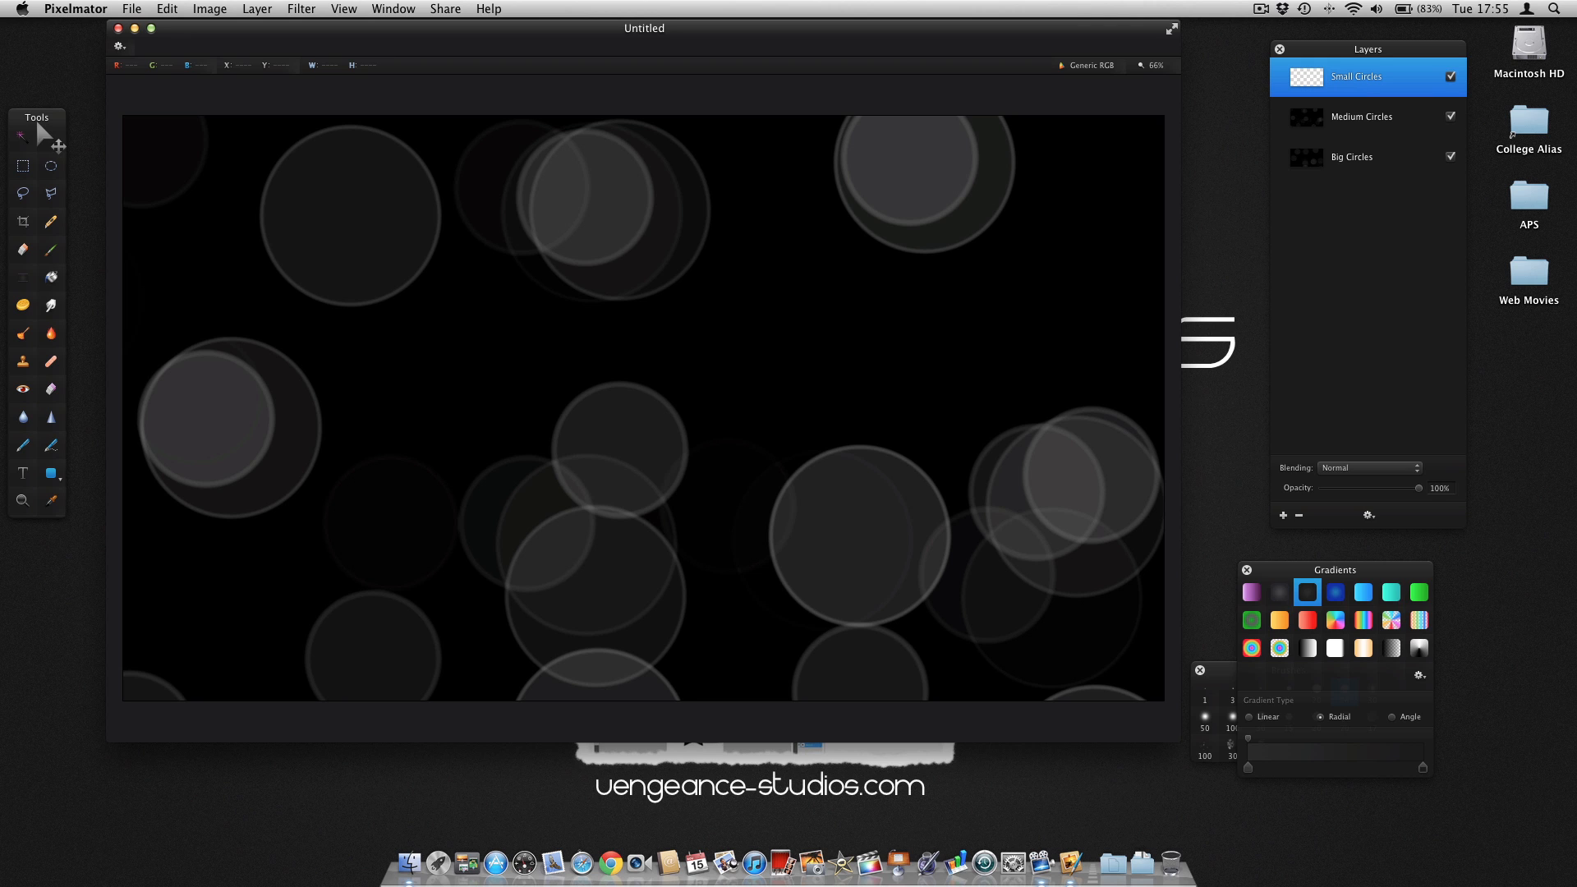
click(312, 8)
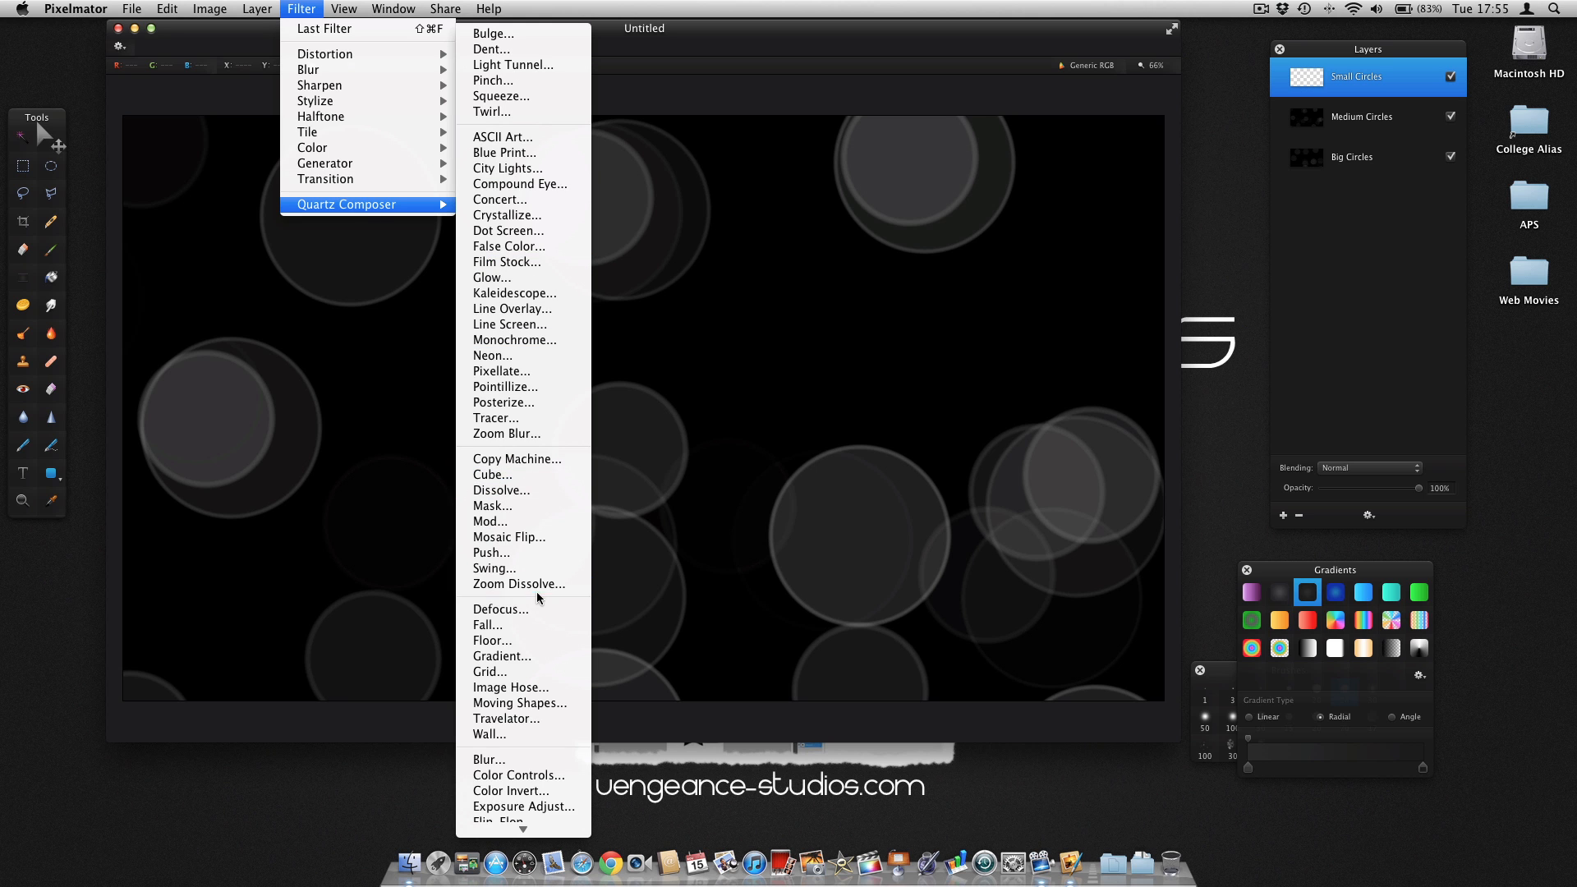
In Defocus for Small Circles, shrink size to about 0.17, raise density to 0.41 and blur to 0.12
click(500, 608)
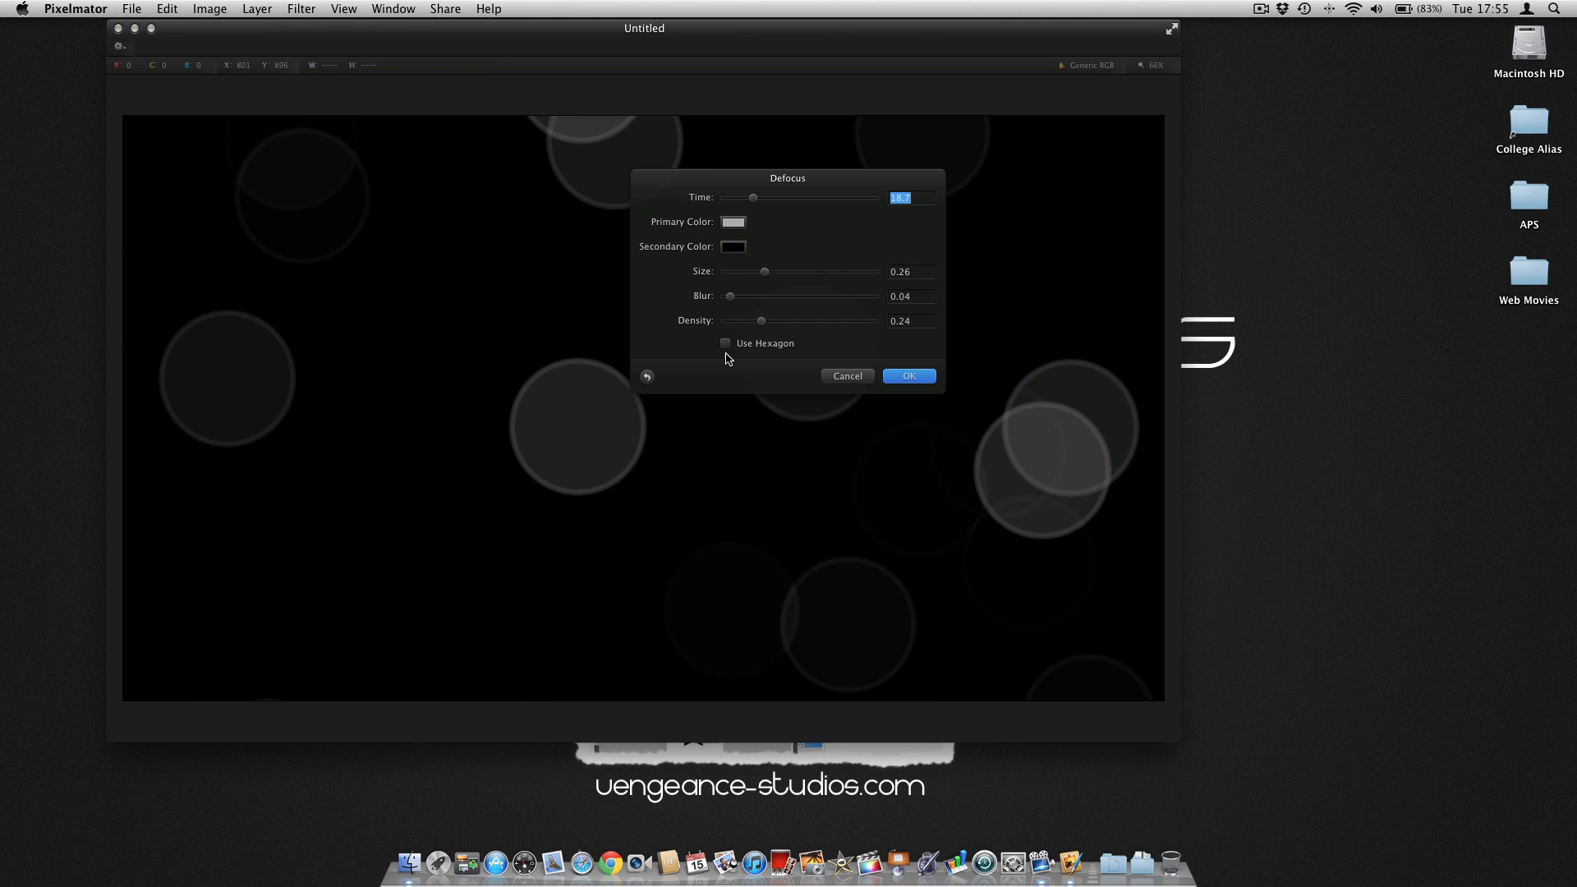
drag(763, 271, 750, 271)
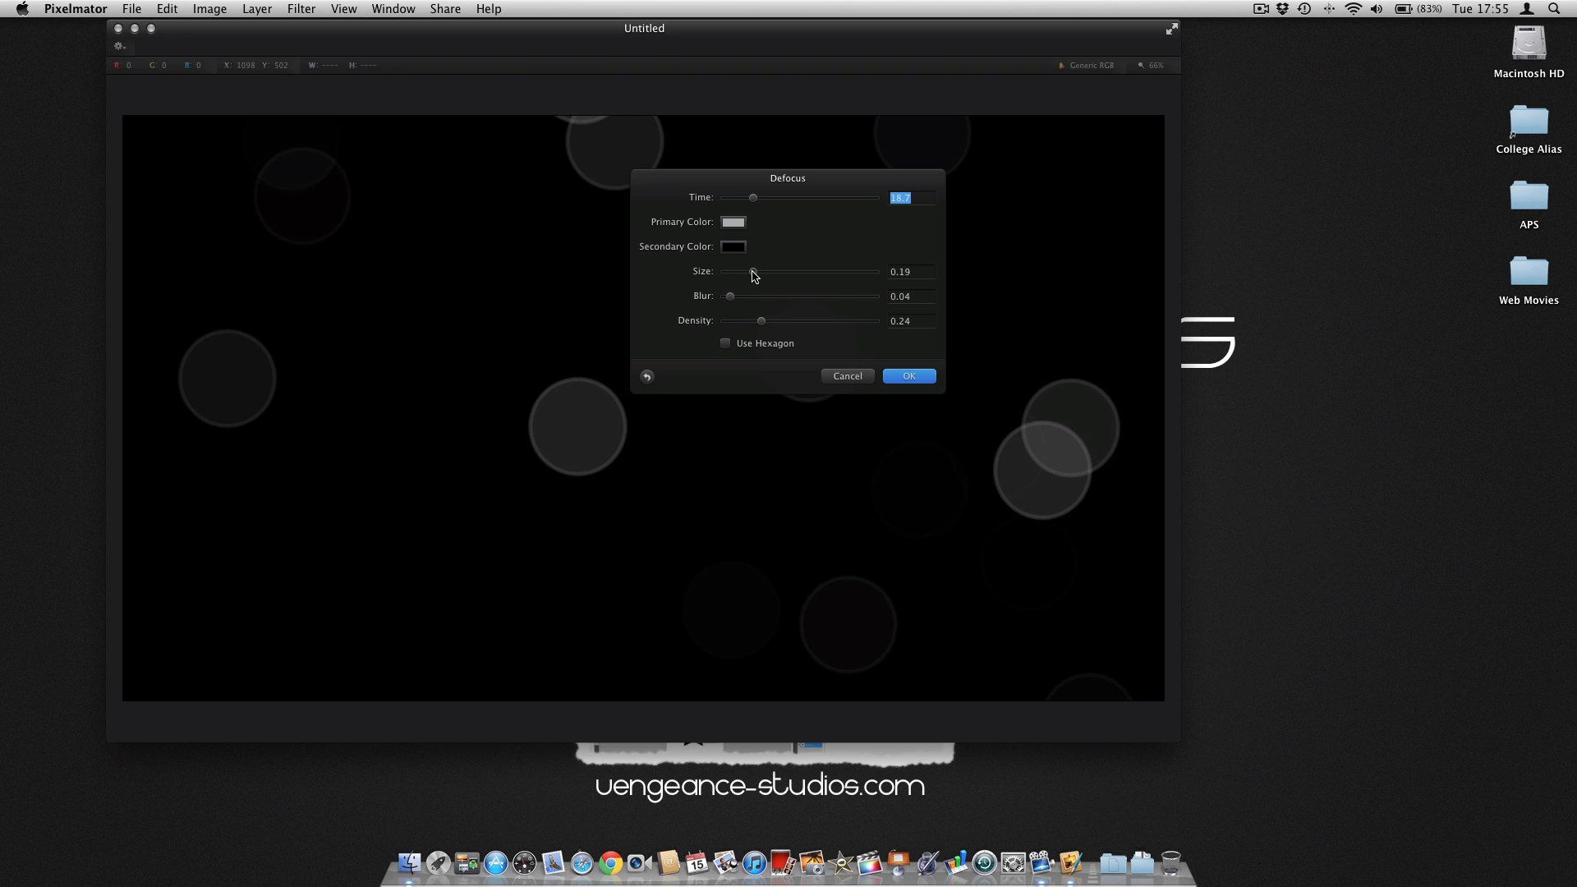
drag(760, 321, 774, 320)
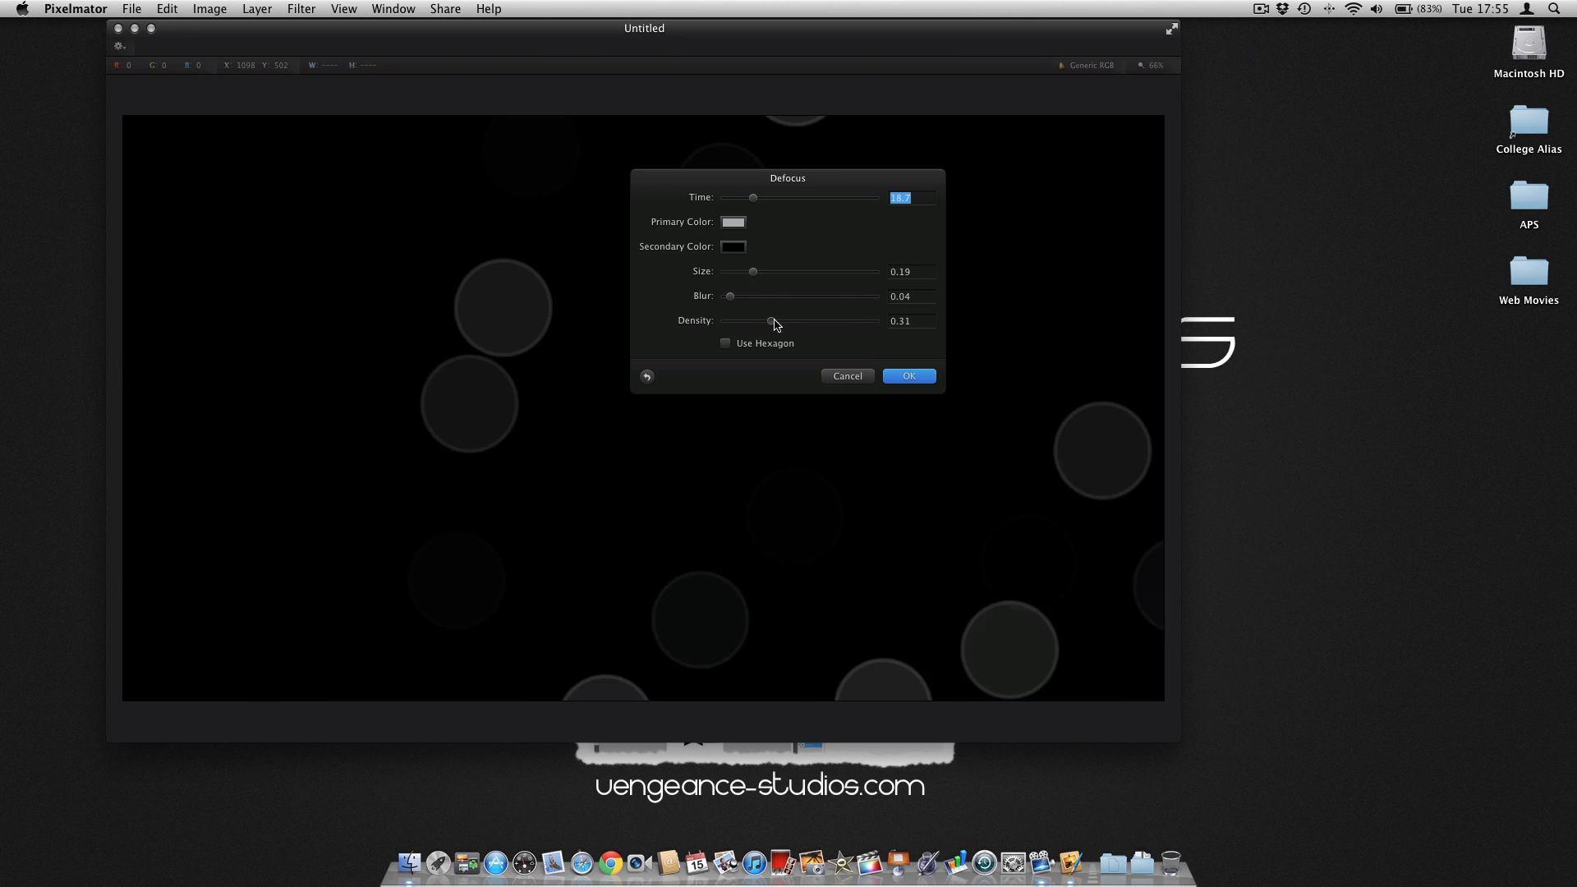
drag(773, 320, 784, 321)
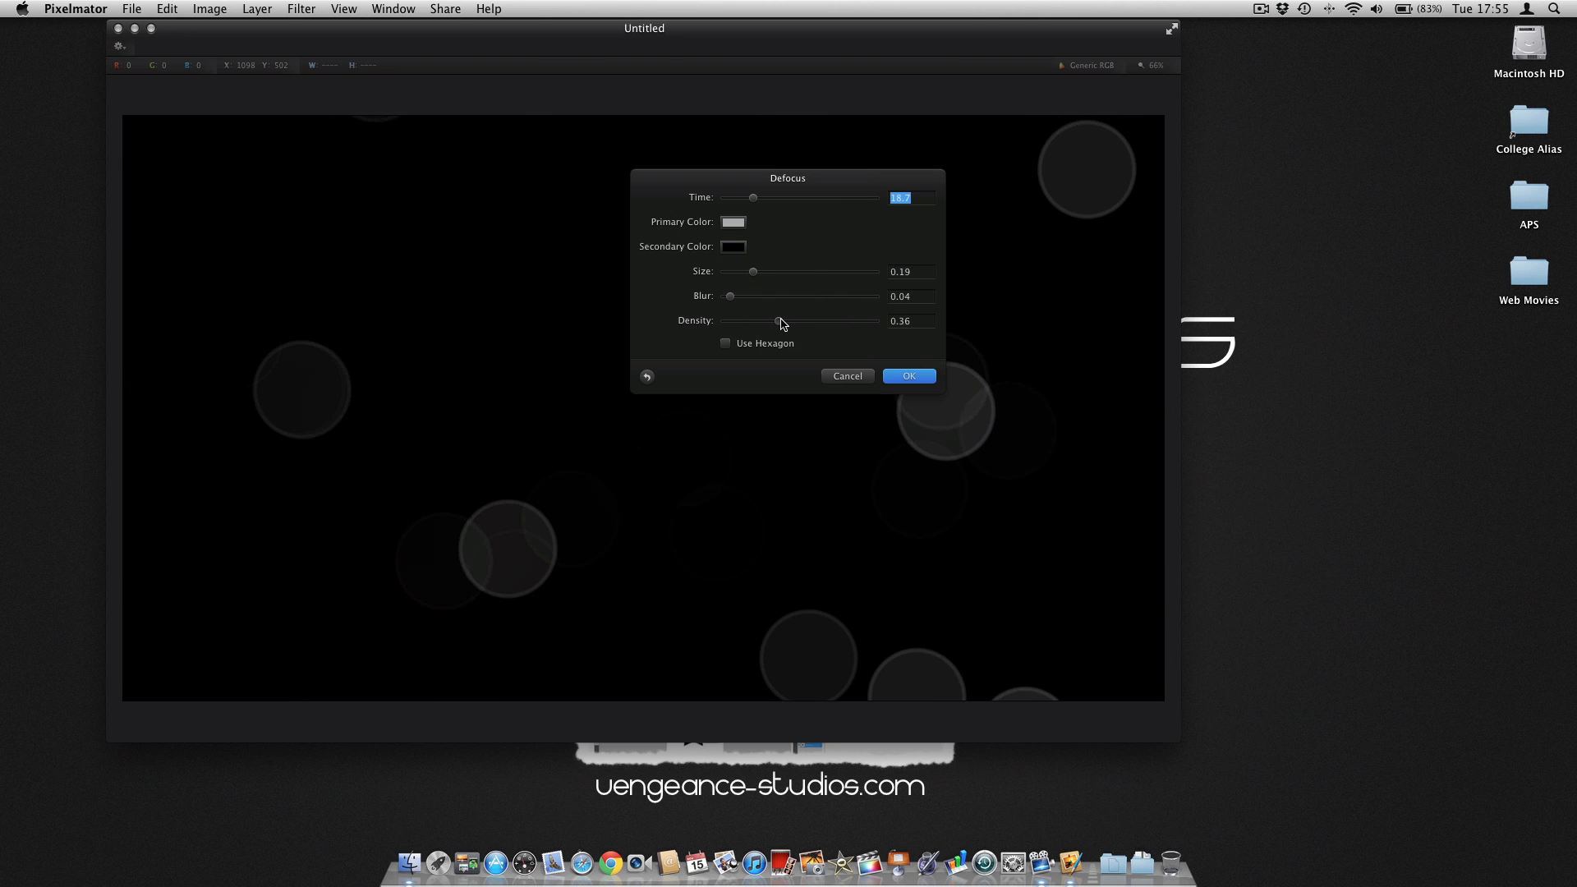
drag(777, 320, 788, 320)
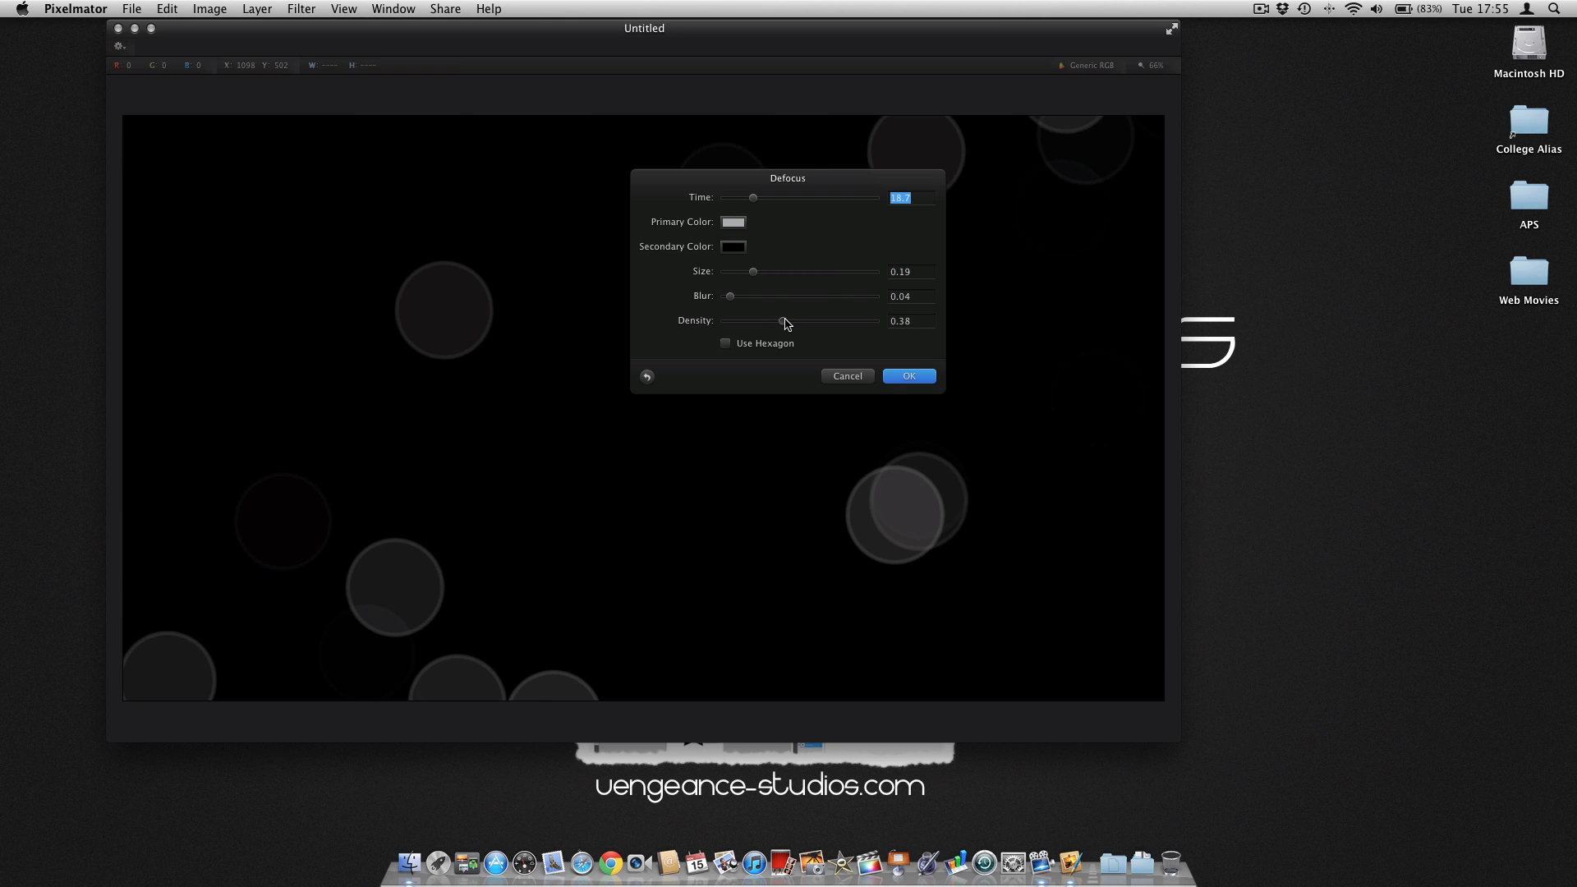
drag(784, 321, 788, 321)
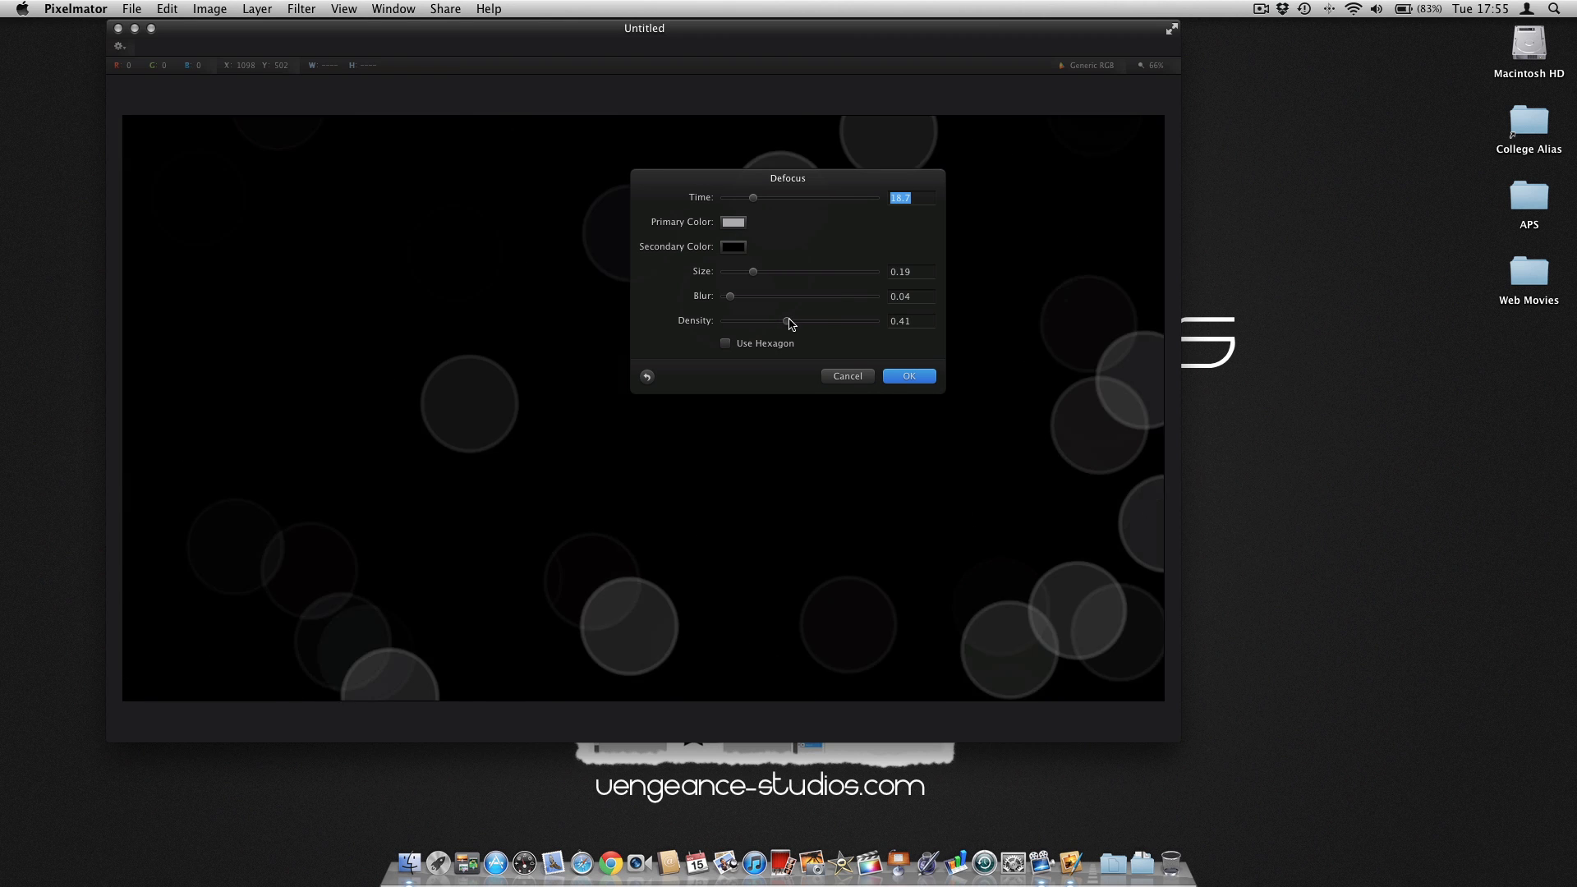
drag(787, 320, 786, 321)
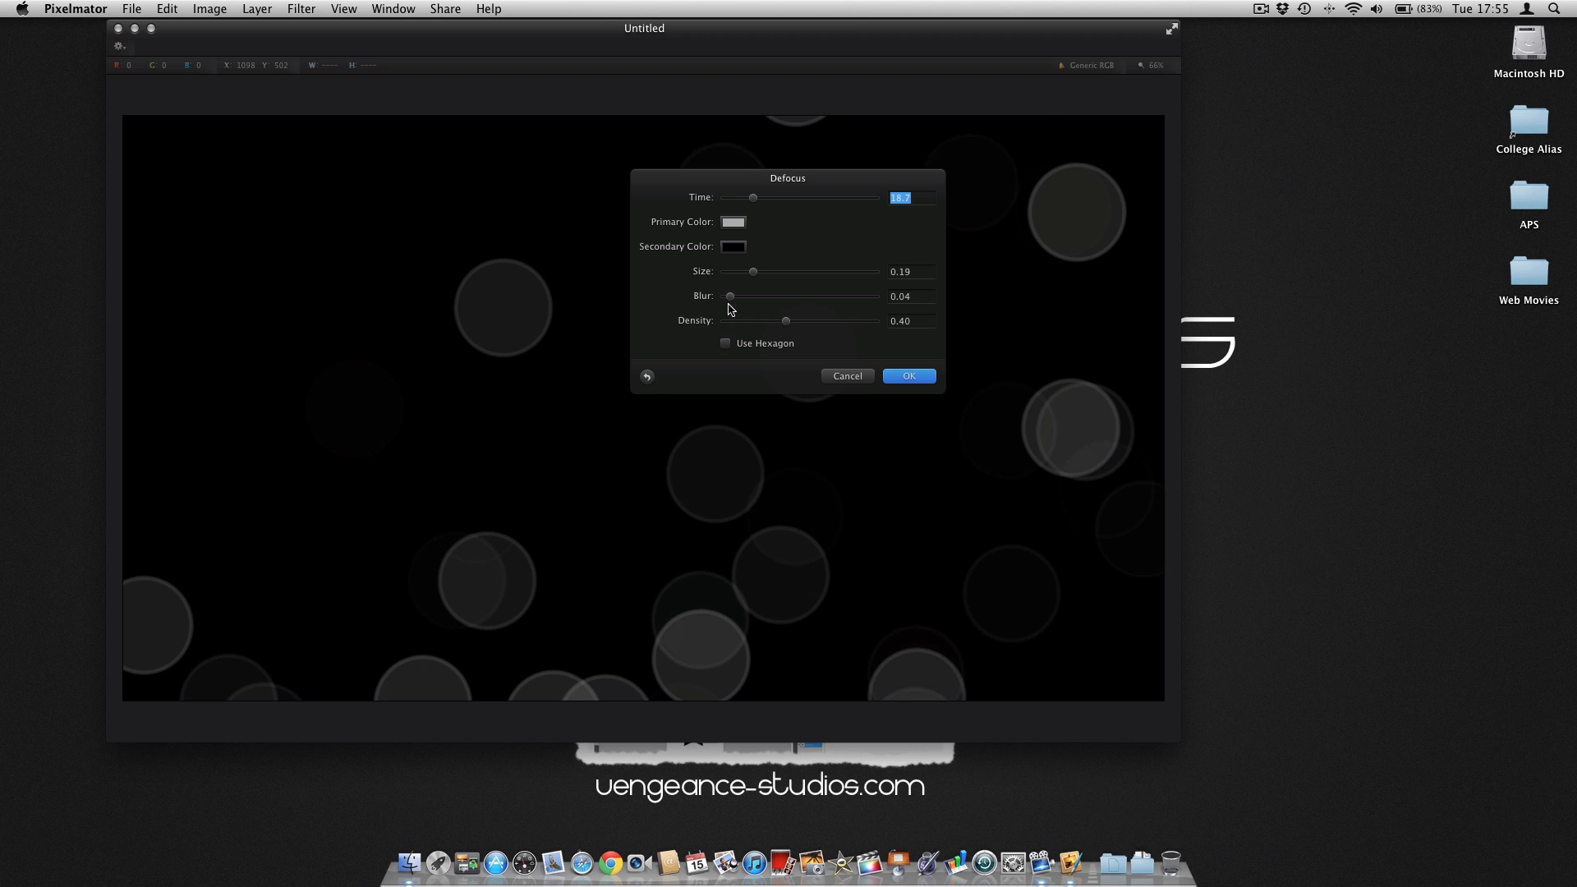
drag(730, 296, 744, 296)
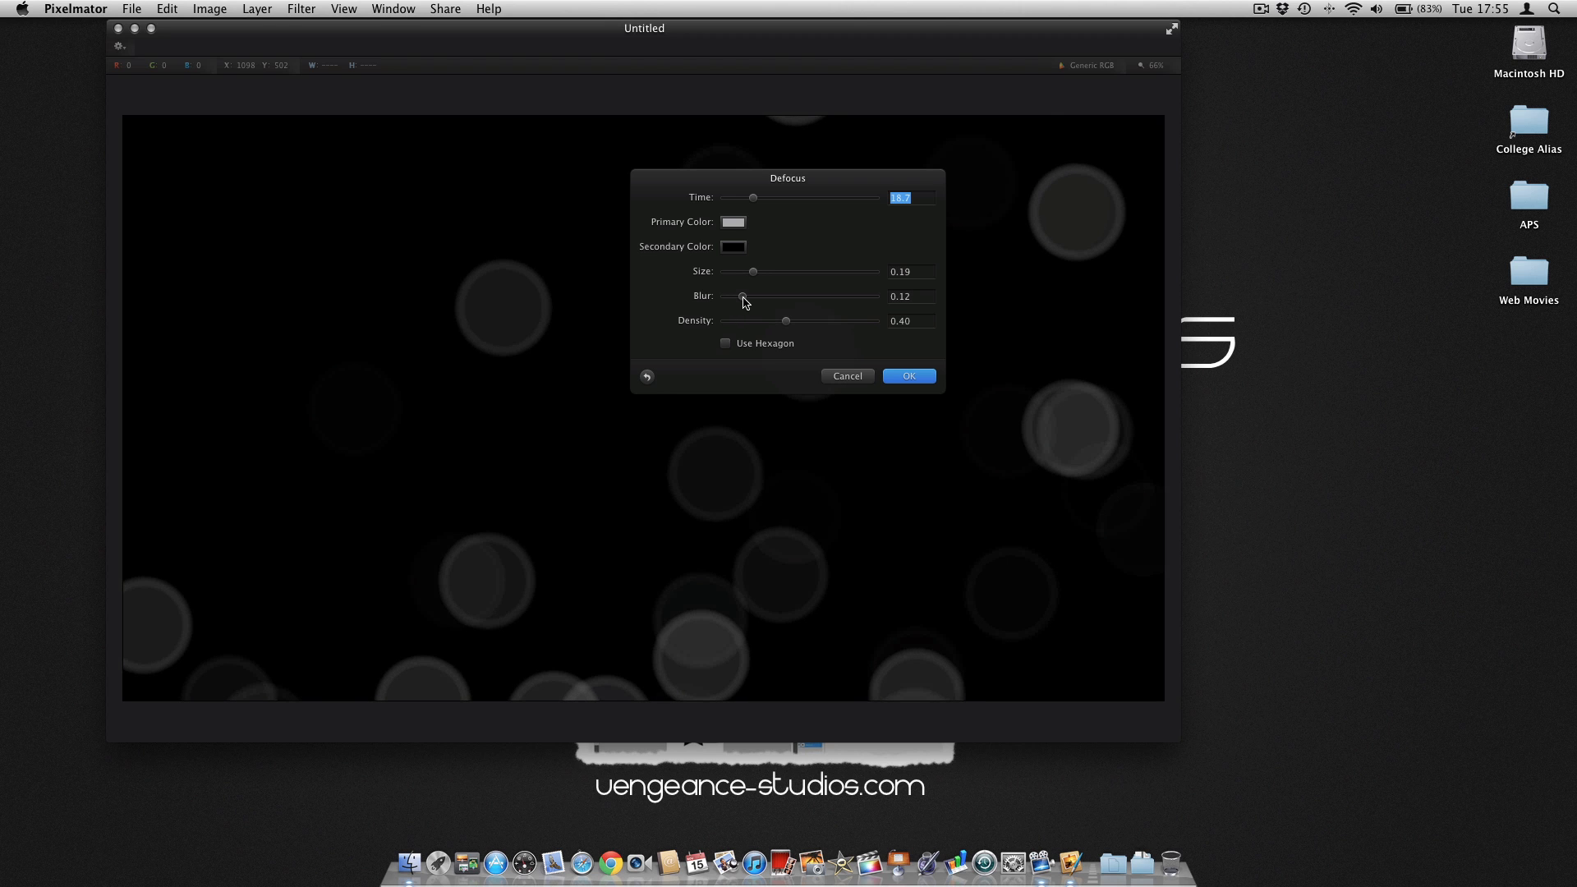
drag(752, 271, 749, 271)
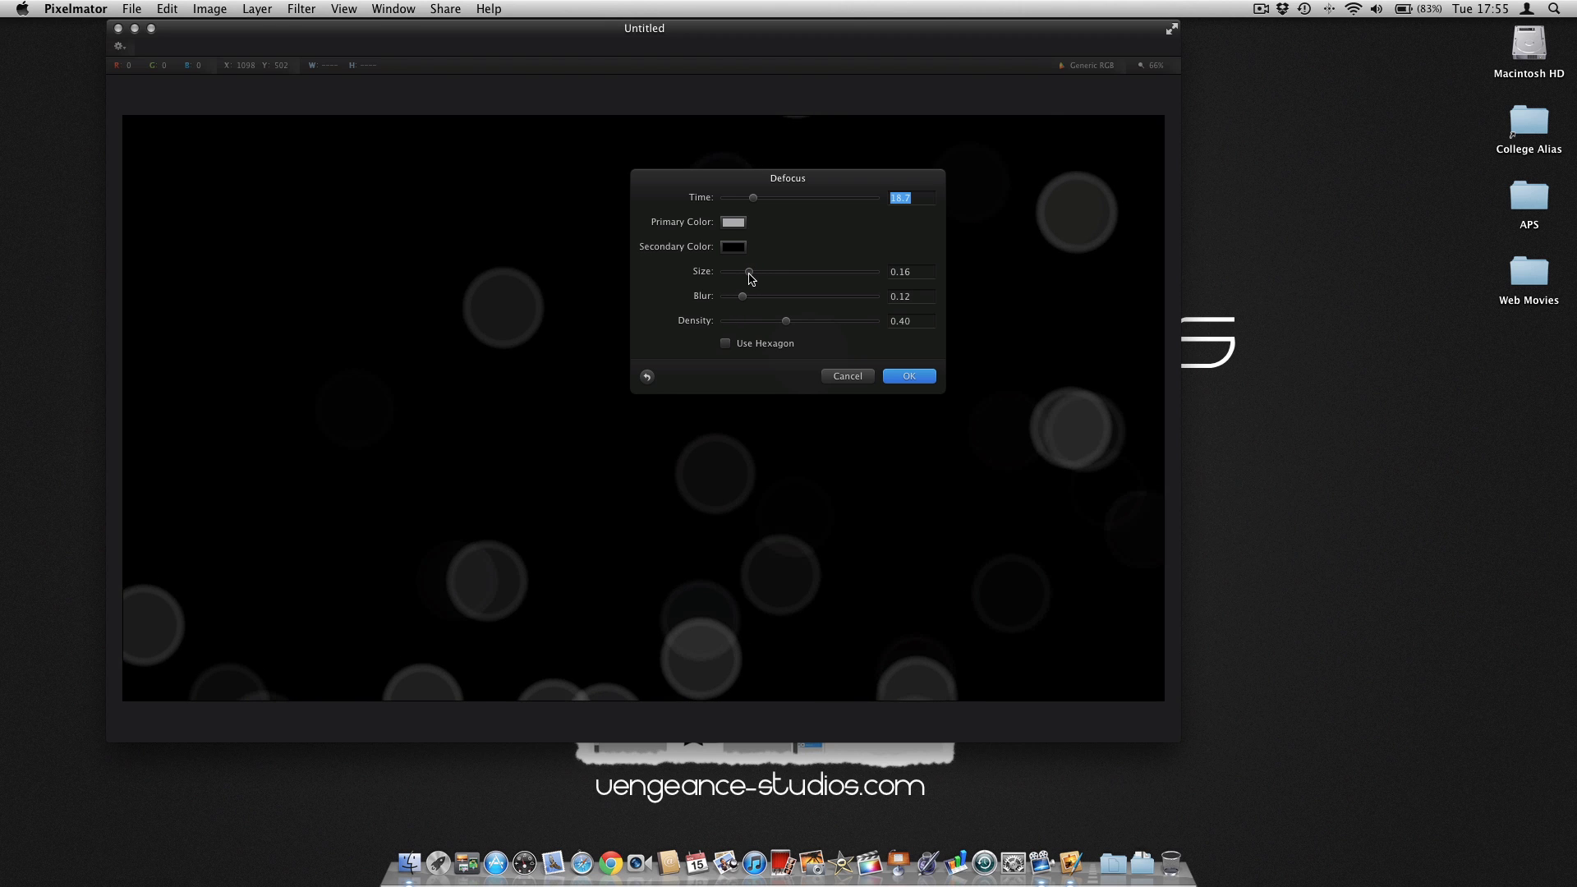
Push density to about 0.49, reshuffle the circle layout and apply the effect
drag(754, 197, 769, 197)
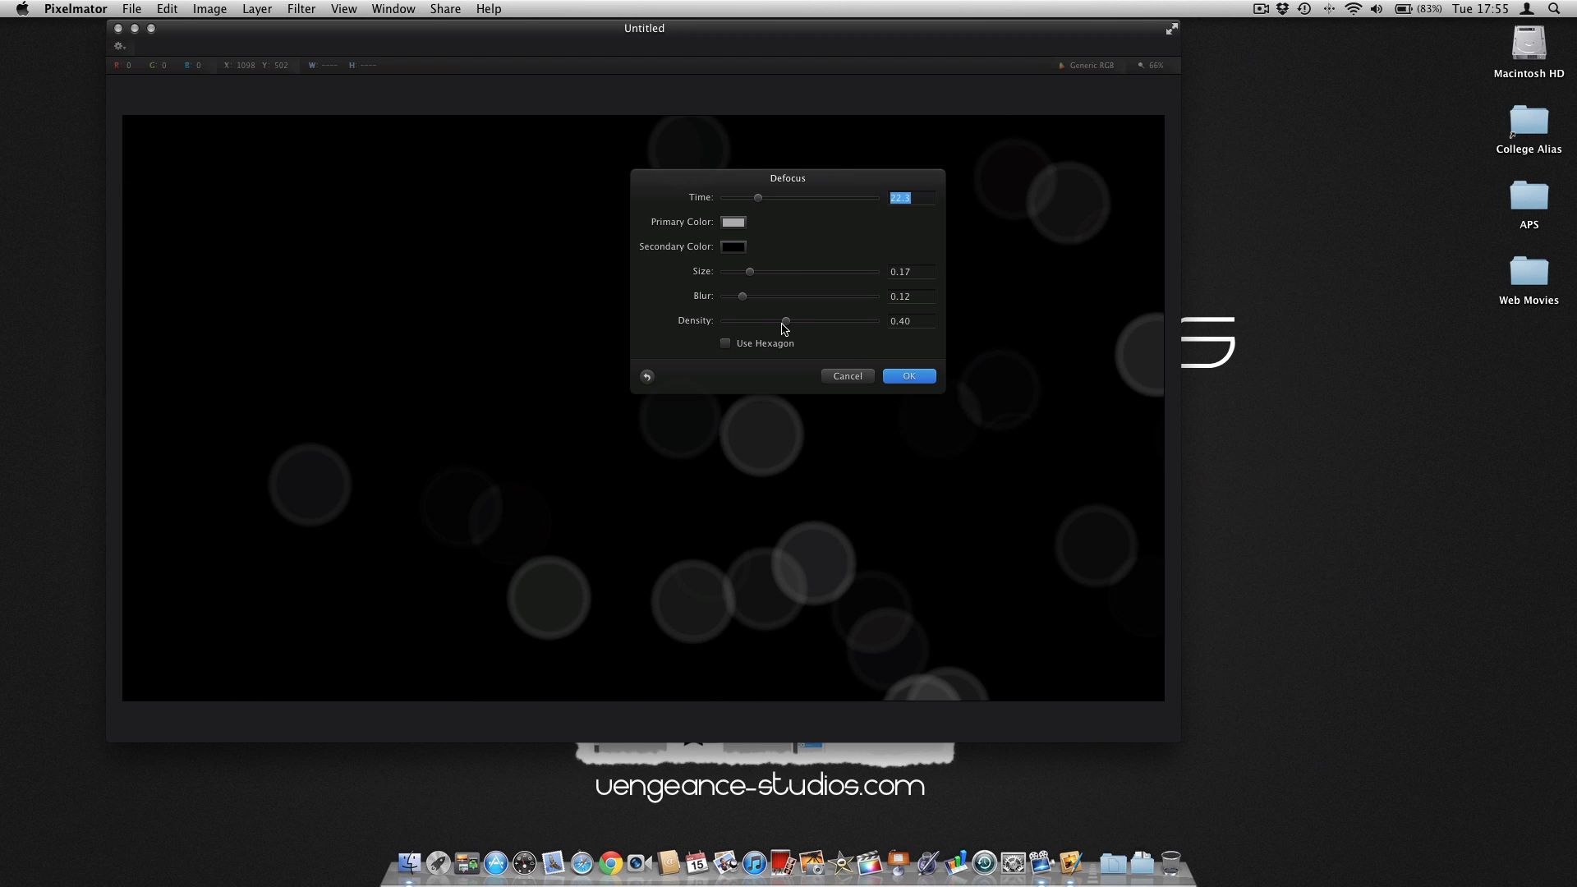
drag(785, 321, 793, 320)
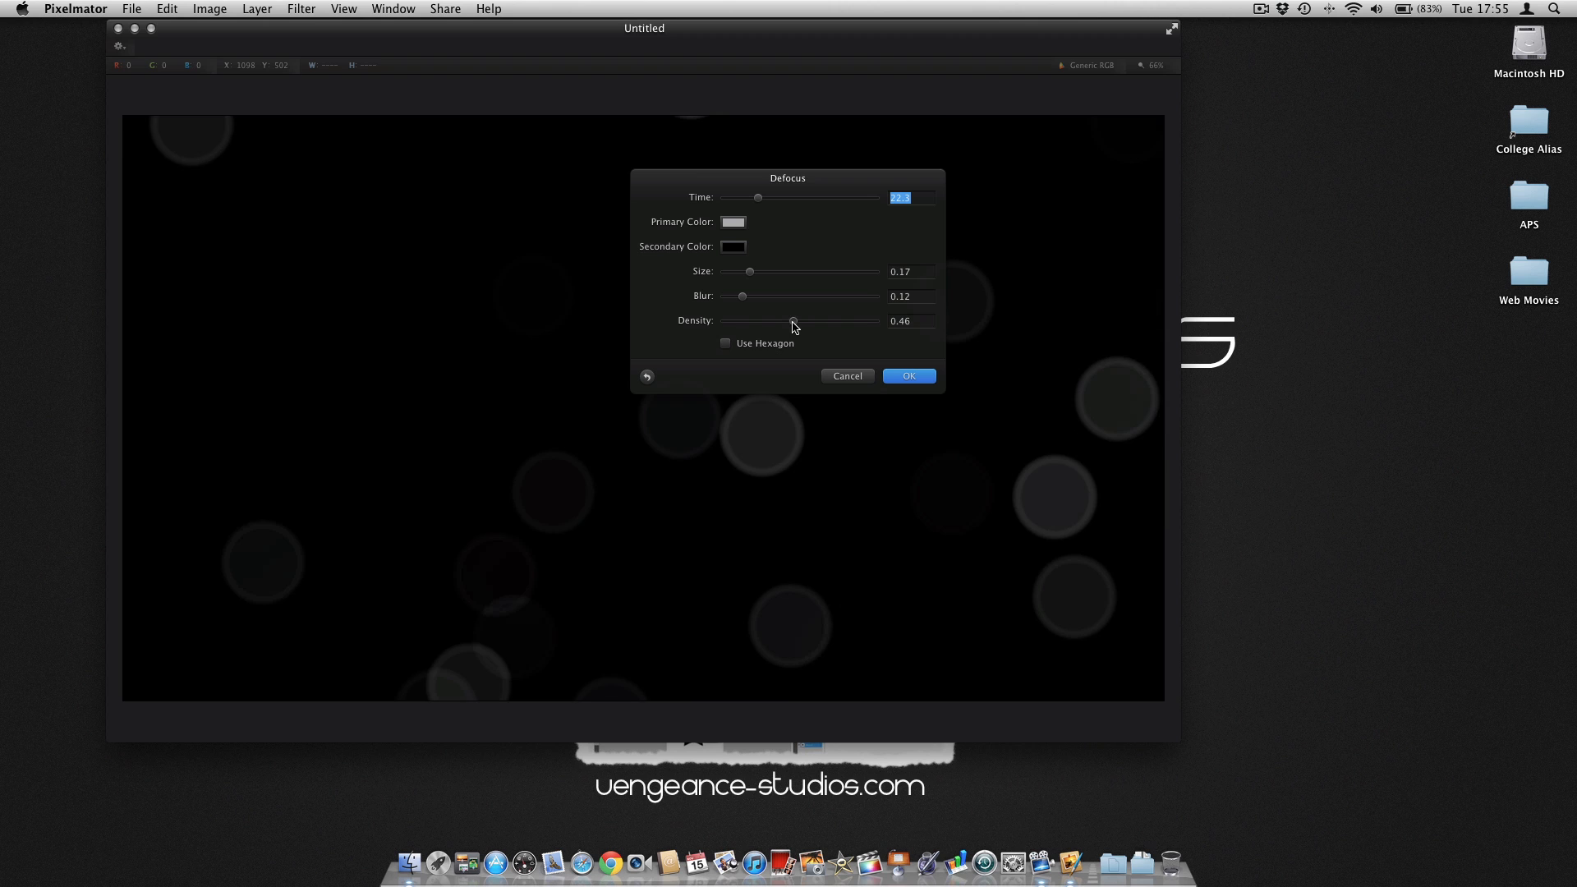
drag(792, 325, 800, 325)
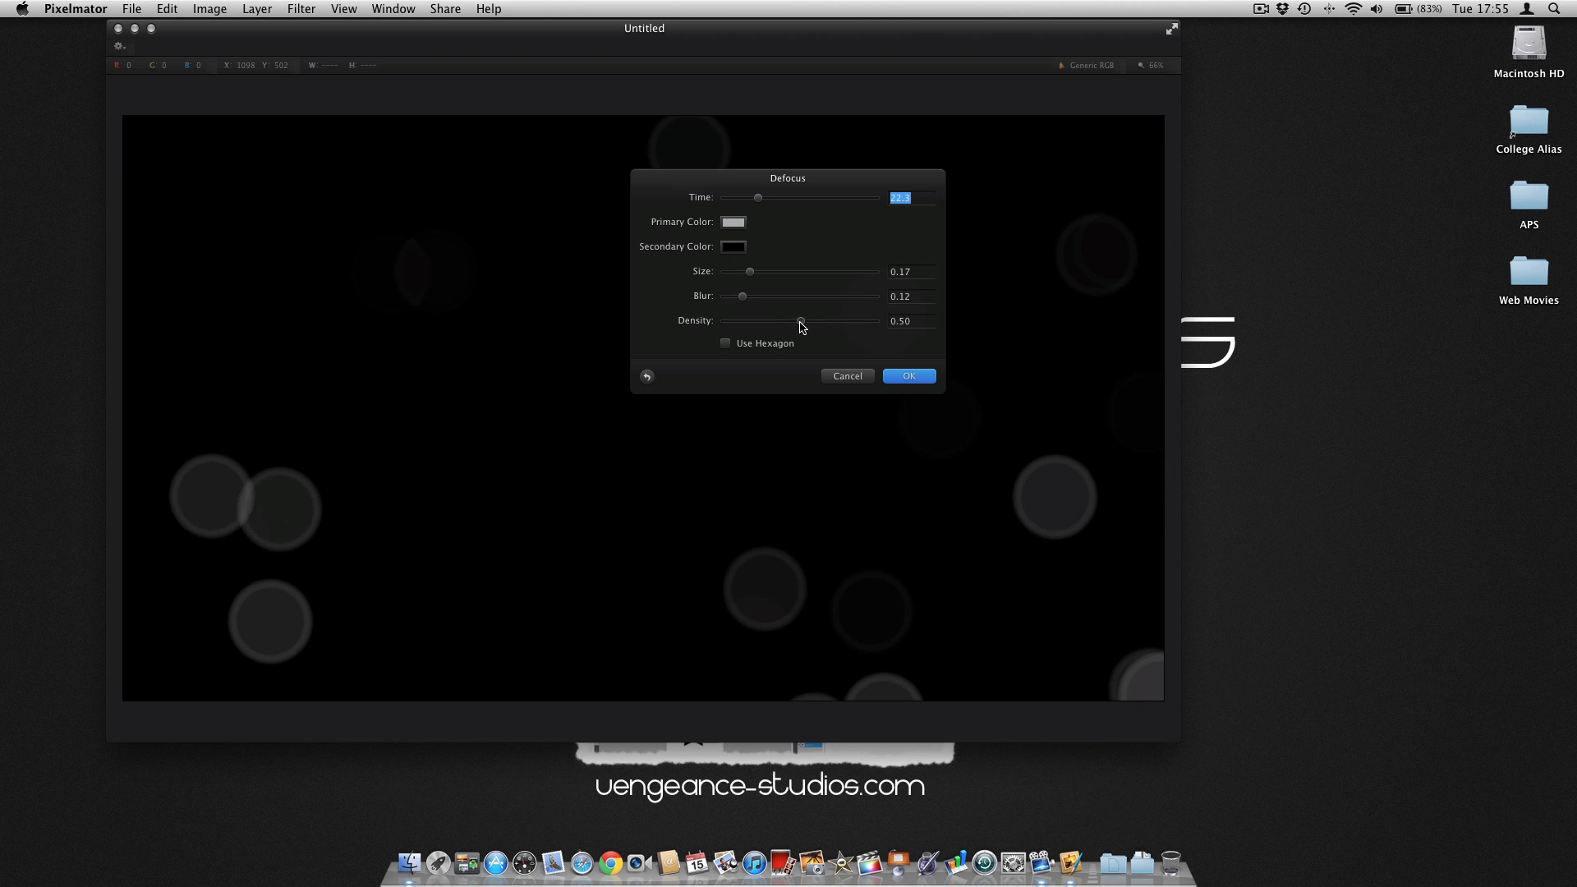
drag(800, 321, 798, 320)
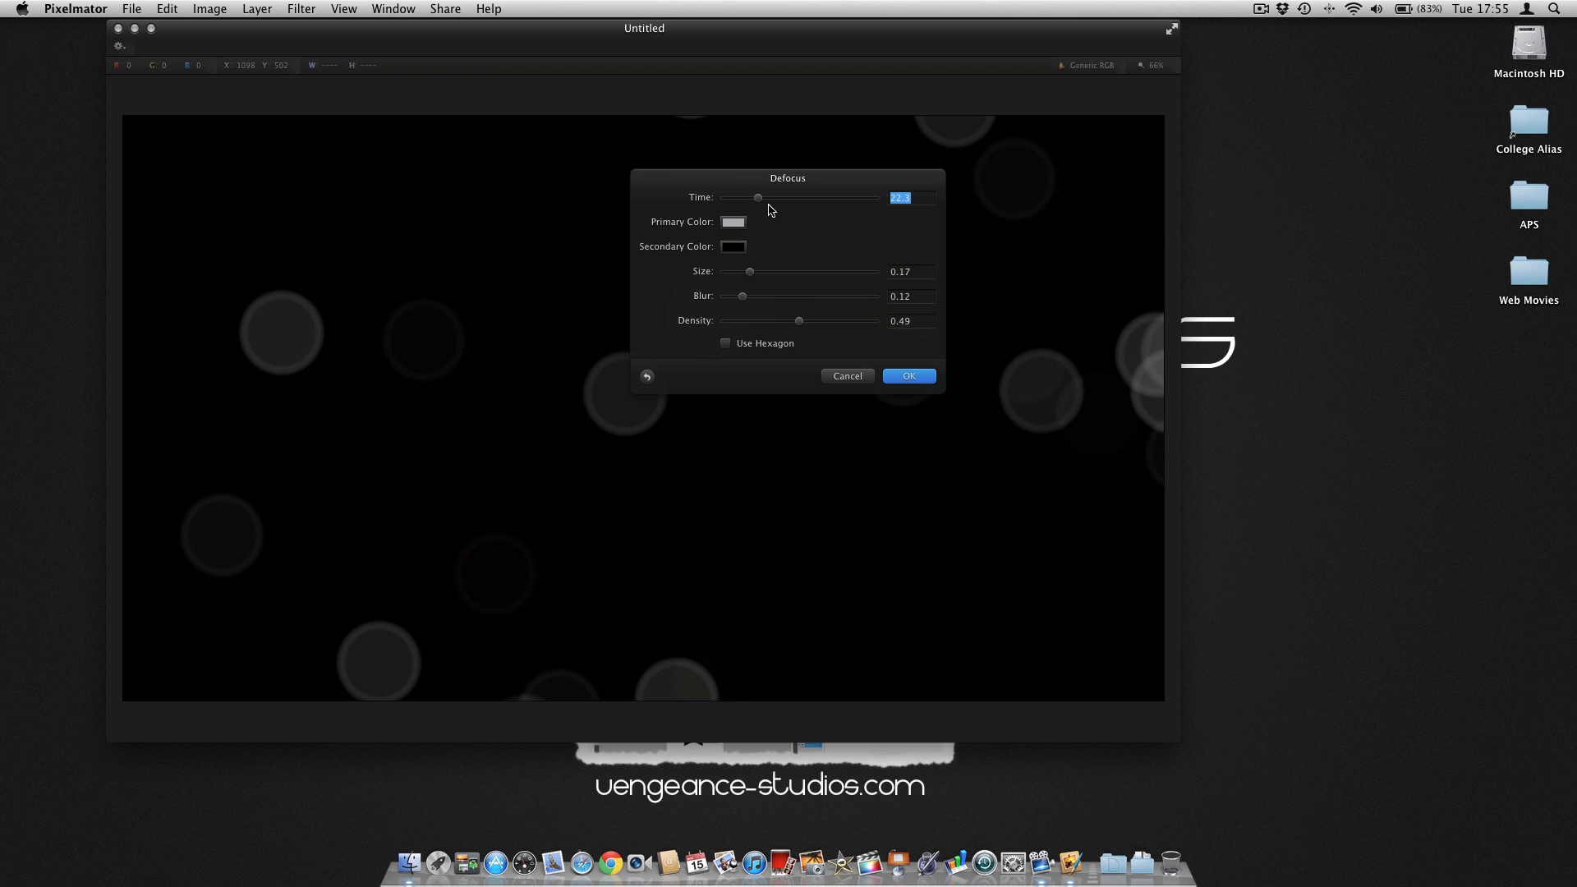
drag(757, 197, 763, 197)
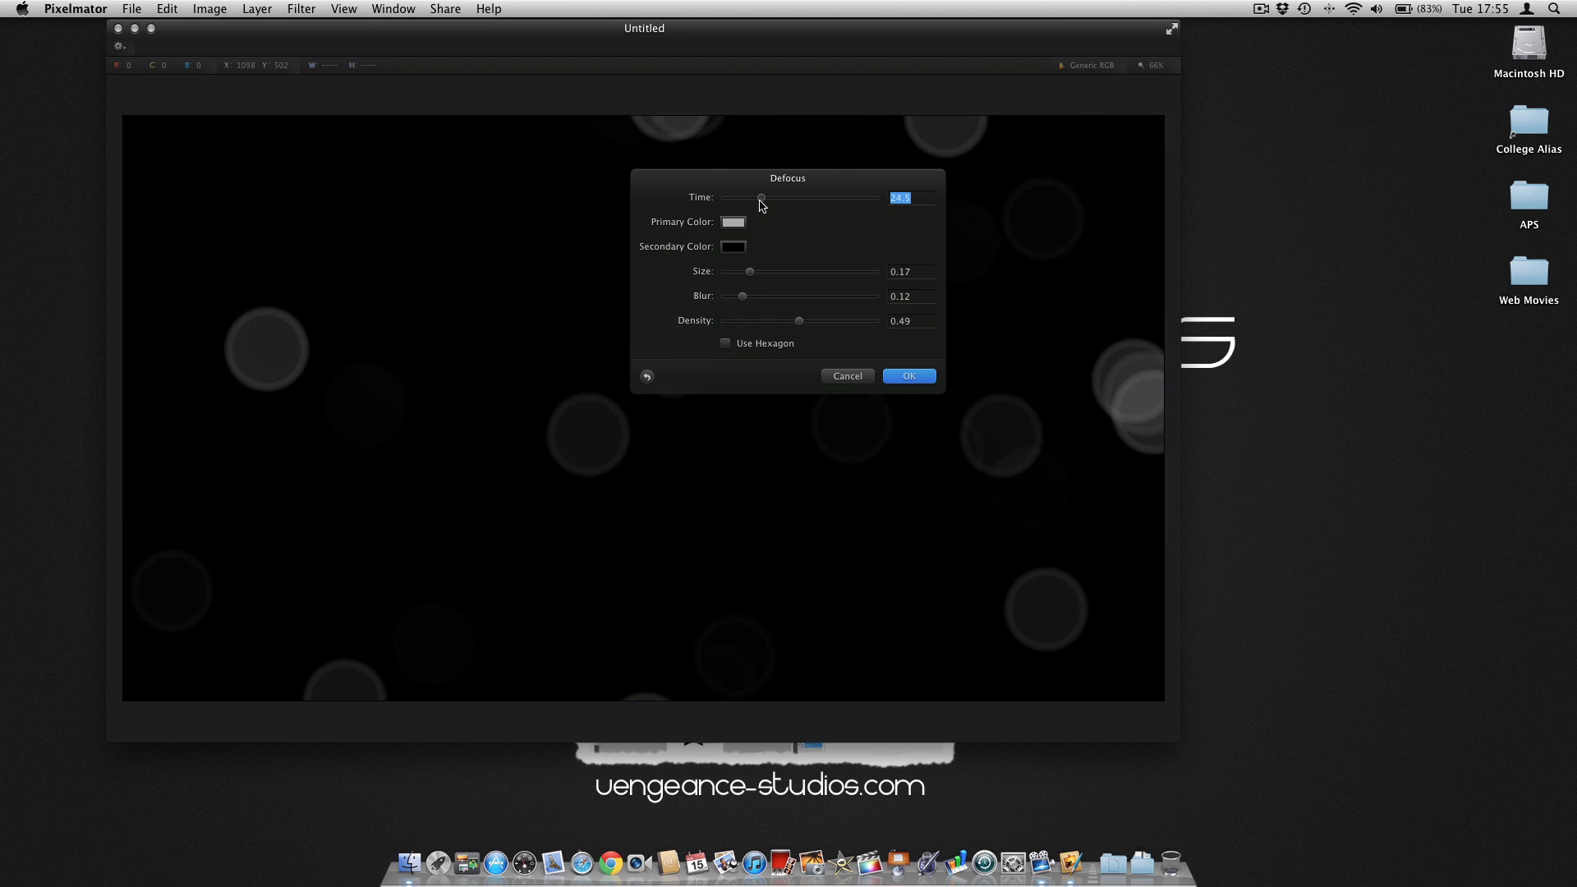
drag(760, 199, 757, 199)
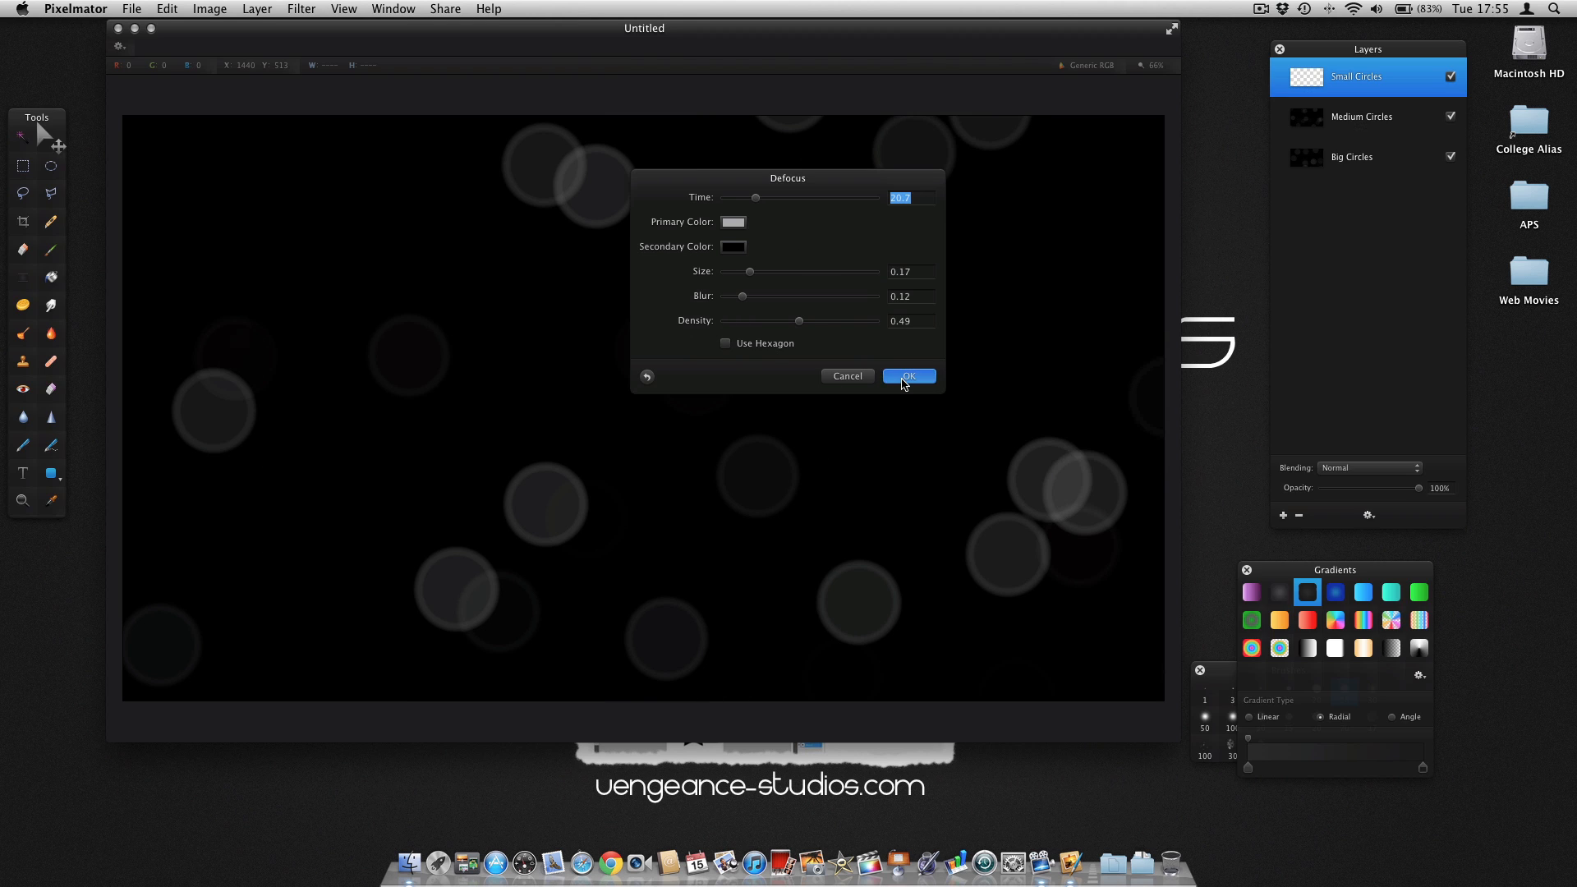
click(908, 374)
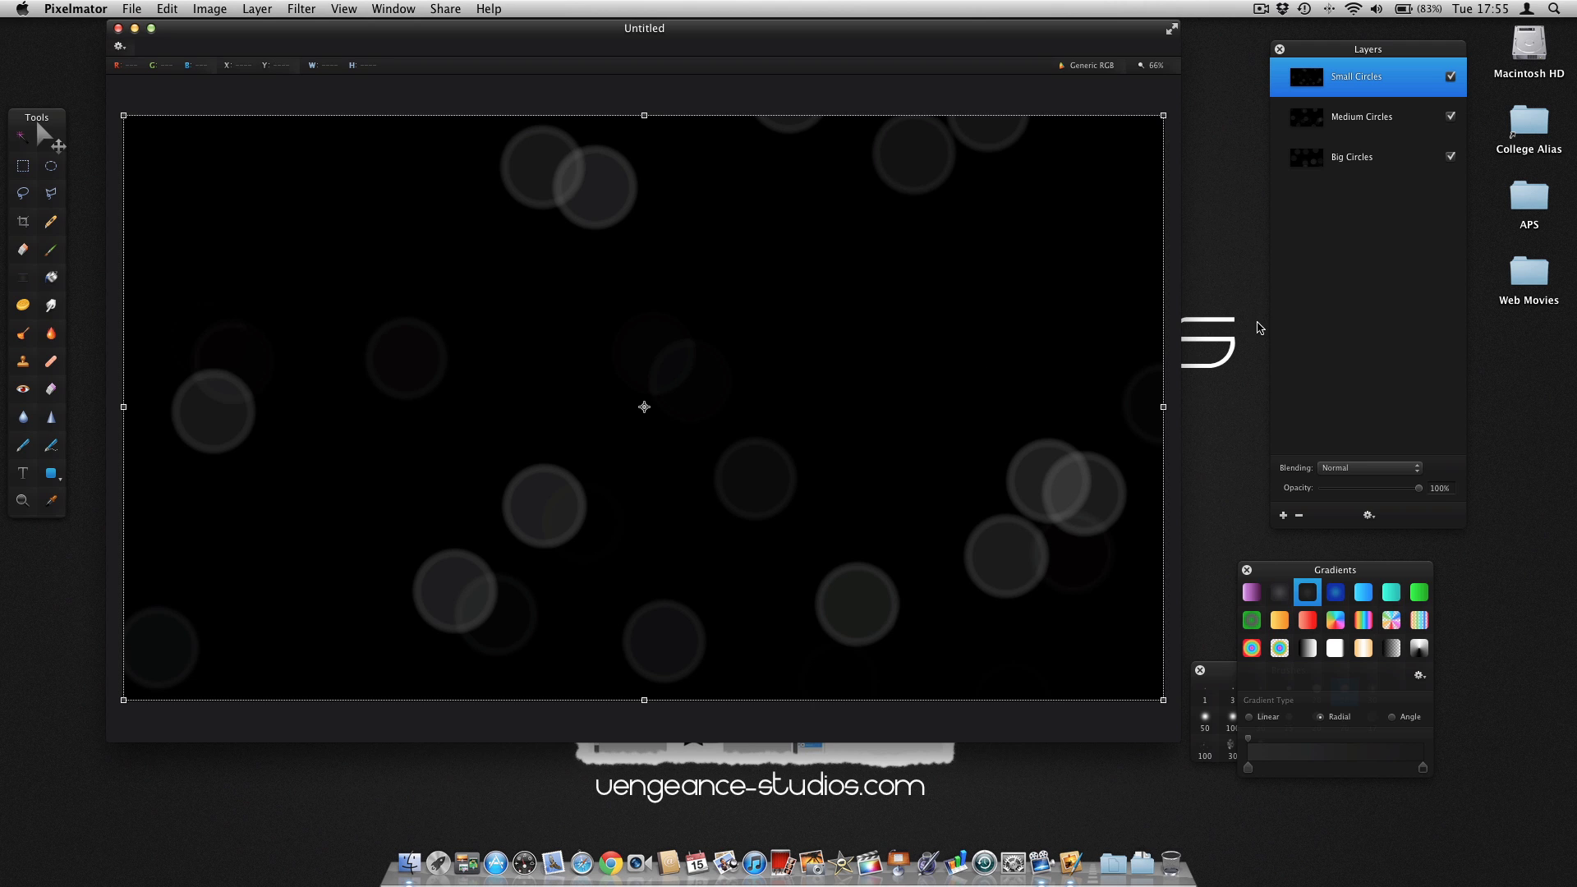
Set Small Circles to Screen blending and pick the rainbow gradient preset
click(1367, 466)
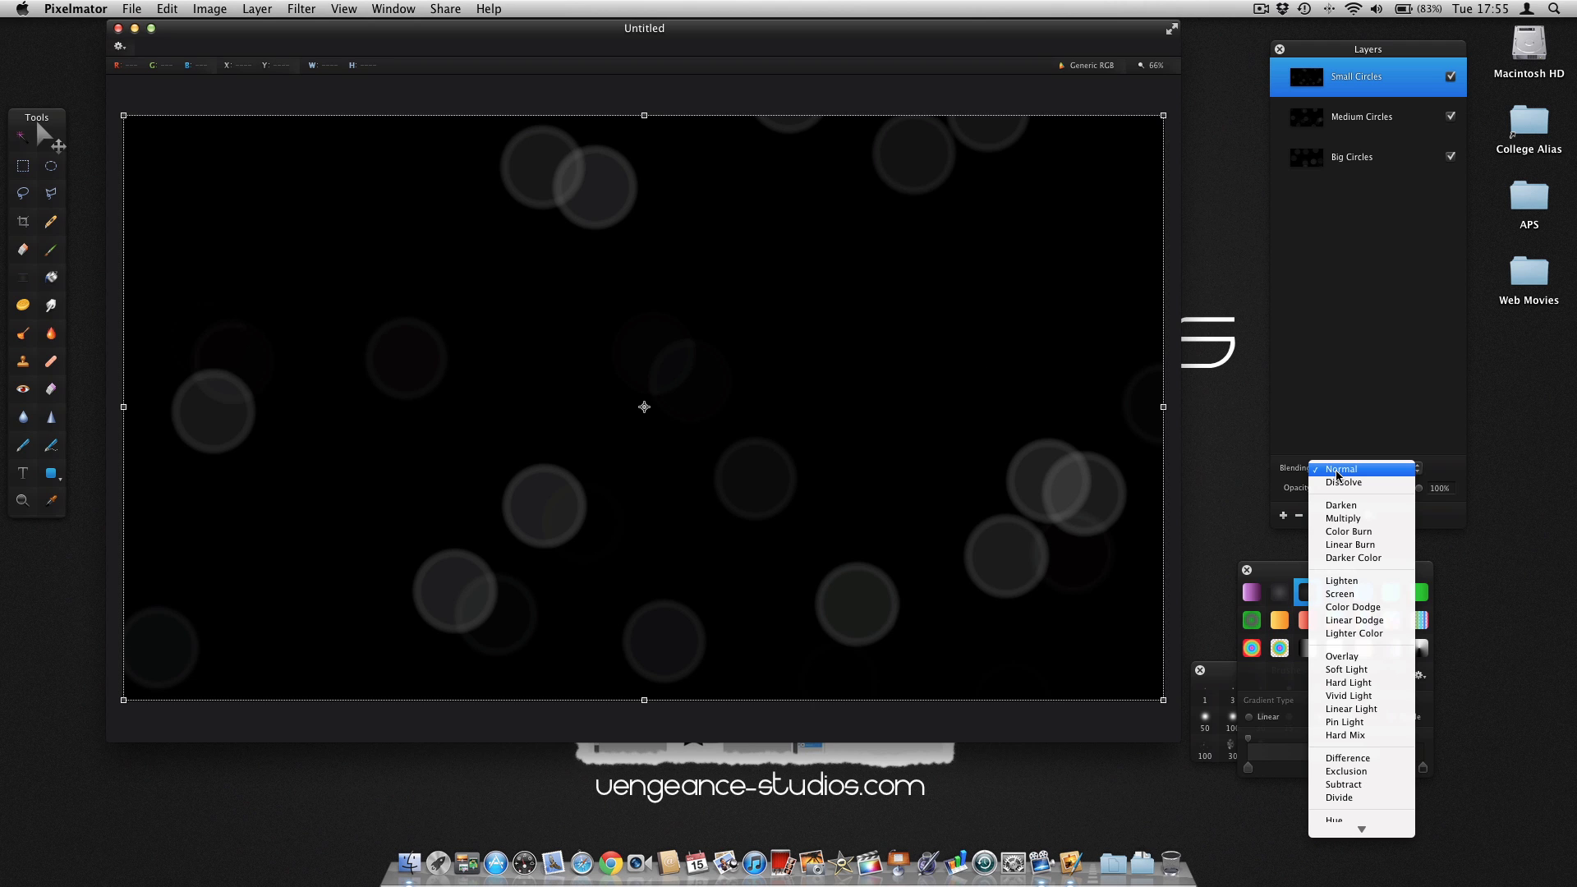
click(1340, 594)
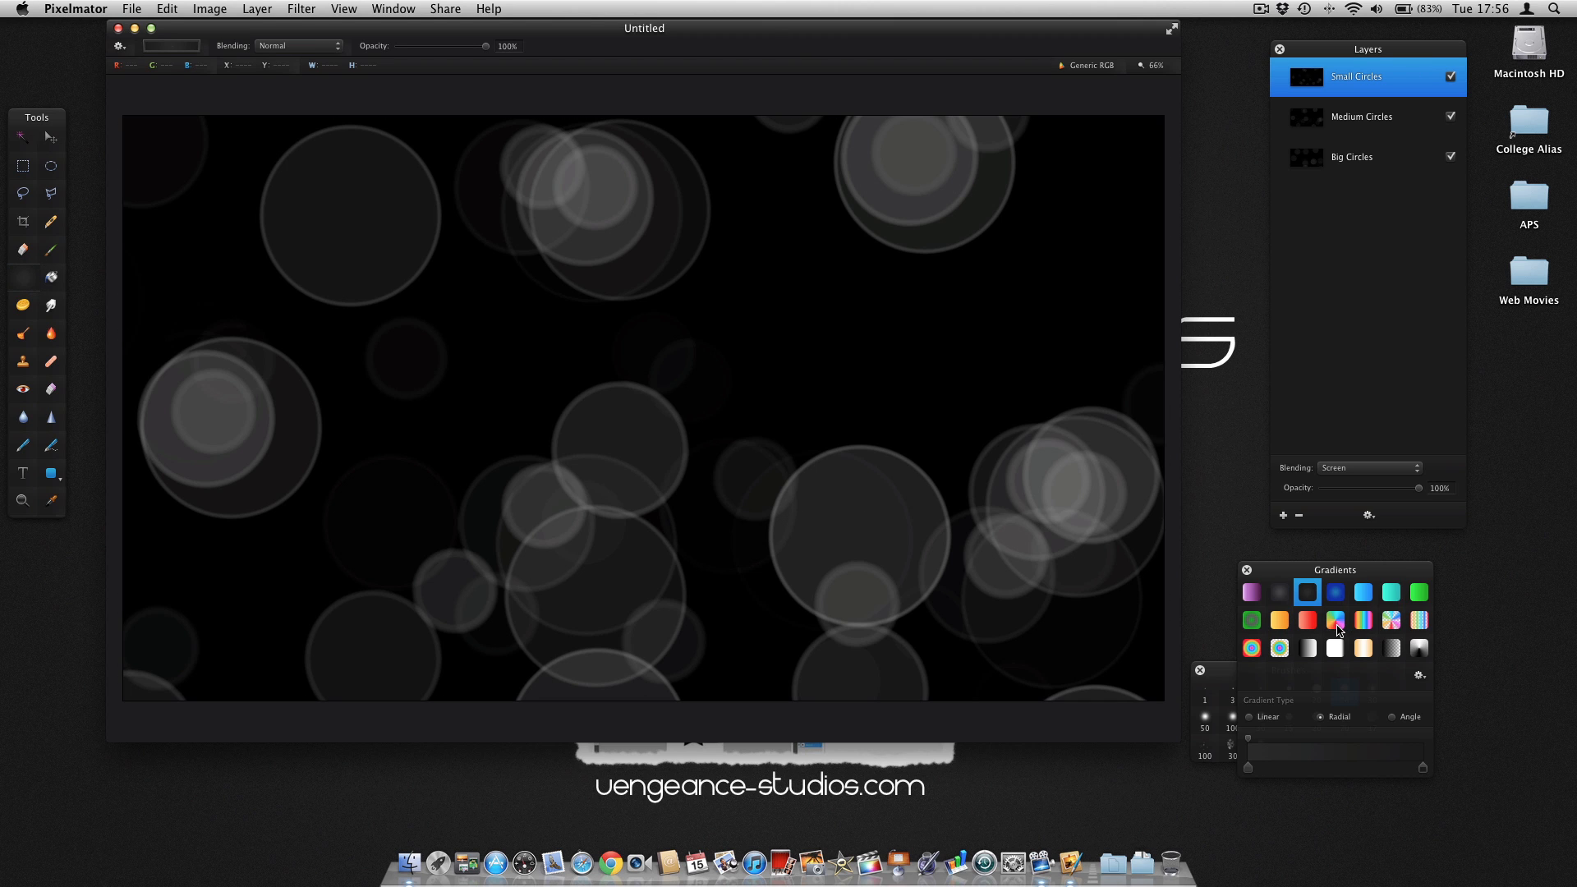
click(1333, 621)
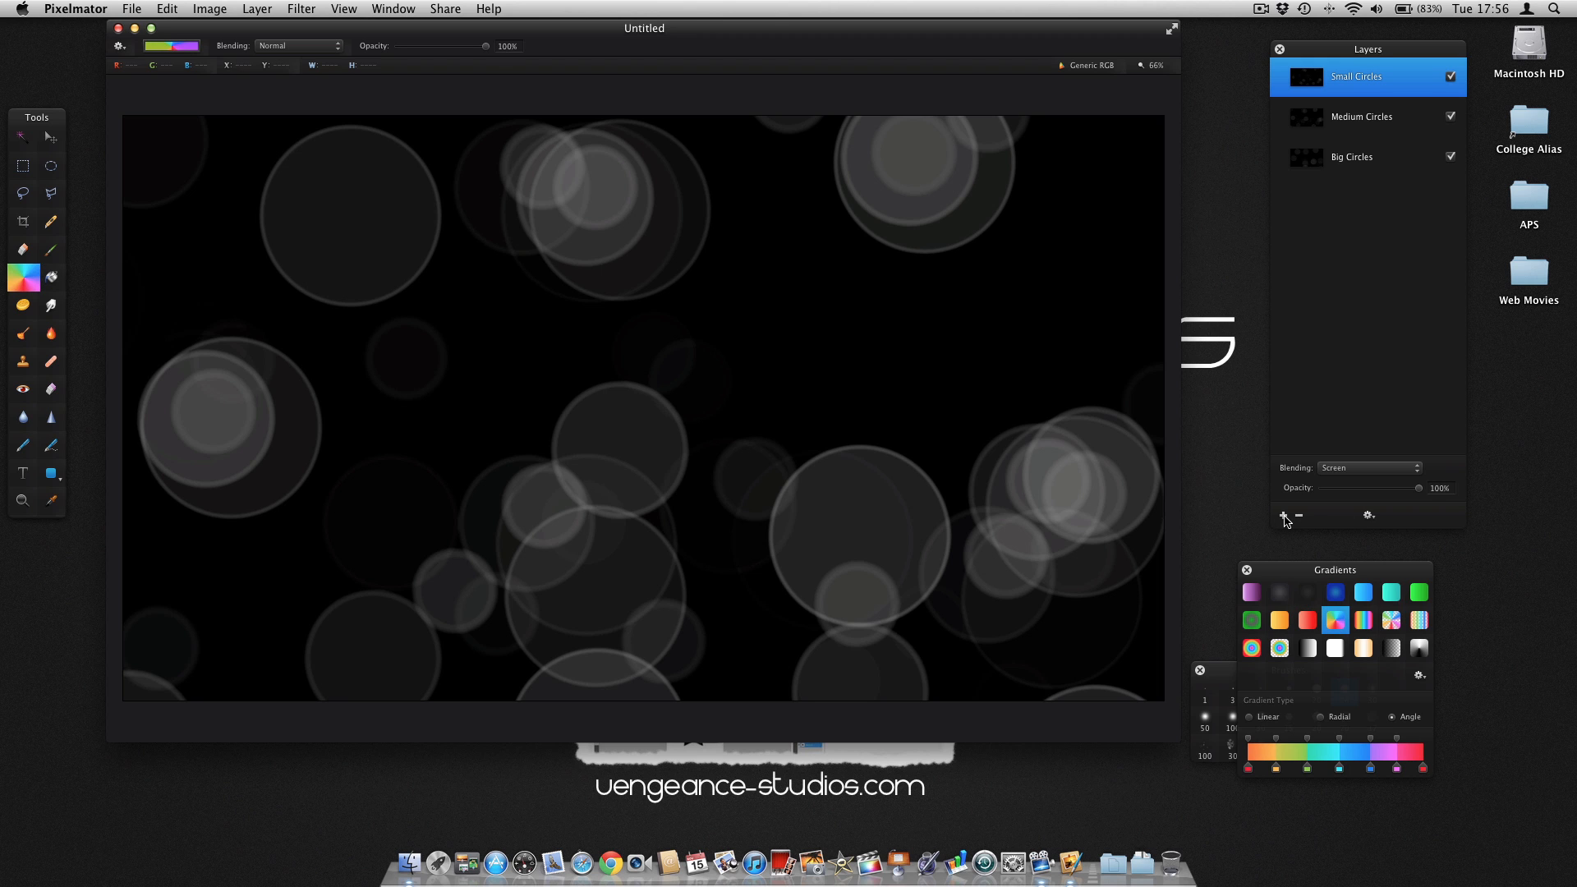
Add an empty top layer and fill it with the rainbow Angle gradient from the canvas centre
click(1283, 515)
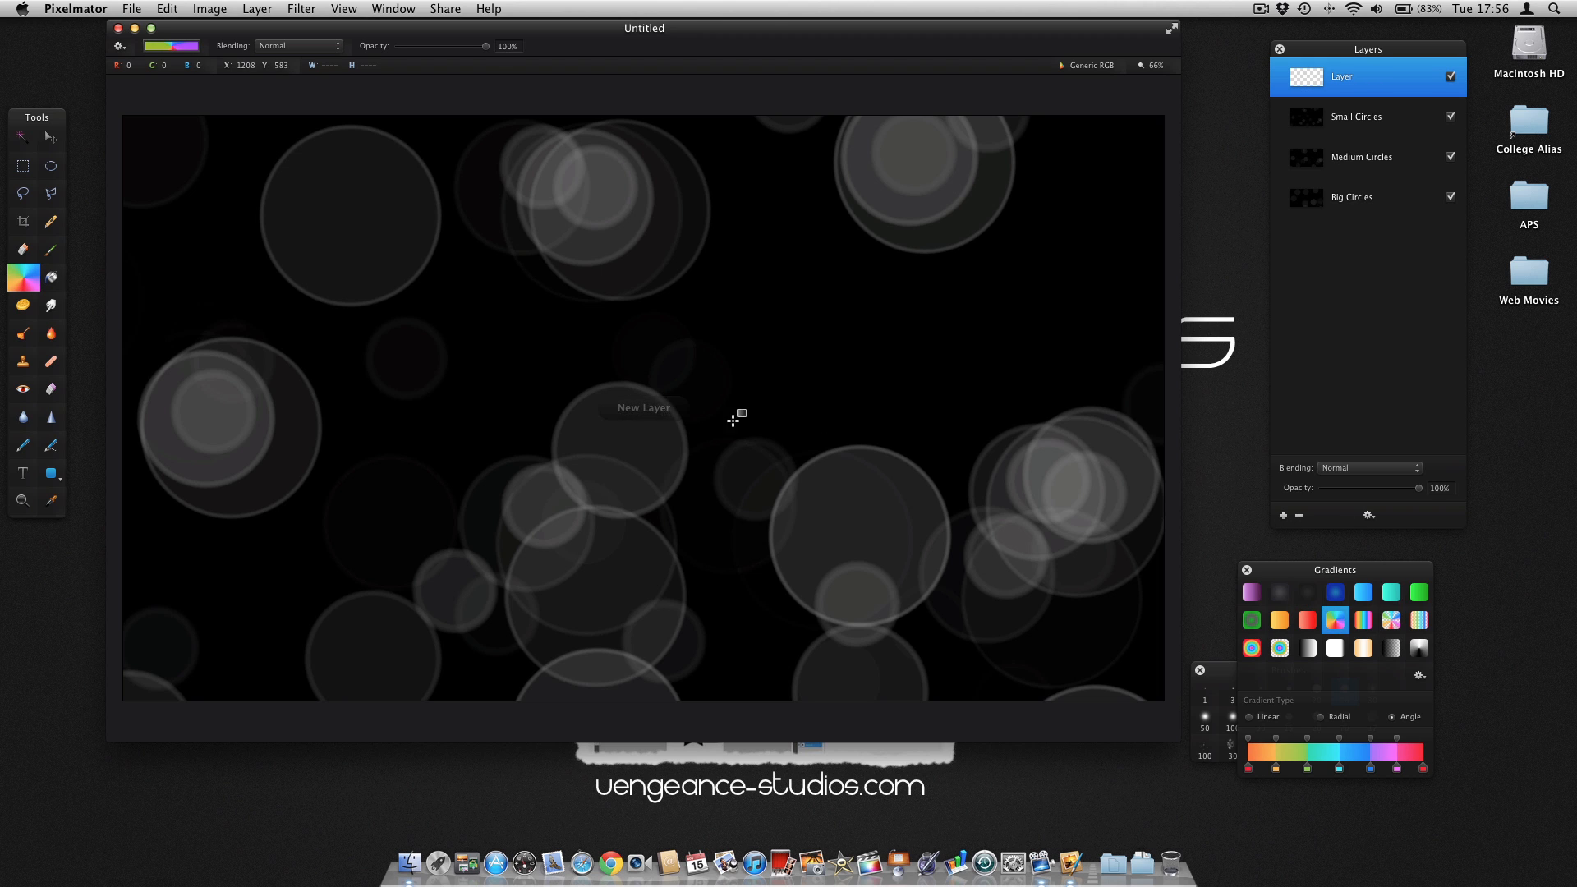
drag(650, 406, 729, 450)
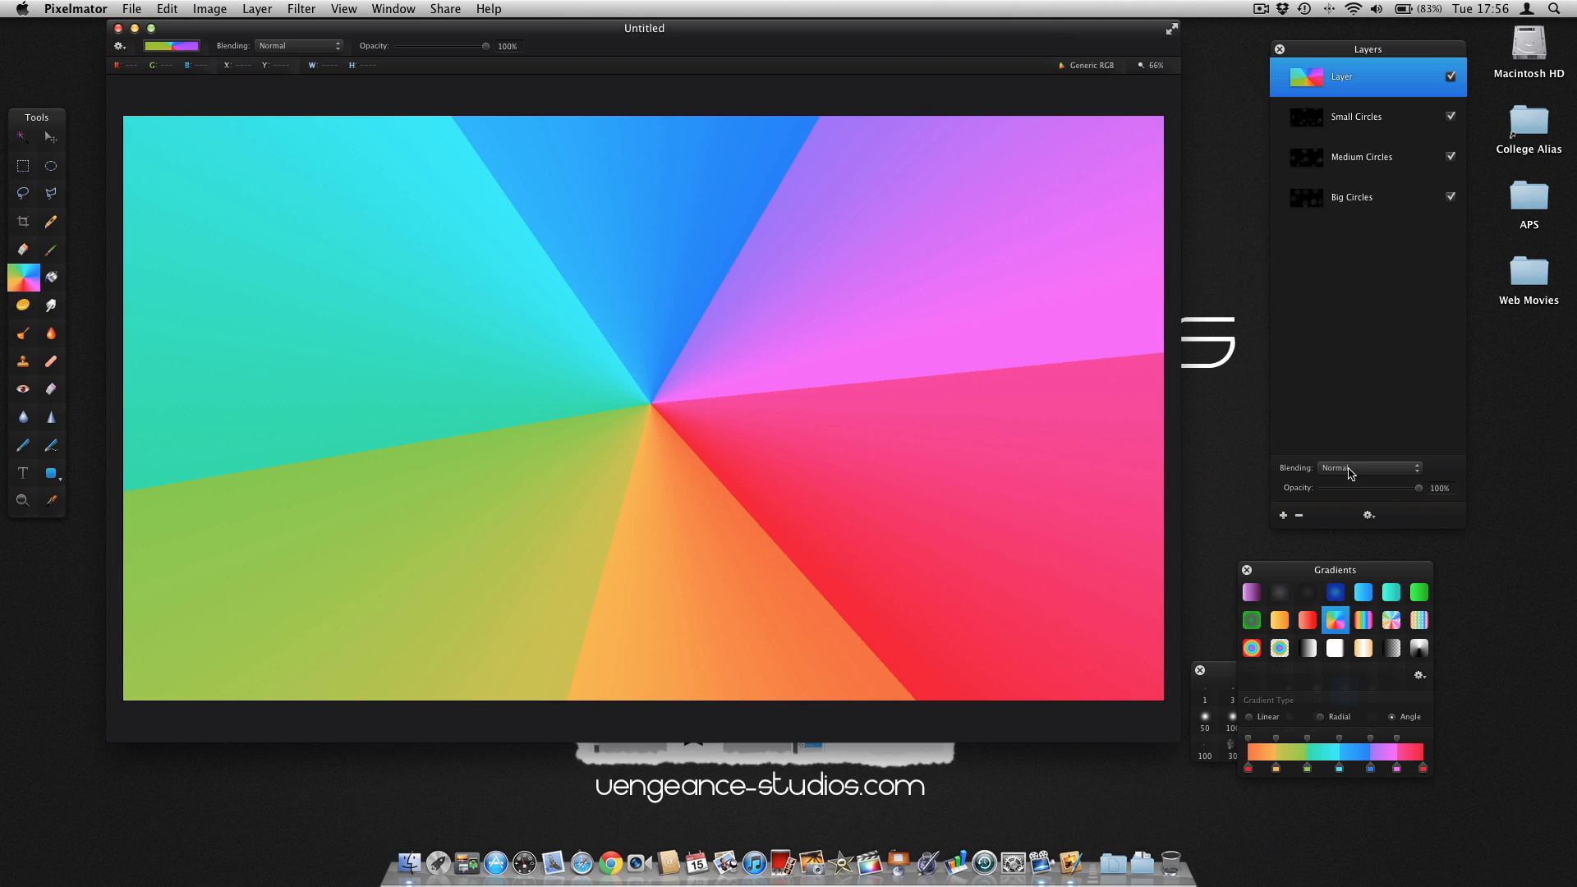
click(1370, 467)
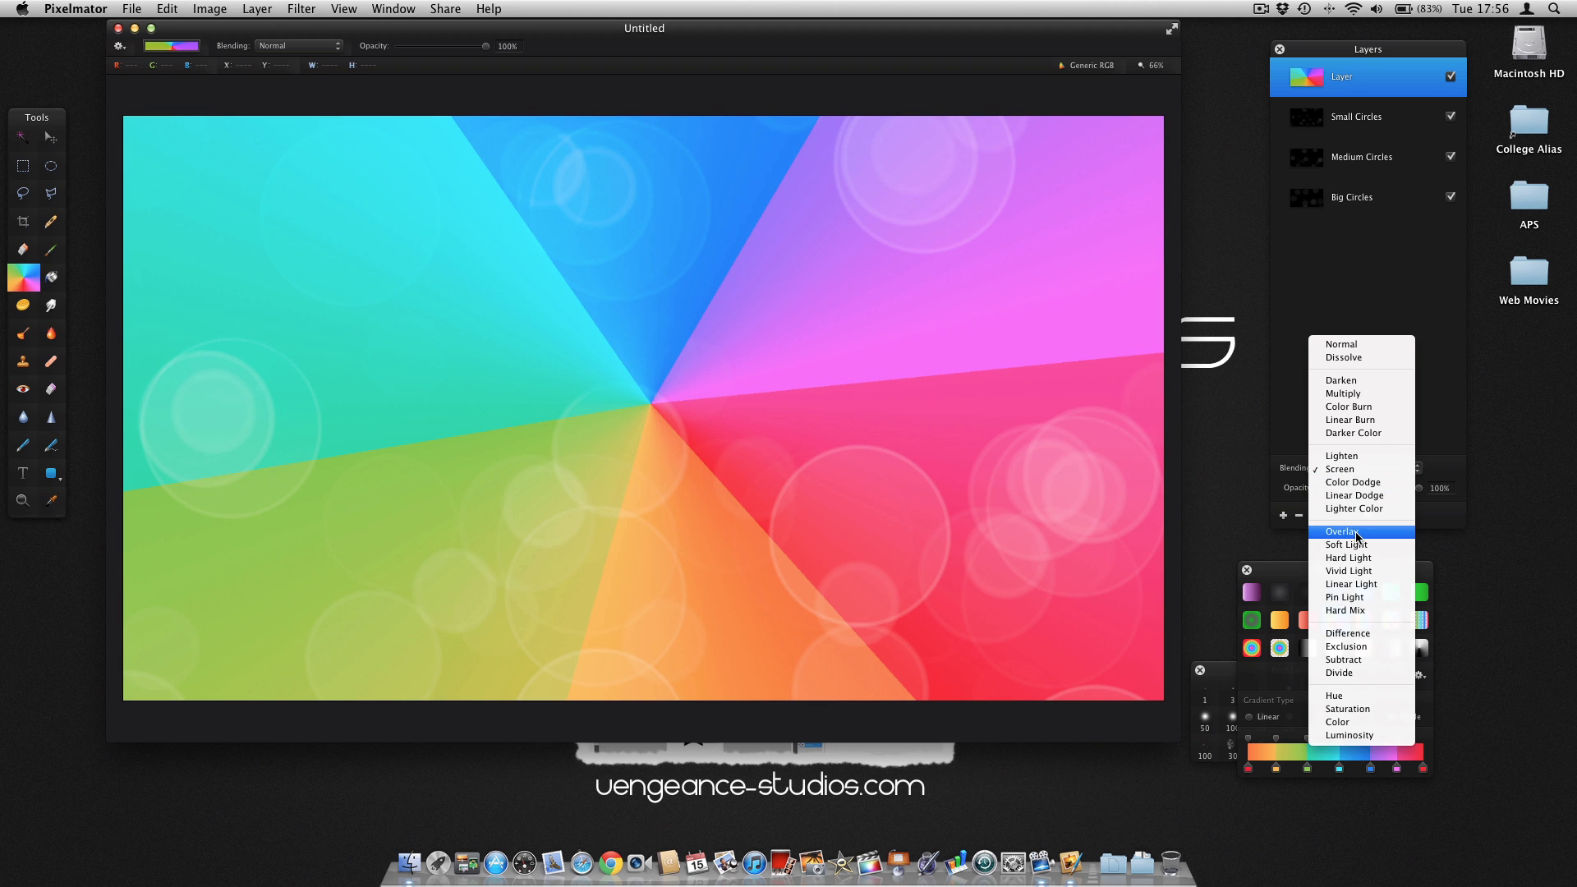
Set the gradient layer to Overlay, switch to another rainbow preset and redraw the gradient
click(1342, 532)
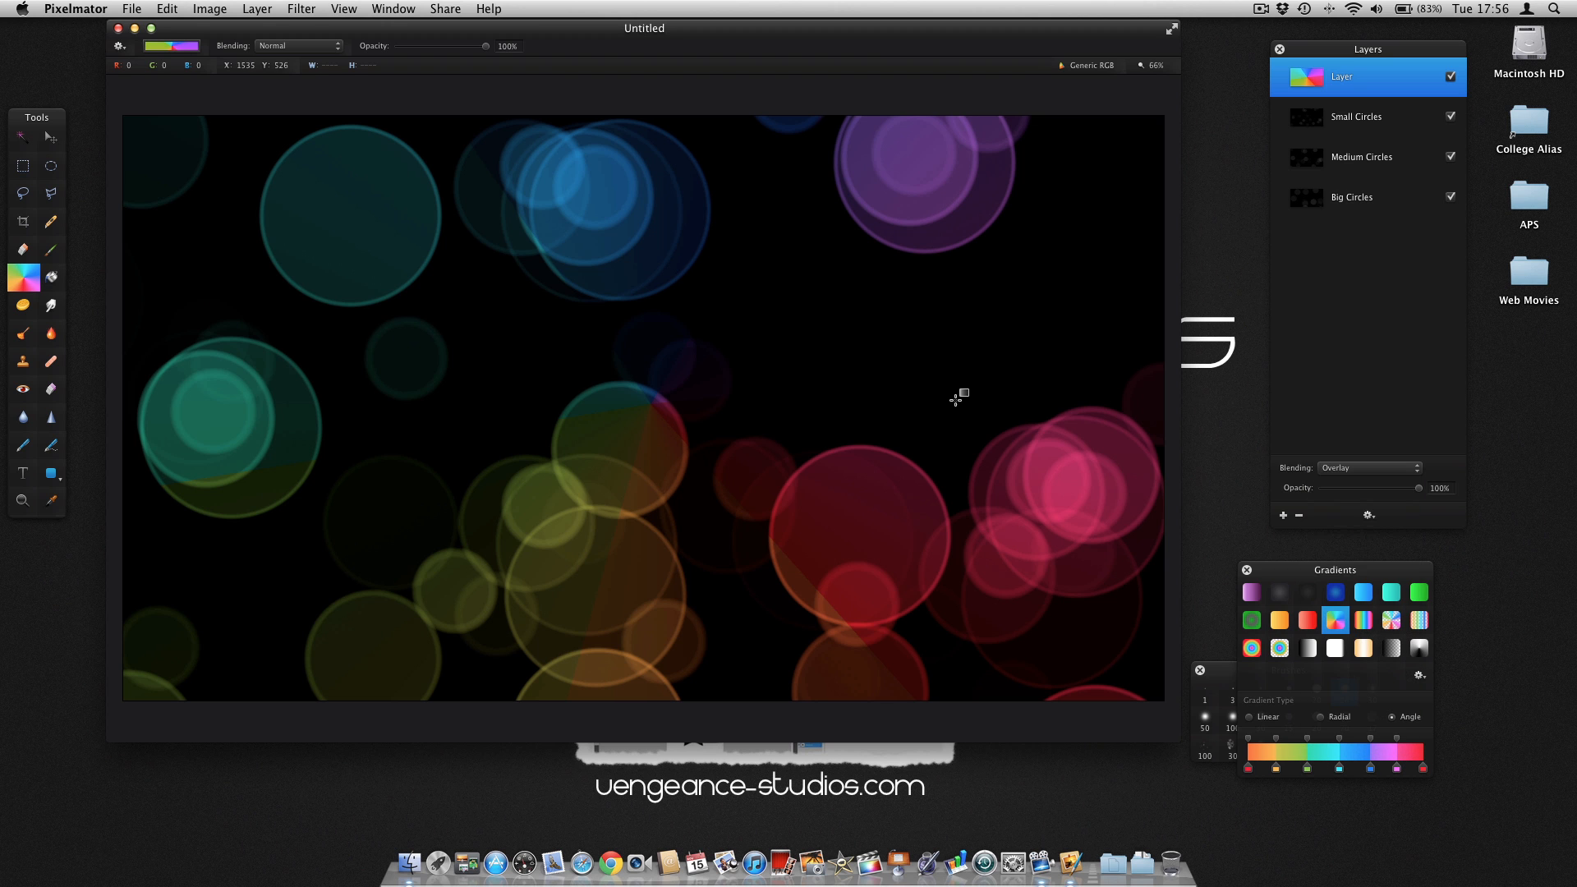
mouse_move(559, 368)
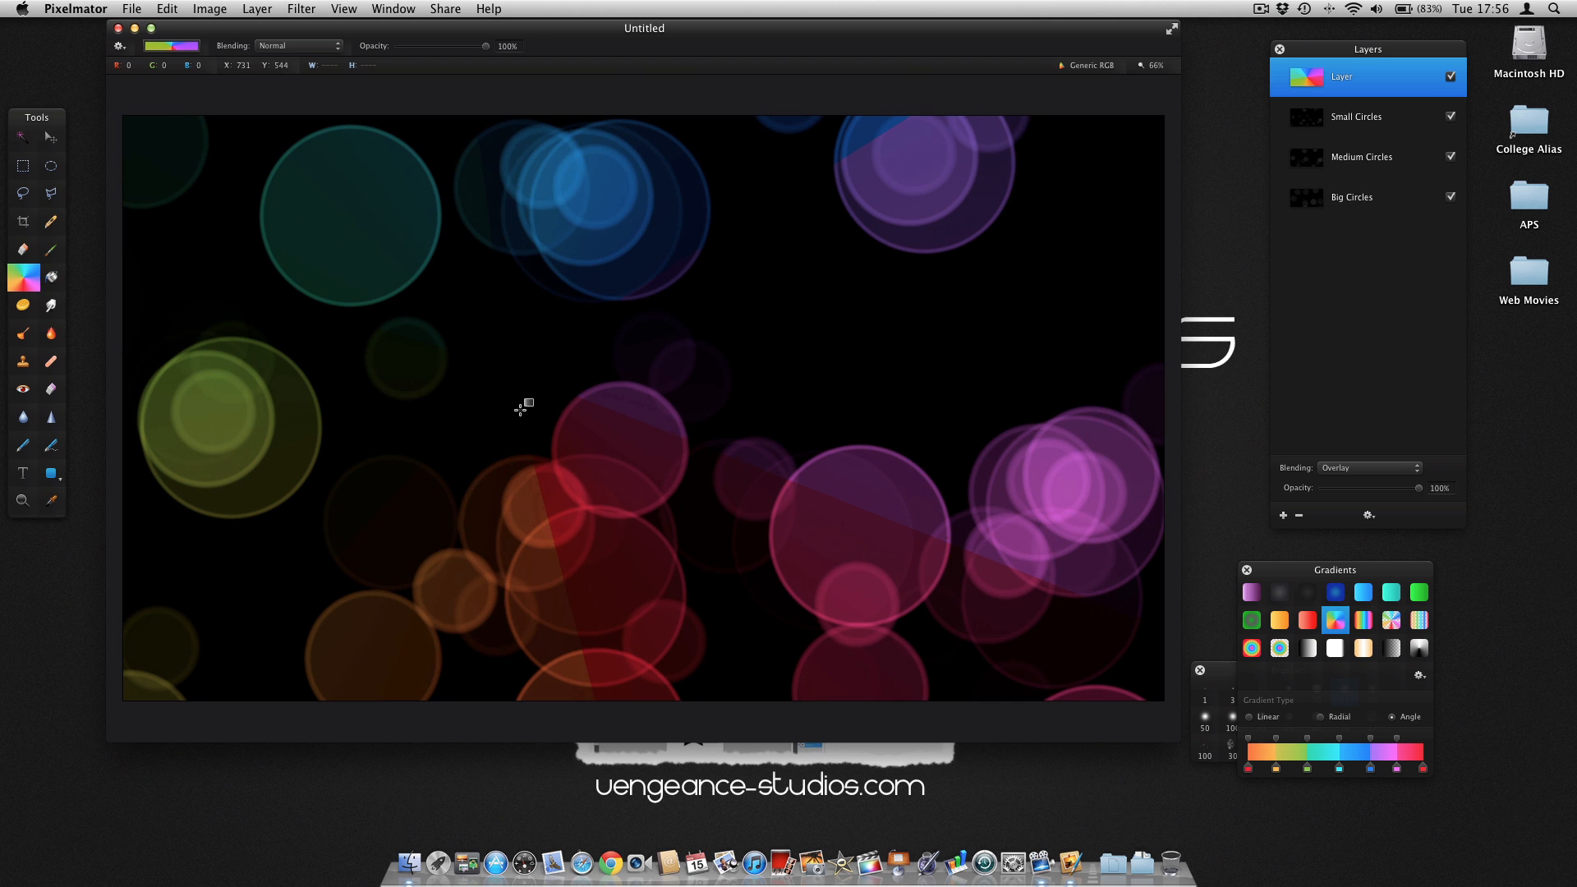
click(1390, 619)
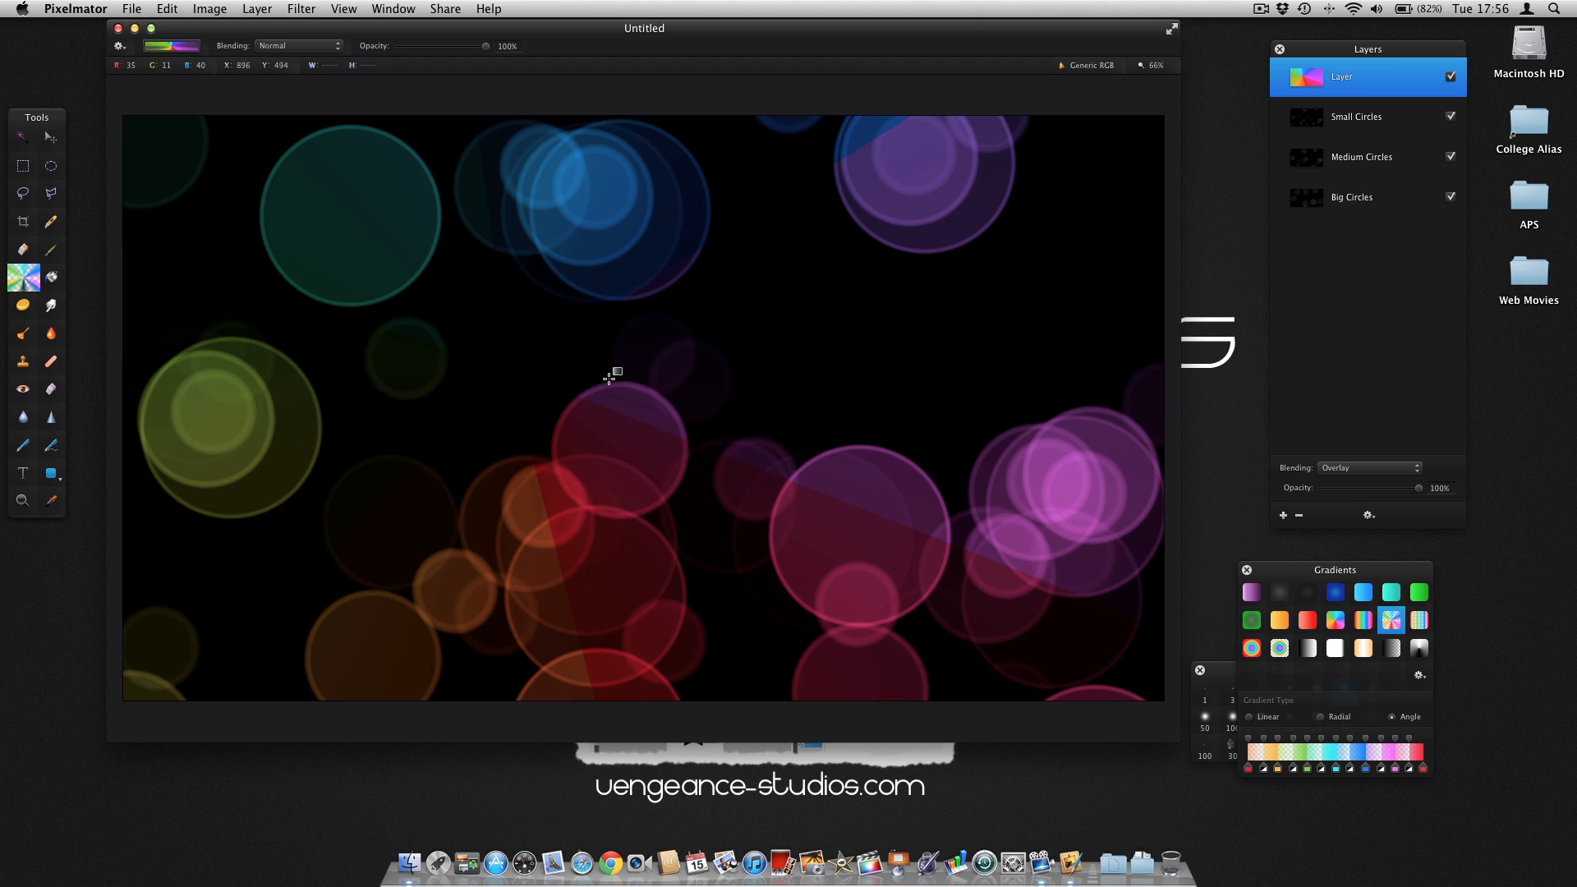
drag(611, 374, 862, 366)
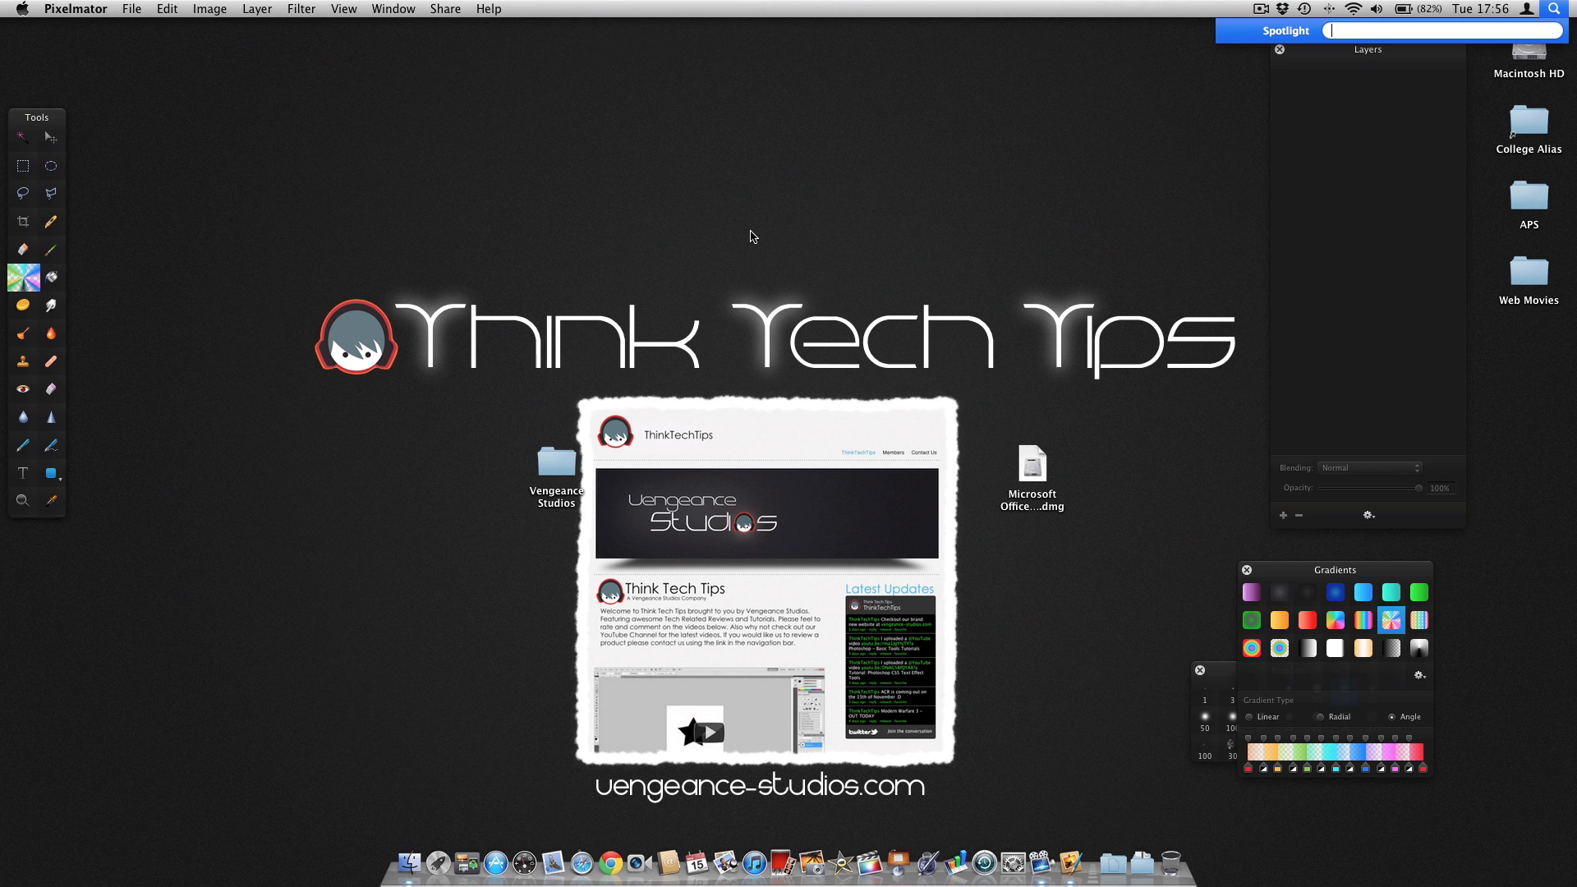
Search Spotlight for 'defocus' and open the finished Defocus document
text(defocus)
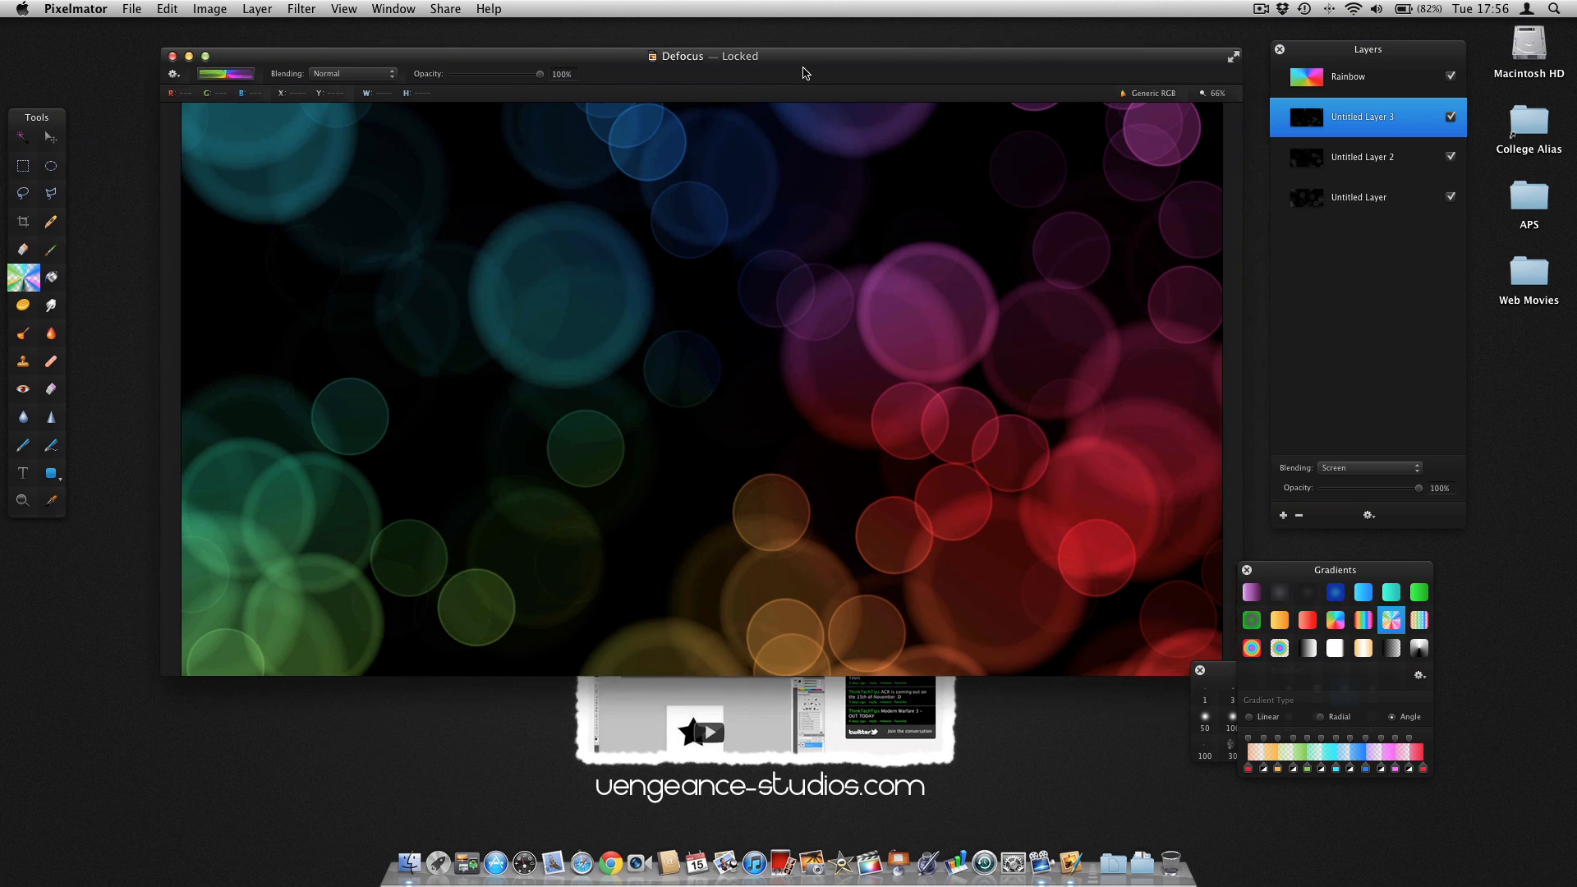
drag(704, 56, 657, 61)
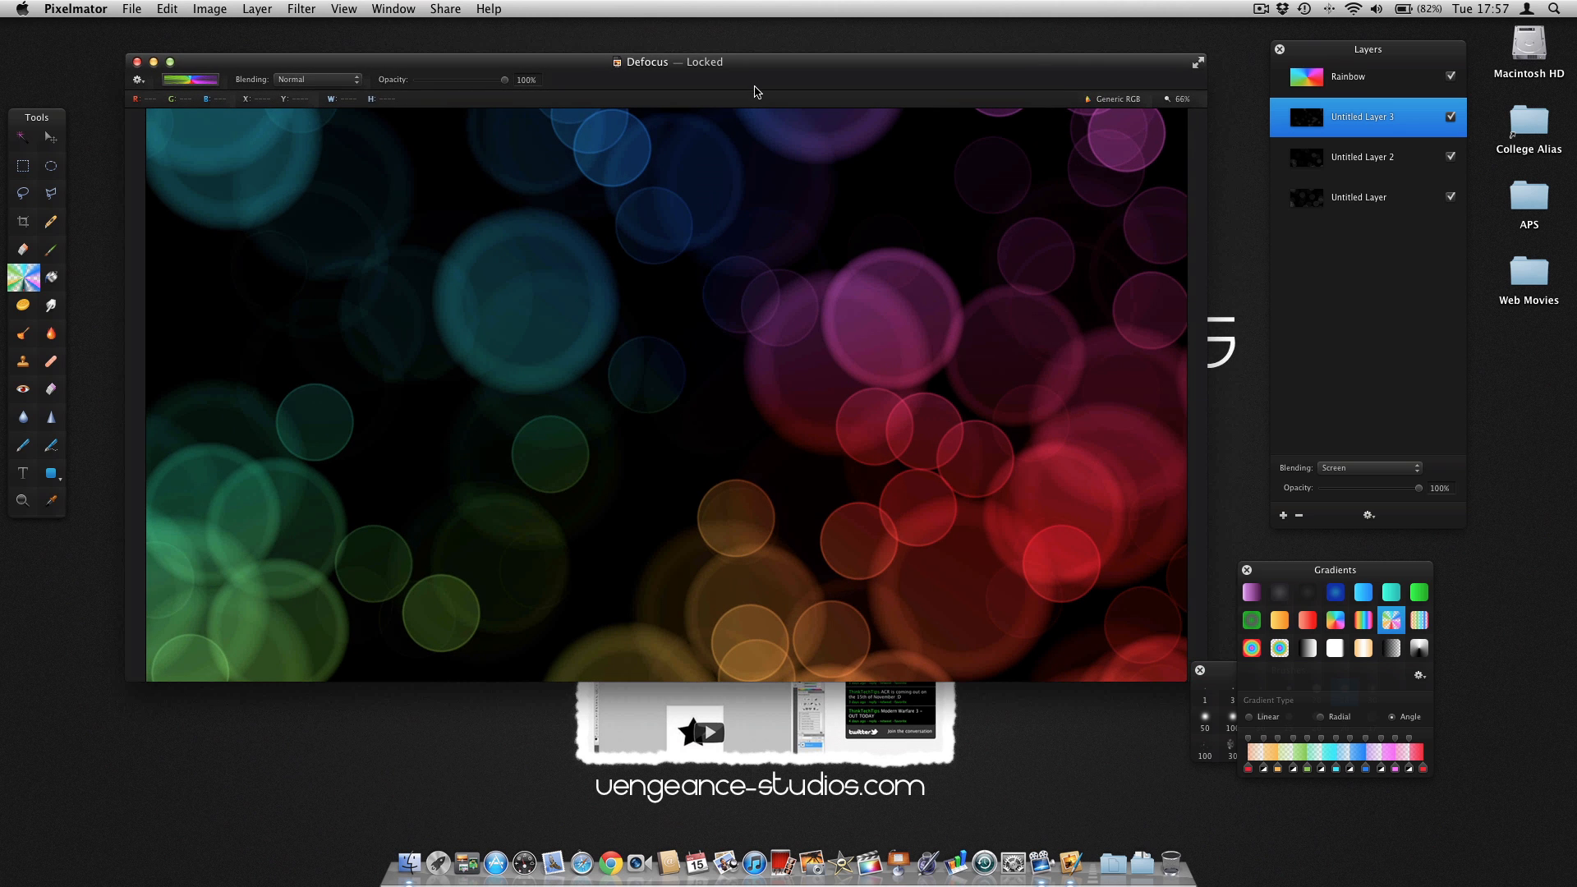
mouse_move(654, 260)
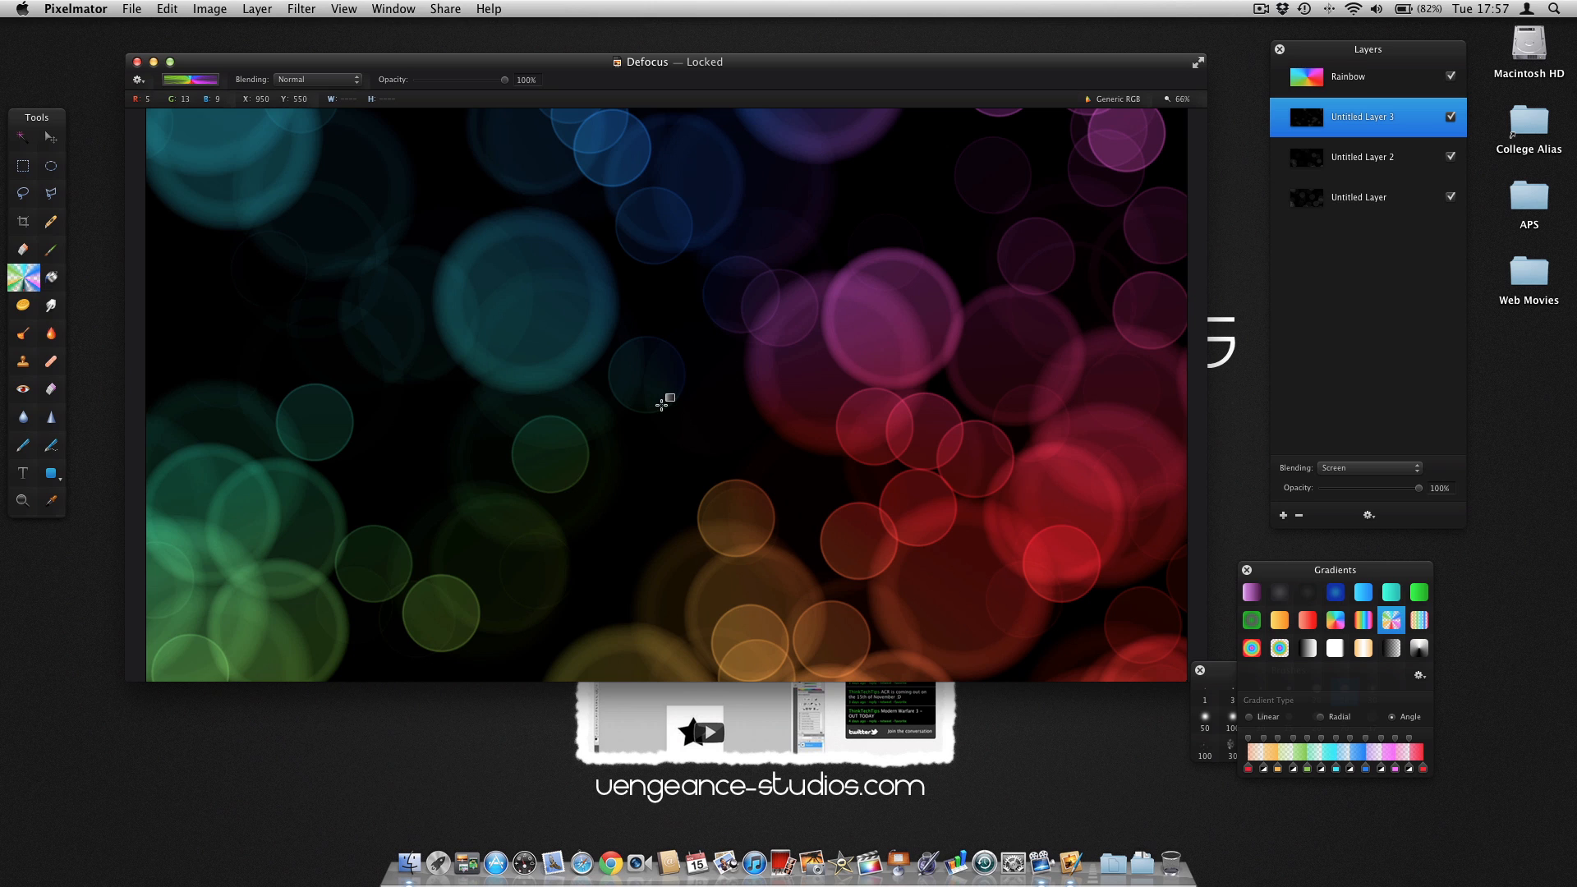
mouse_move(581, 435)
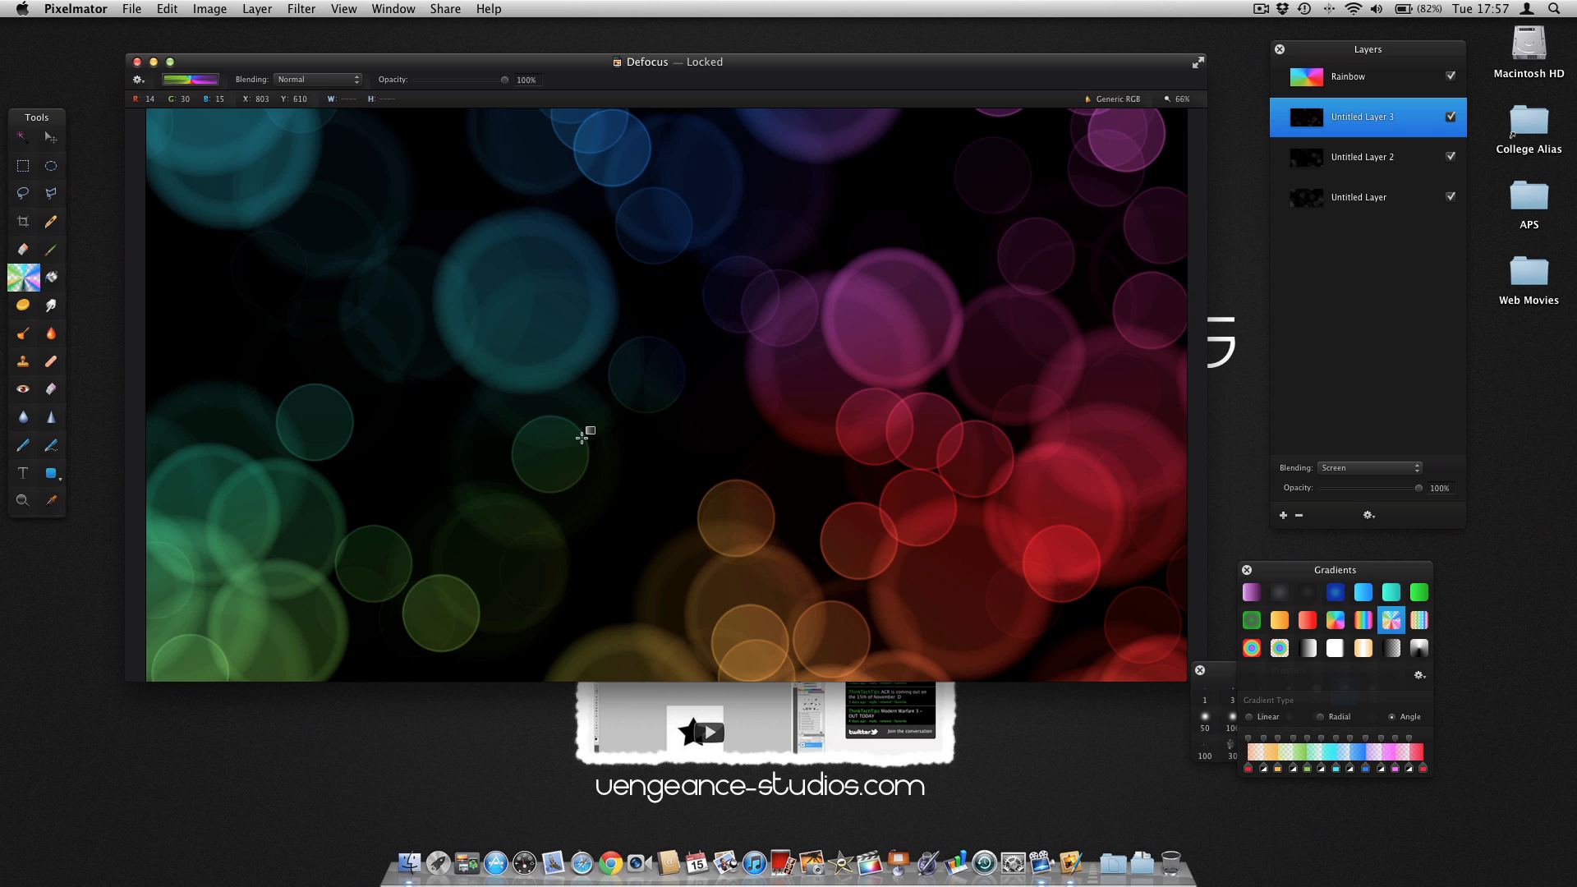